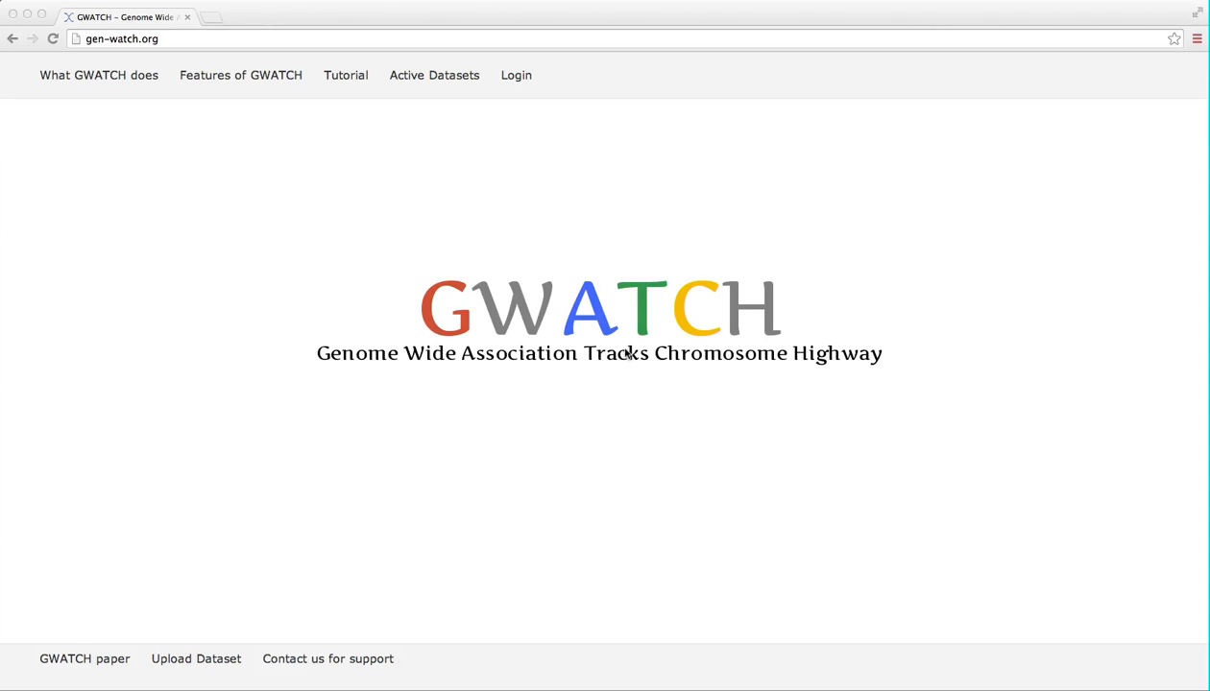
pyautogui.moveTo(206, 44)
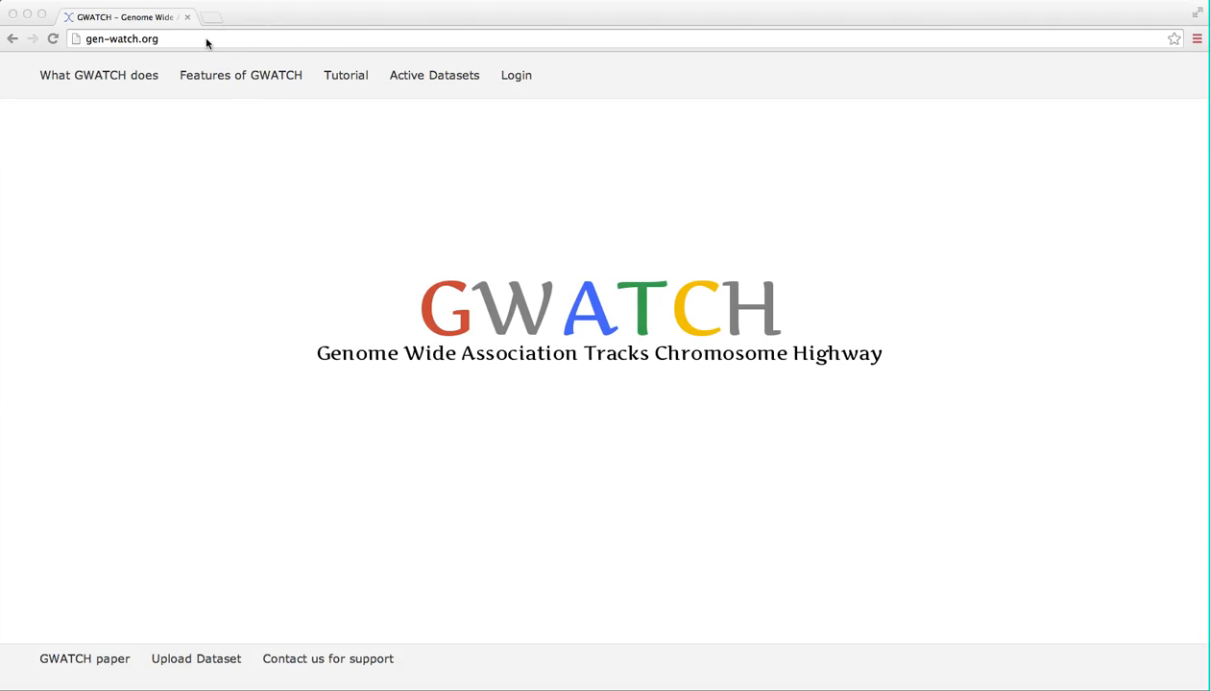
# Open the 'What GWATCH does' overview from the top navigation.
pyautogui.click(119, 38)
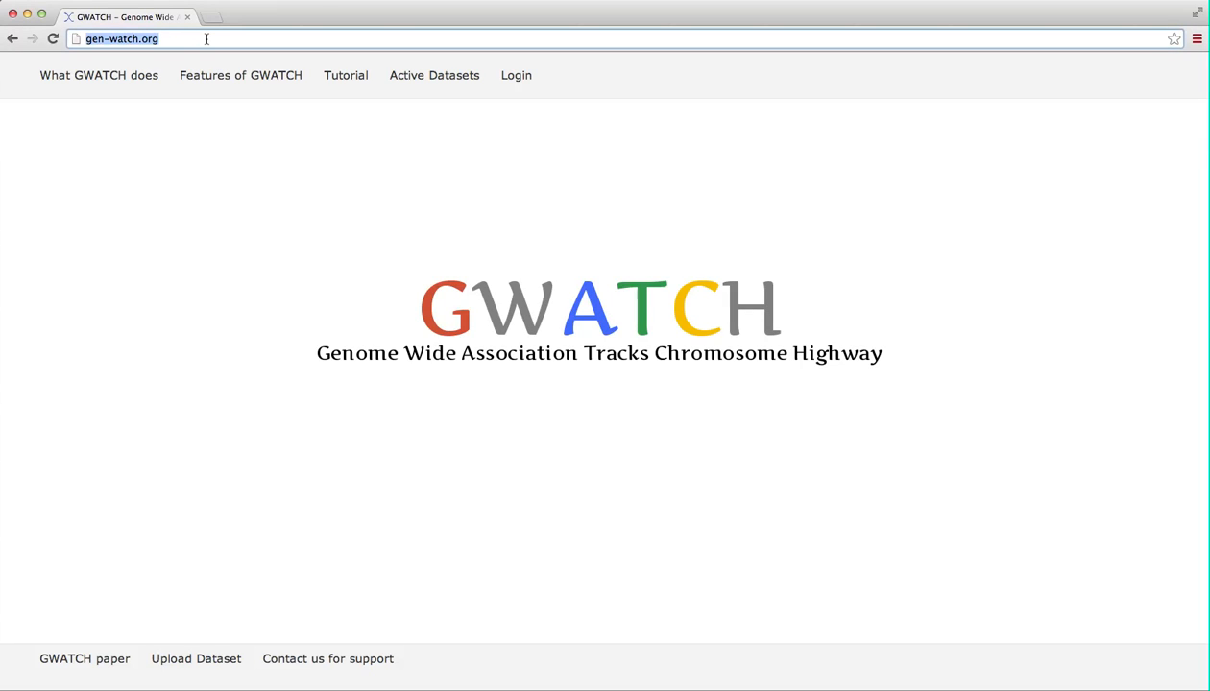
pyautogui.moveTo(23, 116)
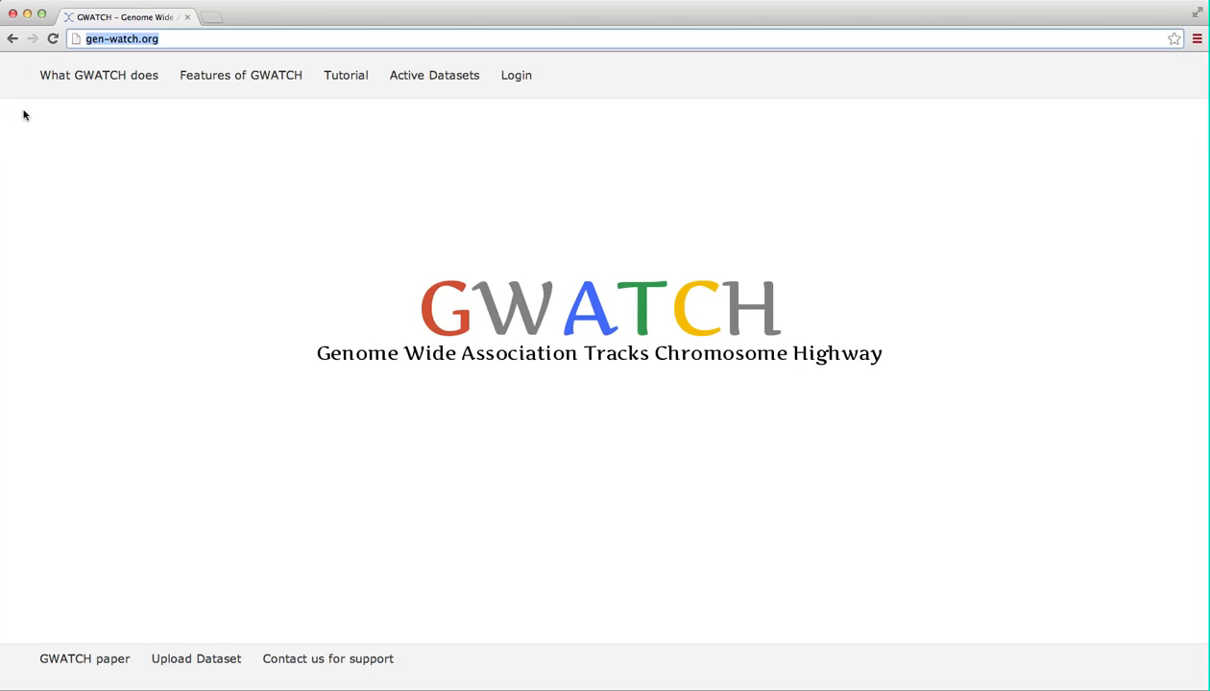
pyautogui.moveTo(484, 58)
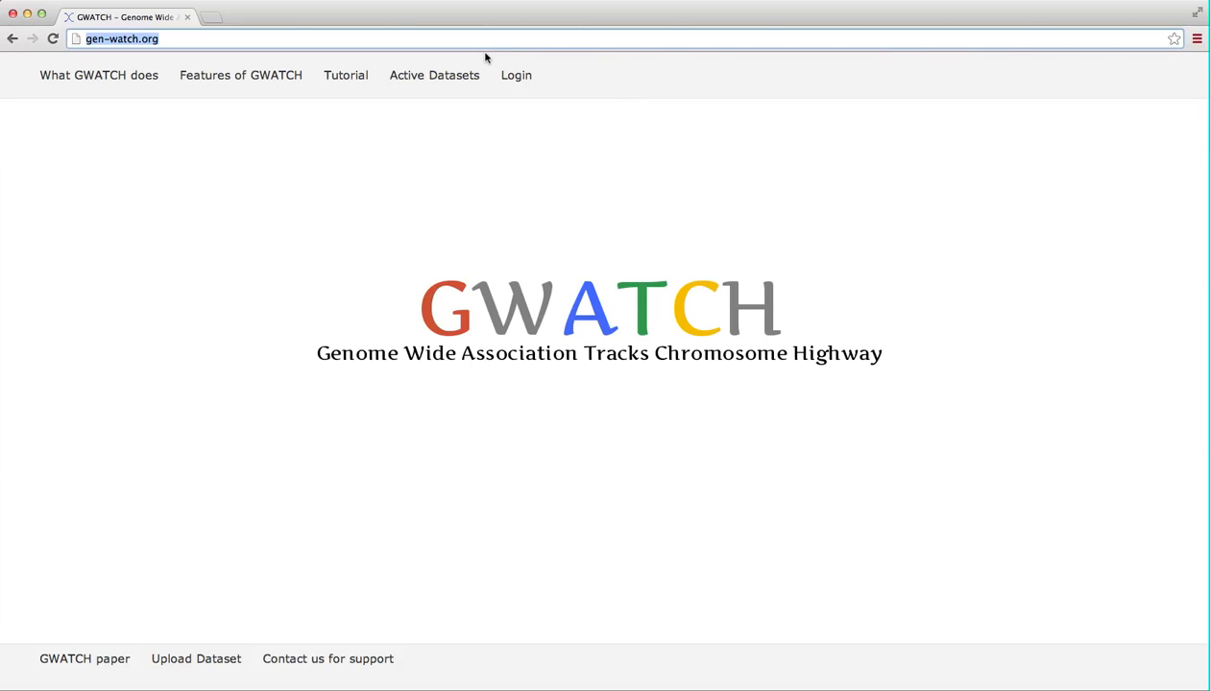
pyautogui.click(100, 75)
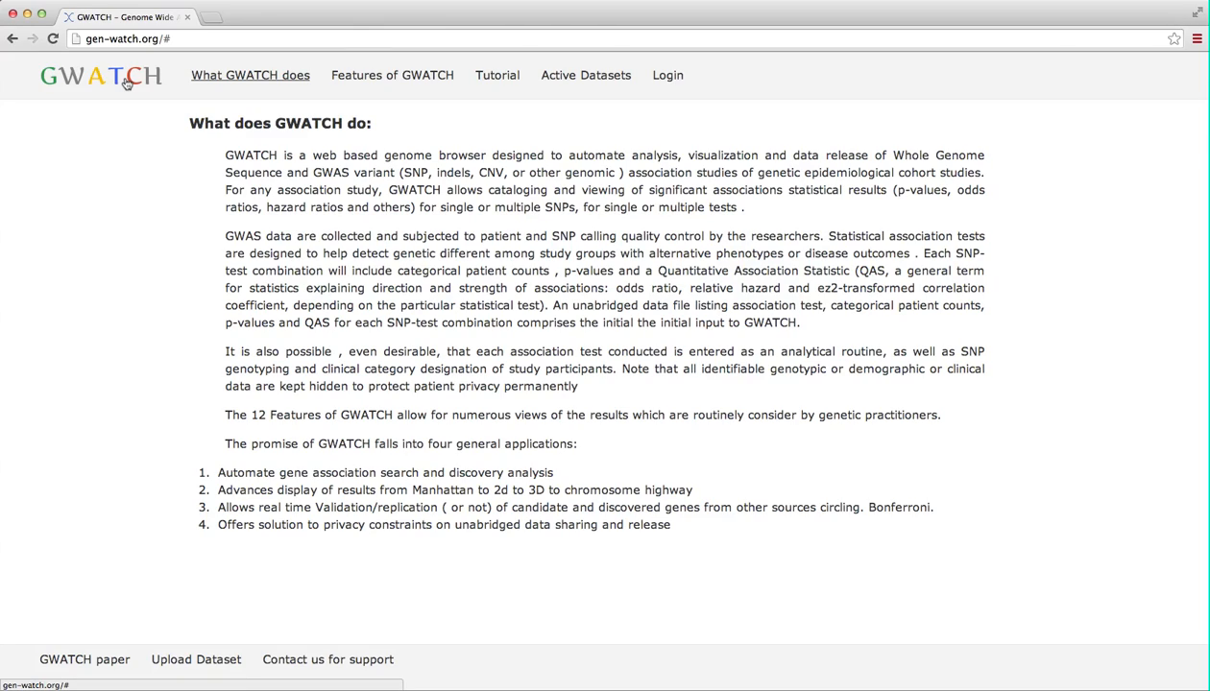
pyautogui.moveTo(116, 191)
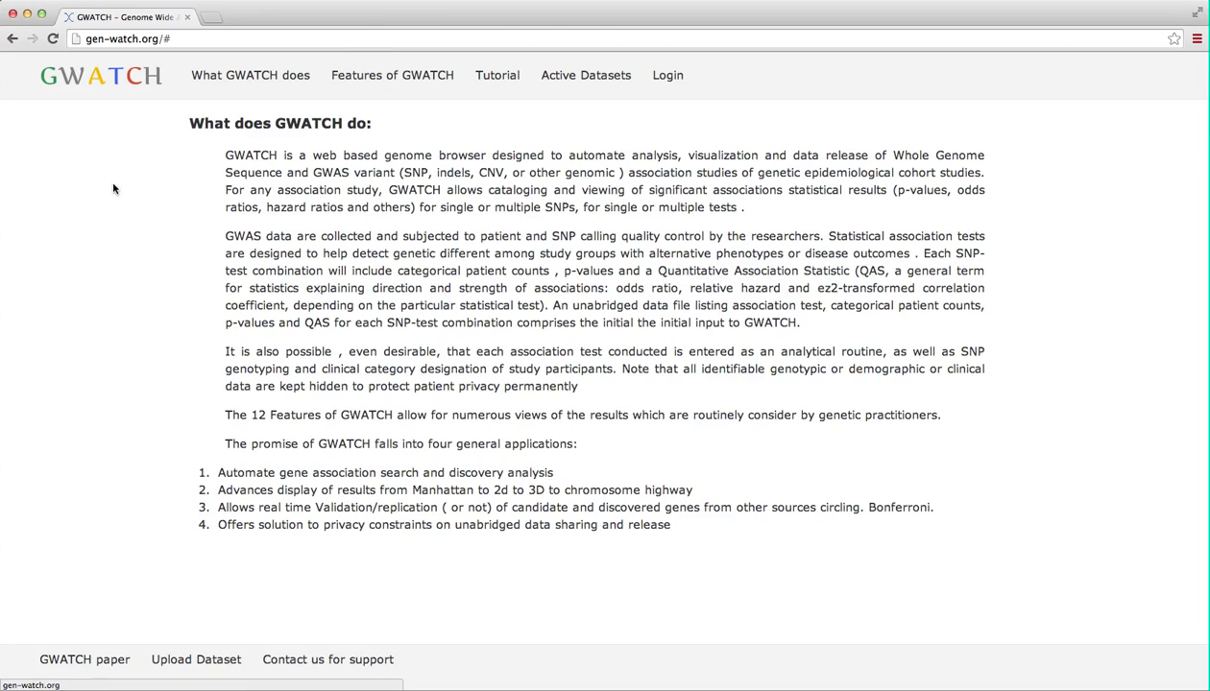
pyautogui.moveTo(568, 463)
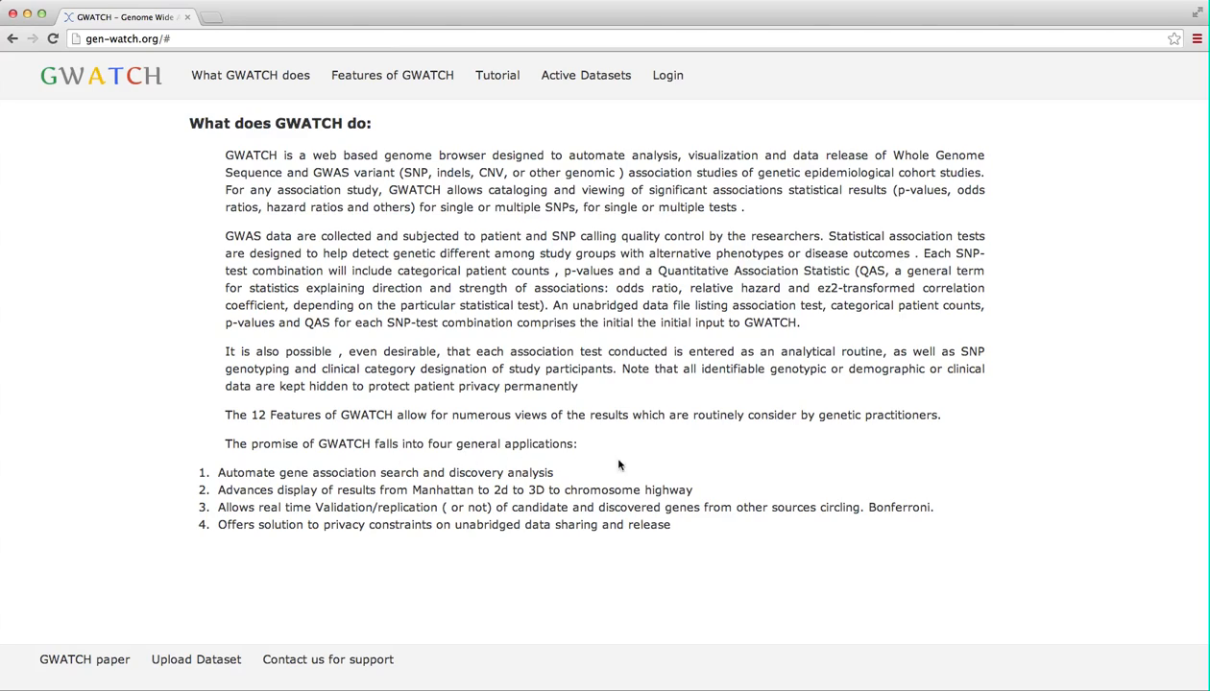
pyautogui.moveTo(257, 483)
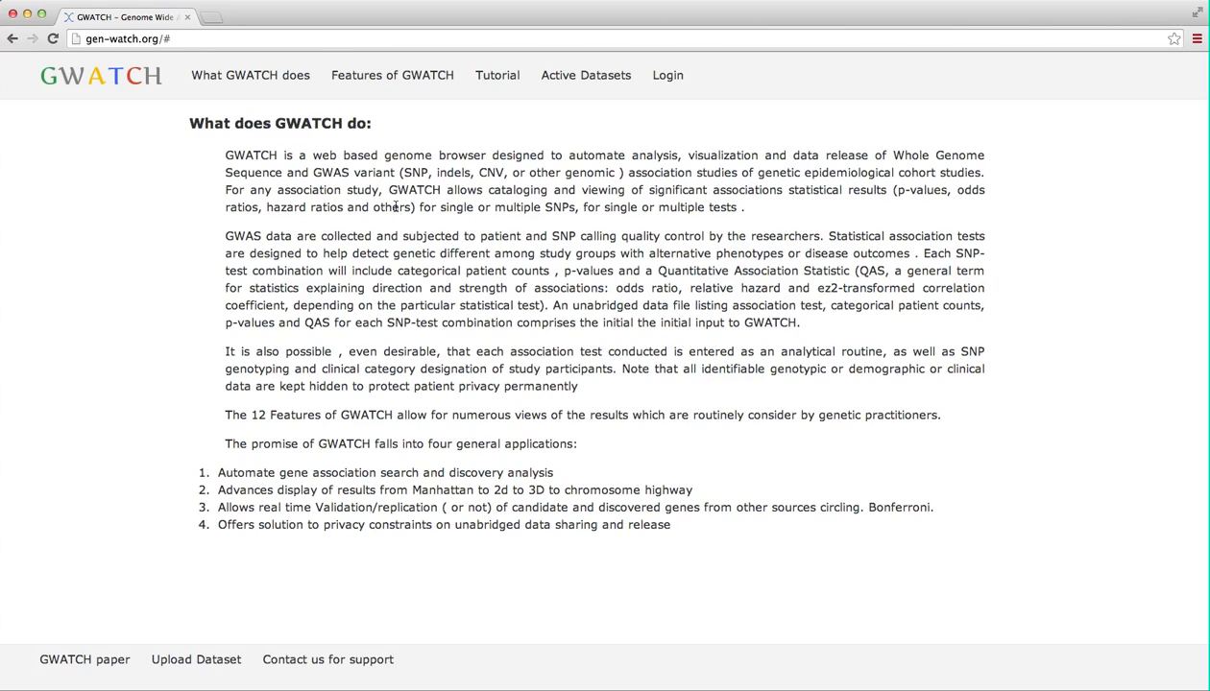
# Show the 'Features of GWATCH' numbered feature list.
pyautogui.click(392, 75)
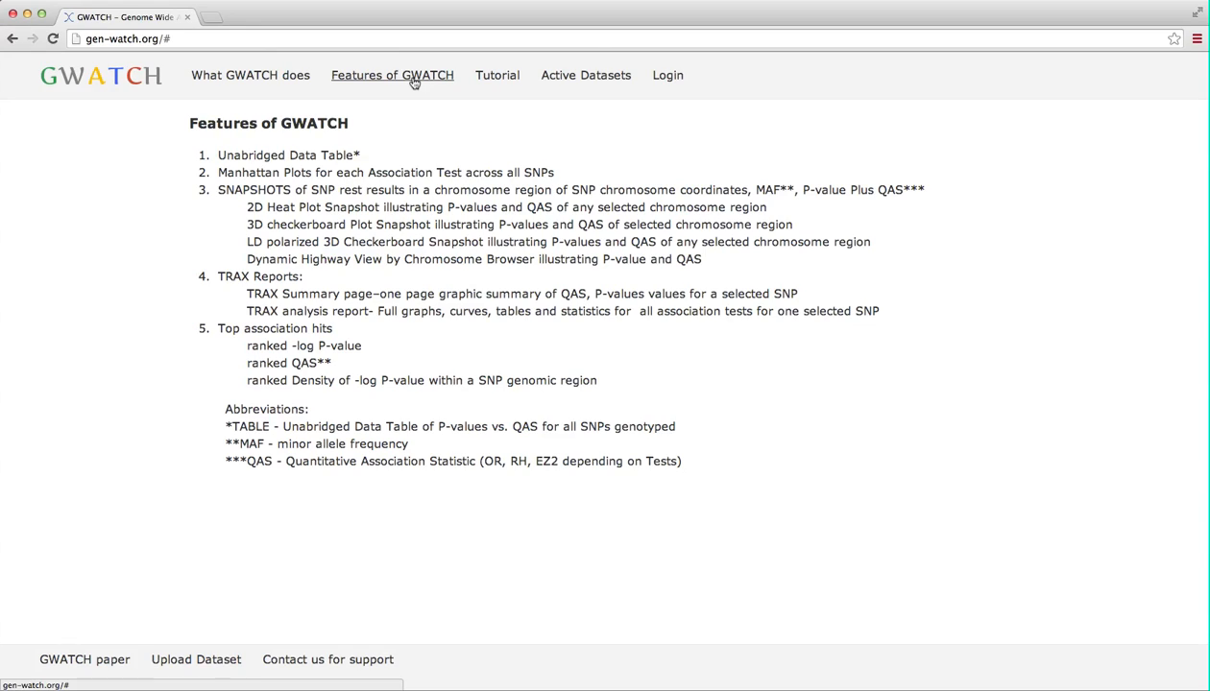
pyautogui.moveTo(496, 75)
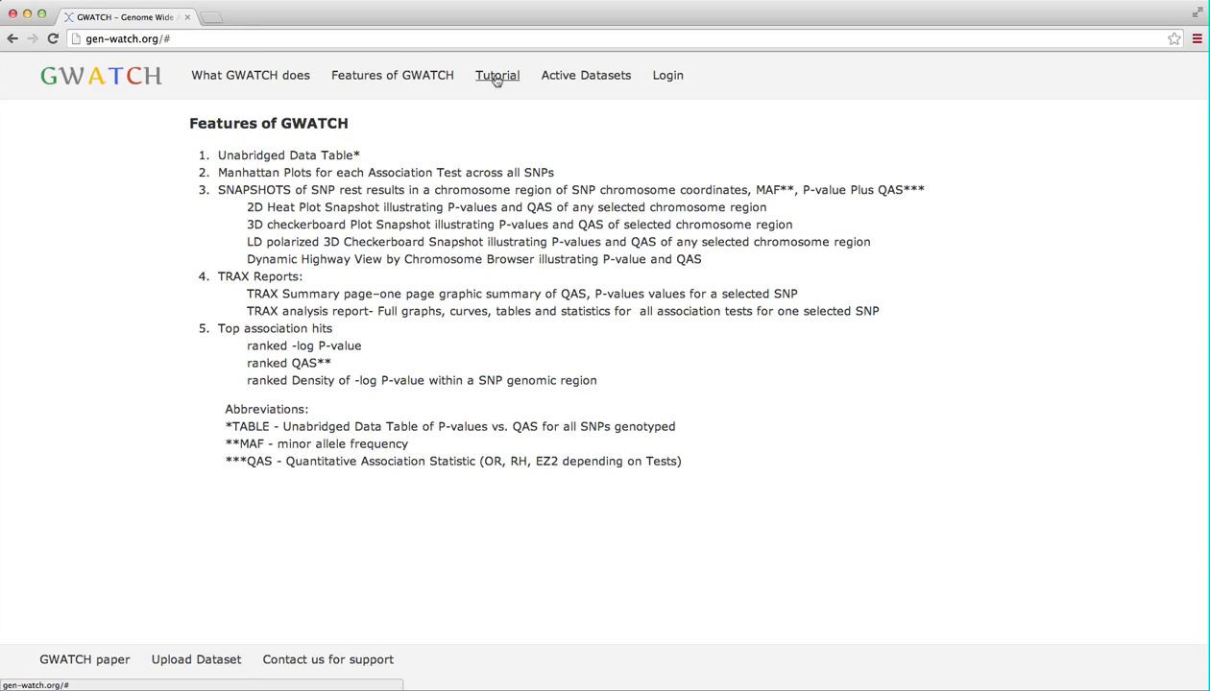
pyautogui.moveTo(585, 75)
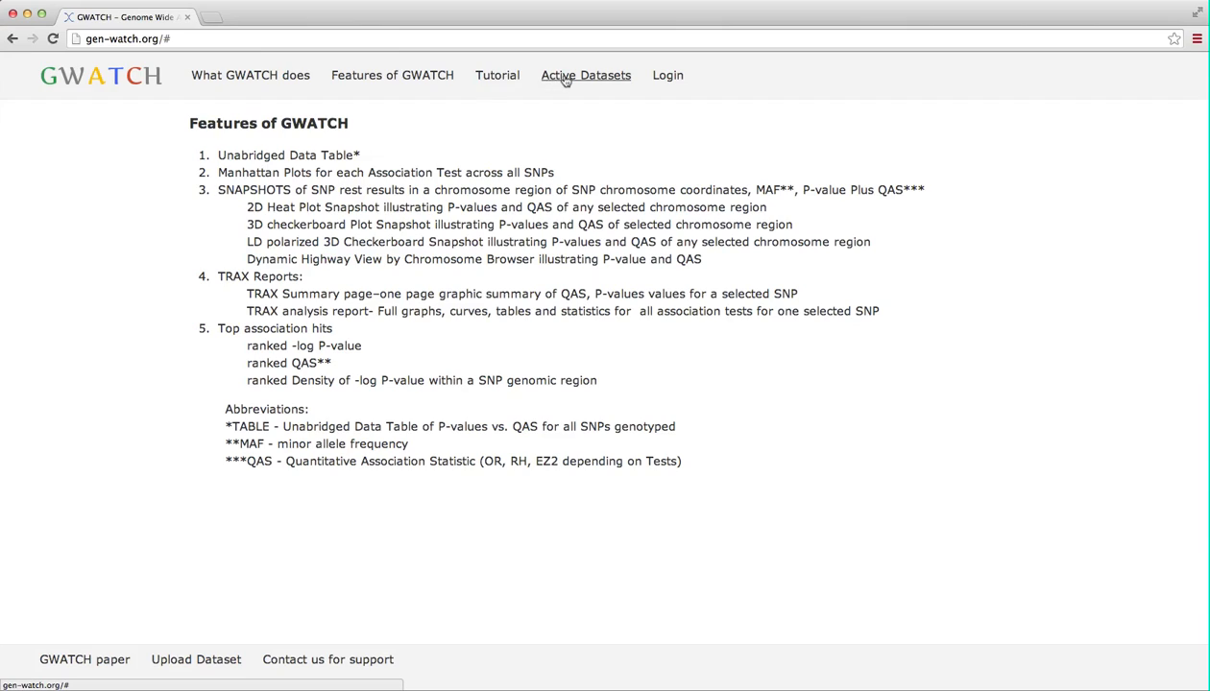
# Show the Active Datasets page with HIV-AIDS patient groups A, B and C.
pyautogui.click(585, 75)
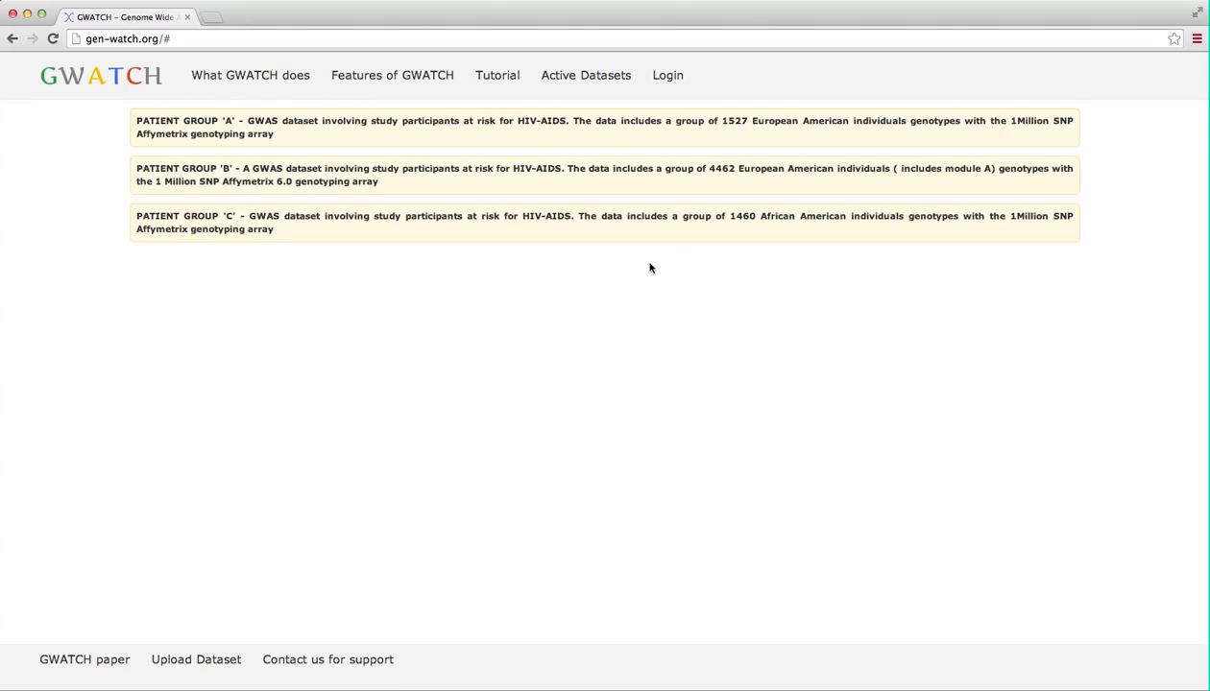
pyautogui.moveTo(311, 103)
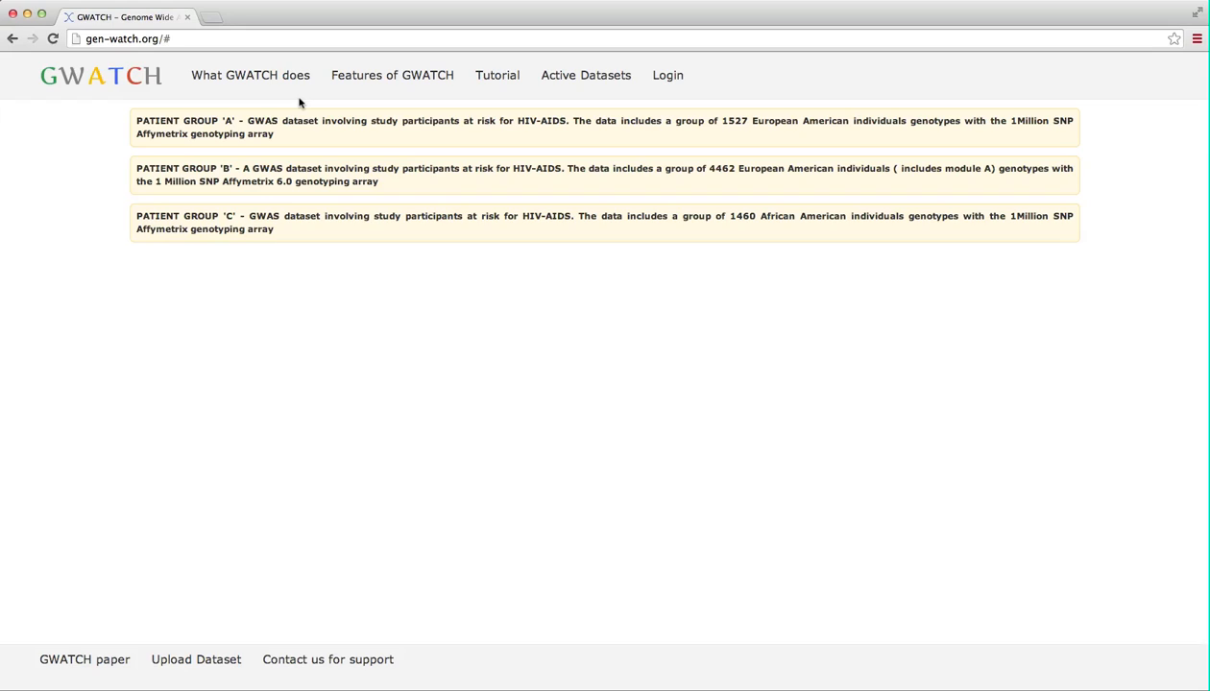
pyautogui.moveTo(629, 89)
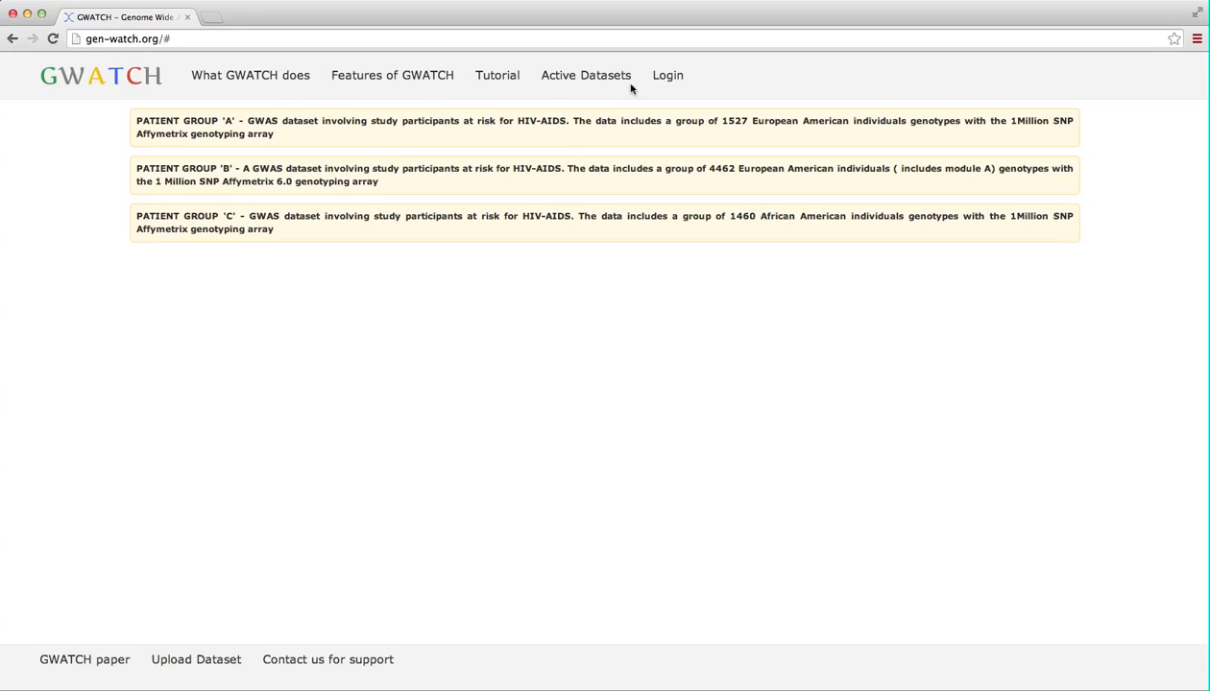
# Bring up the GWATCH login form from the navigation bar.
pyautogui.click(669, 75)
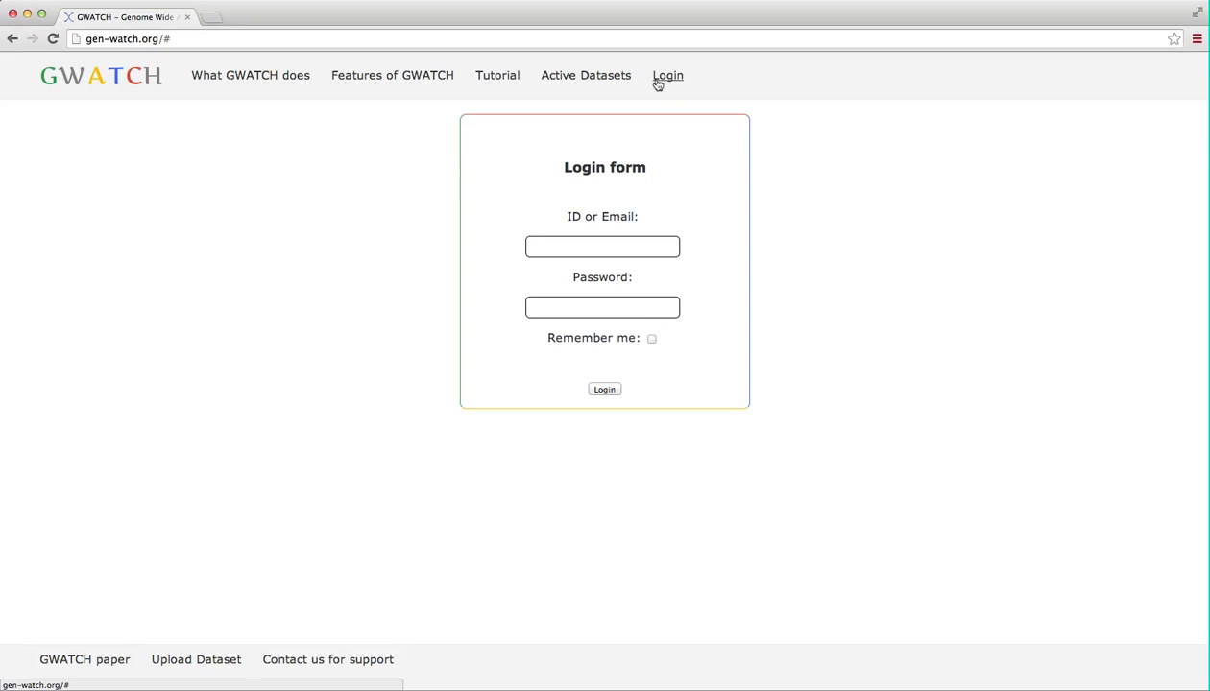
pyautogui.moveTo(84, 660)
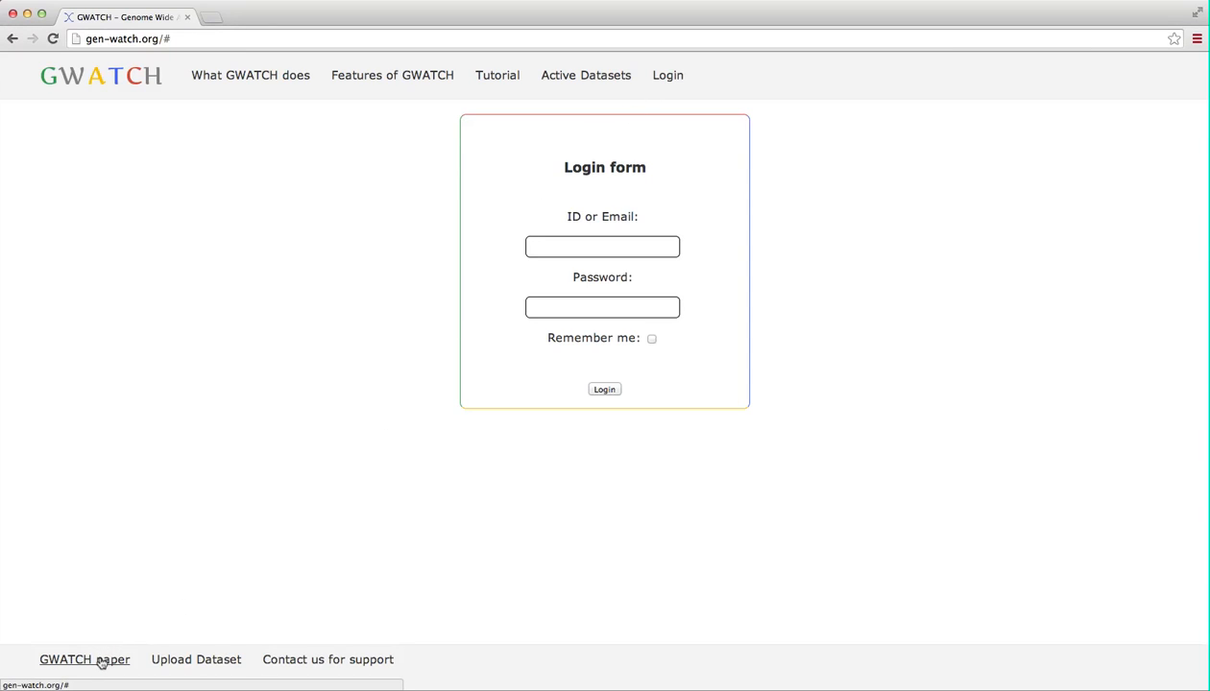
# Open the GWATCH paper page from the footer.
pyautogui.click(85, 660)
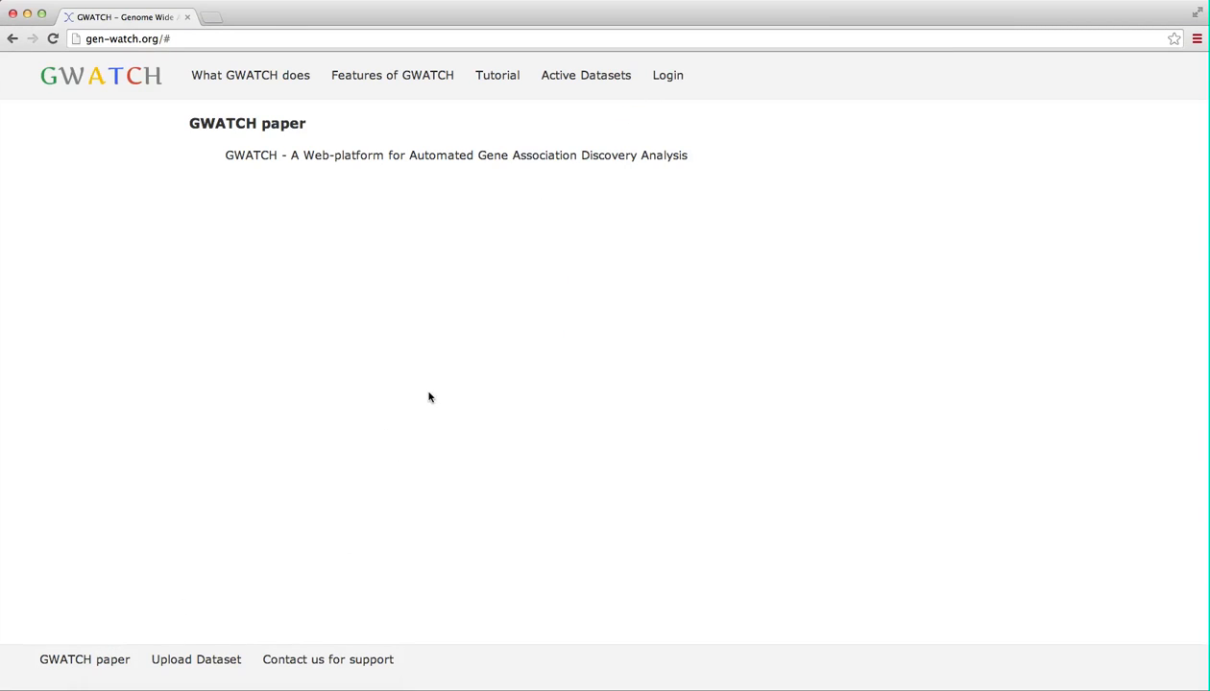
pyautogui.moveTo(469, 160)
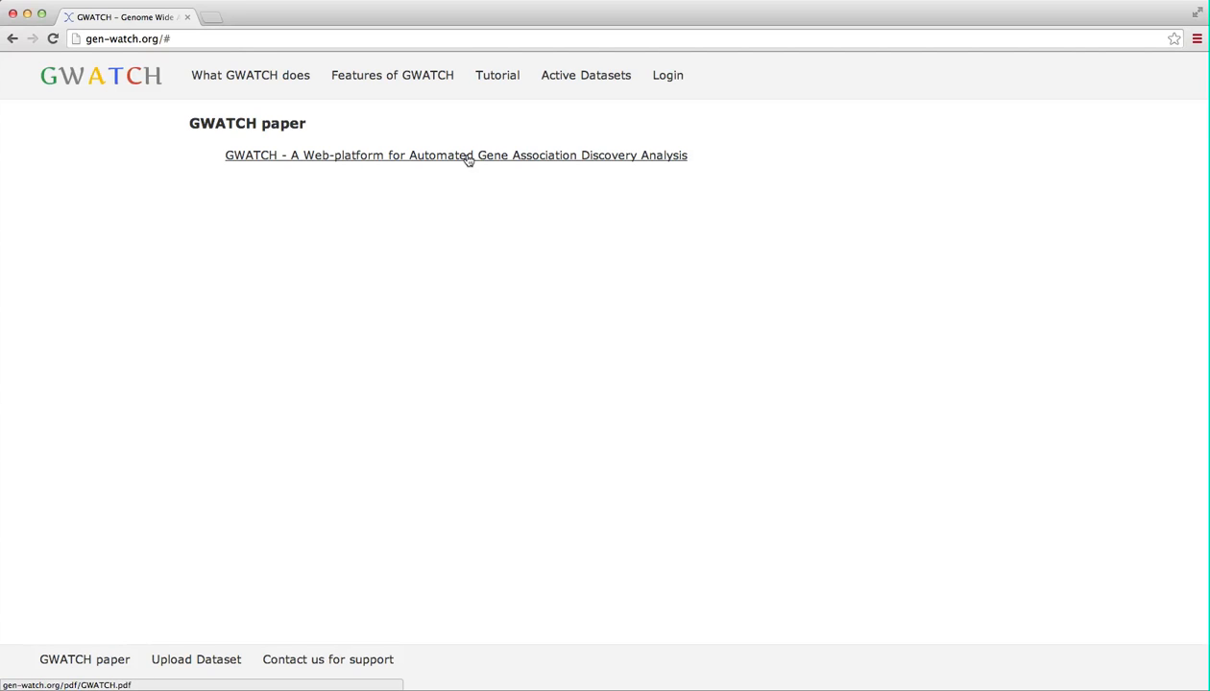
pyautogui.moveTo(461, 169)
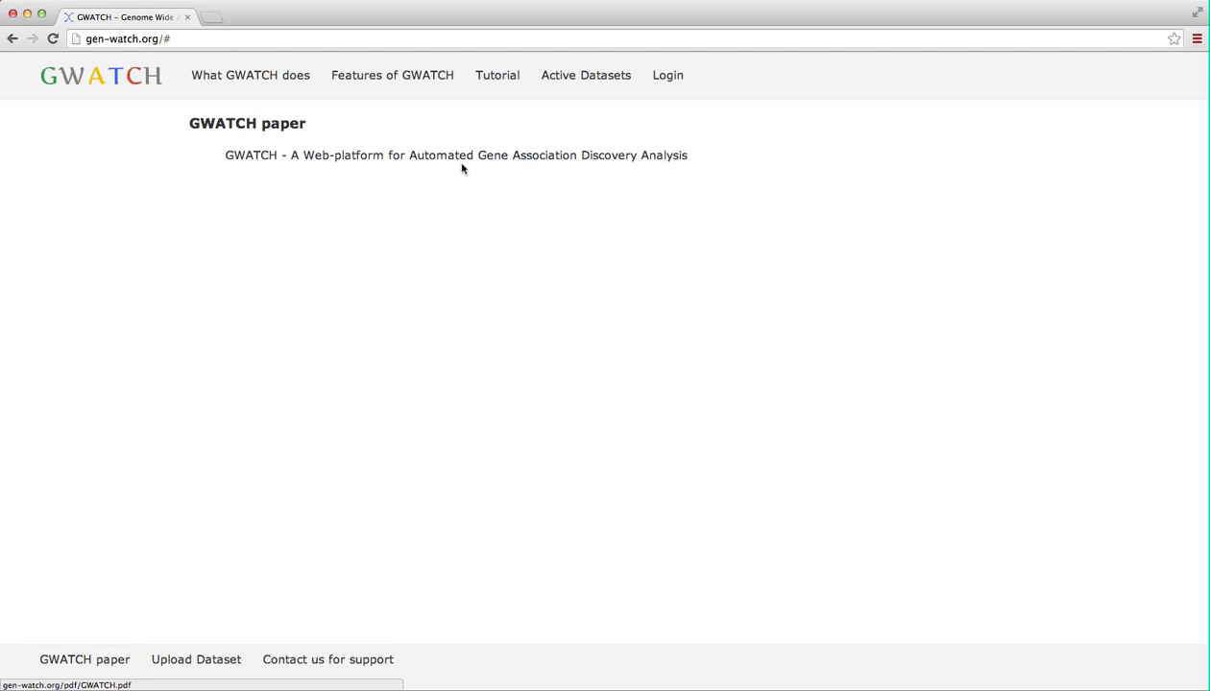
# Open the Upload Dataset instructions and review the four table format examples.
pyautogui.click(196, 661)
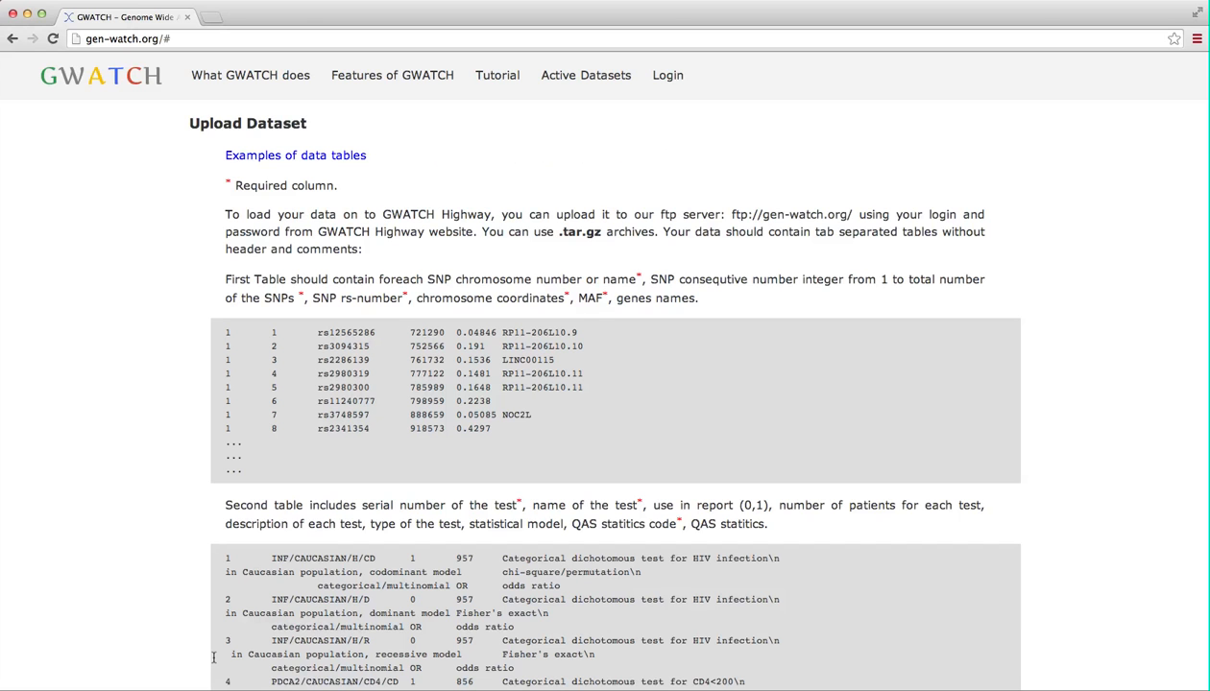
pyautogui.moveTo(115, 440)
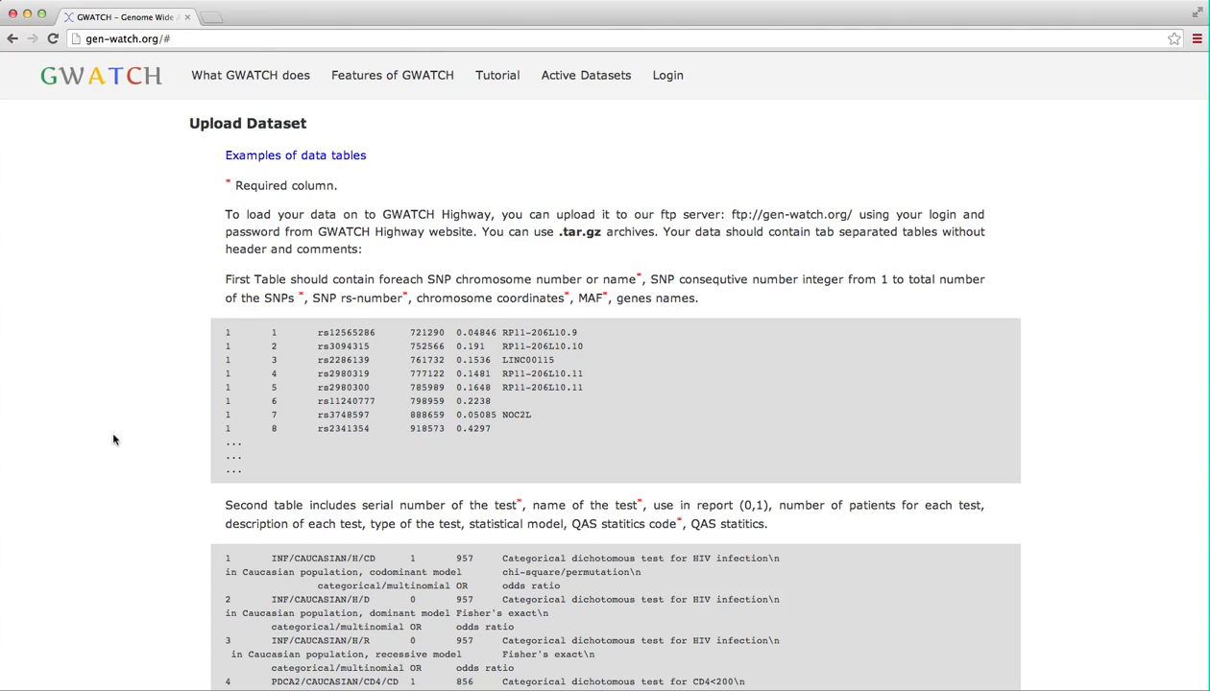
pyautogui.scroll(-3)
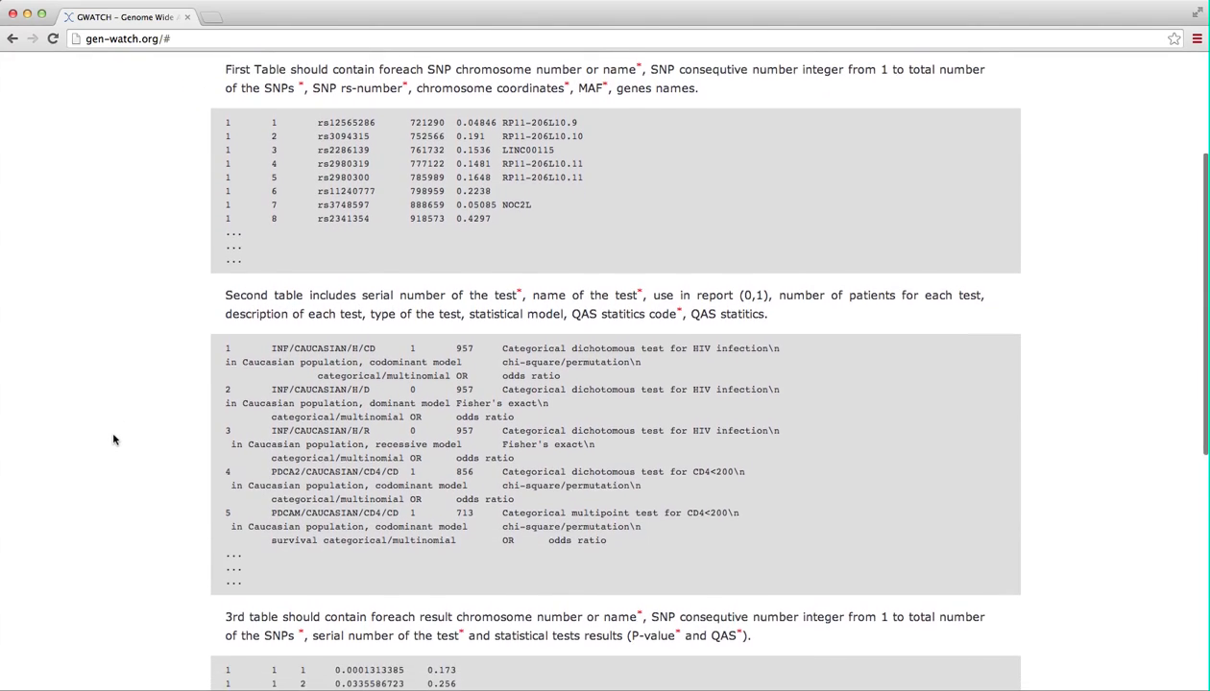
pyautogui.scroll(-3)
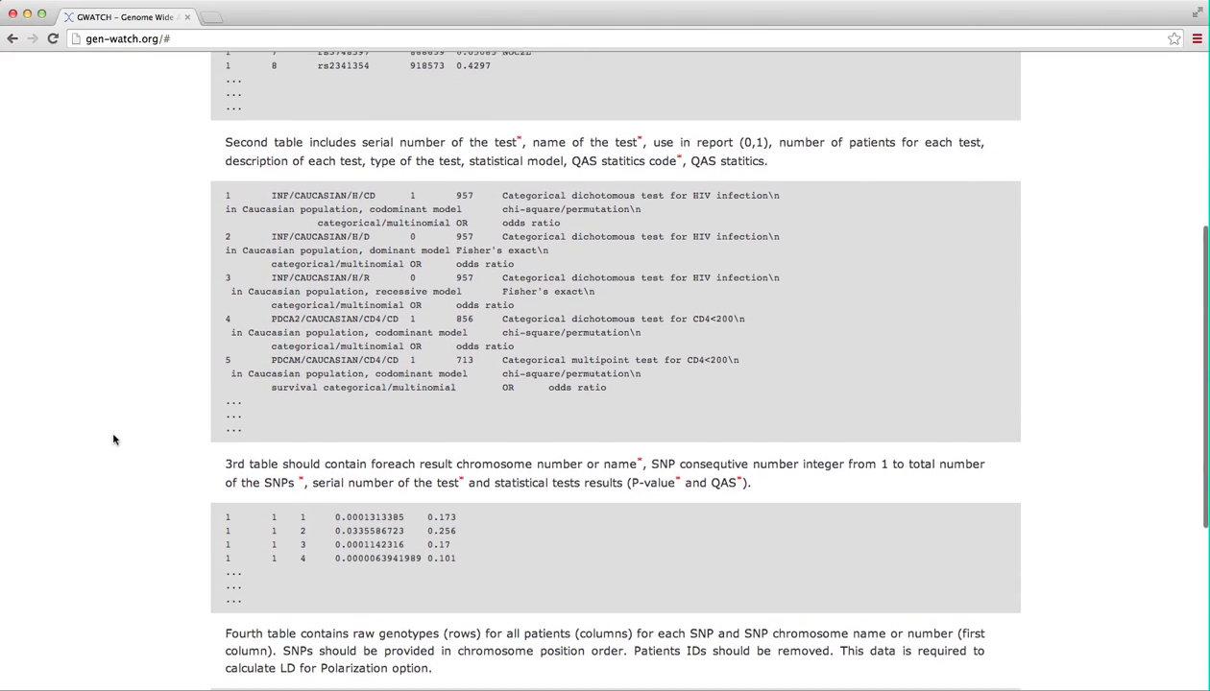
pyautogui.scroll(-3)
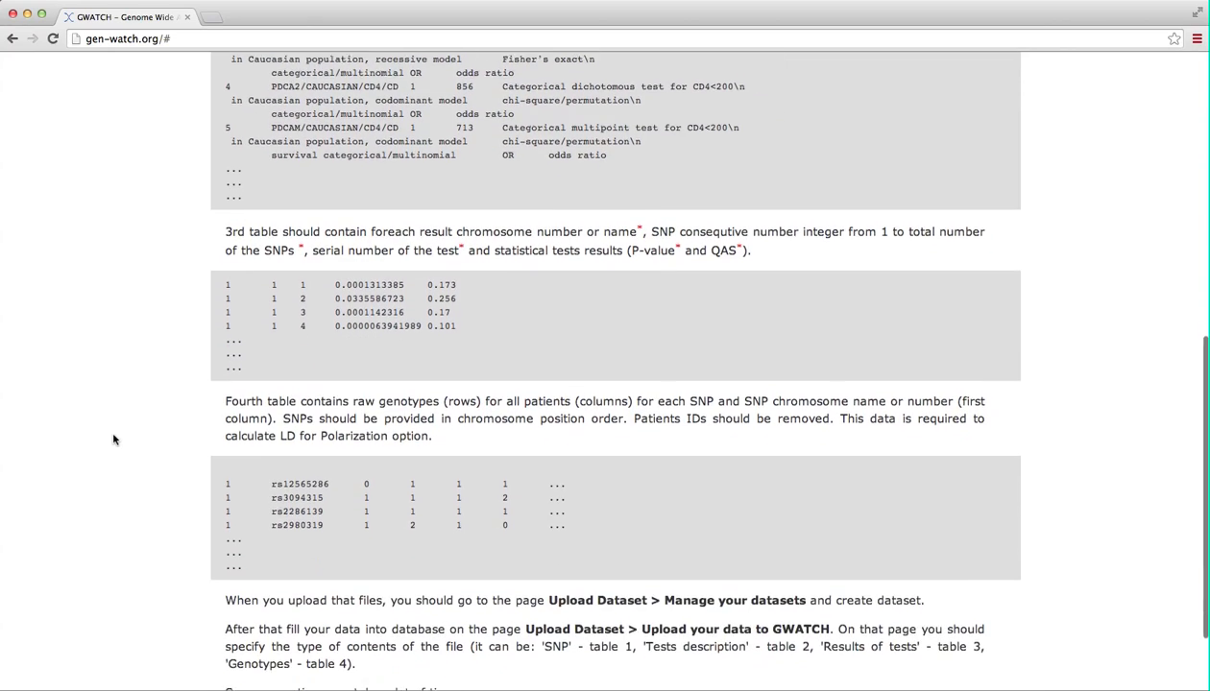
pyautogui.scroll(-3)
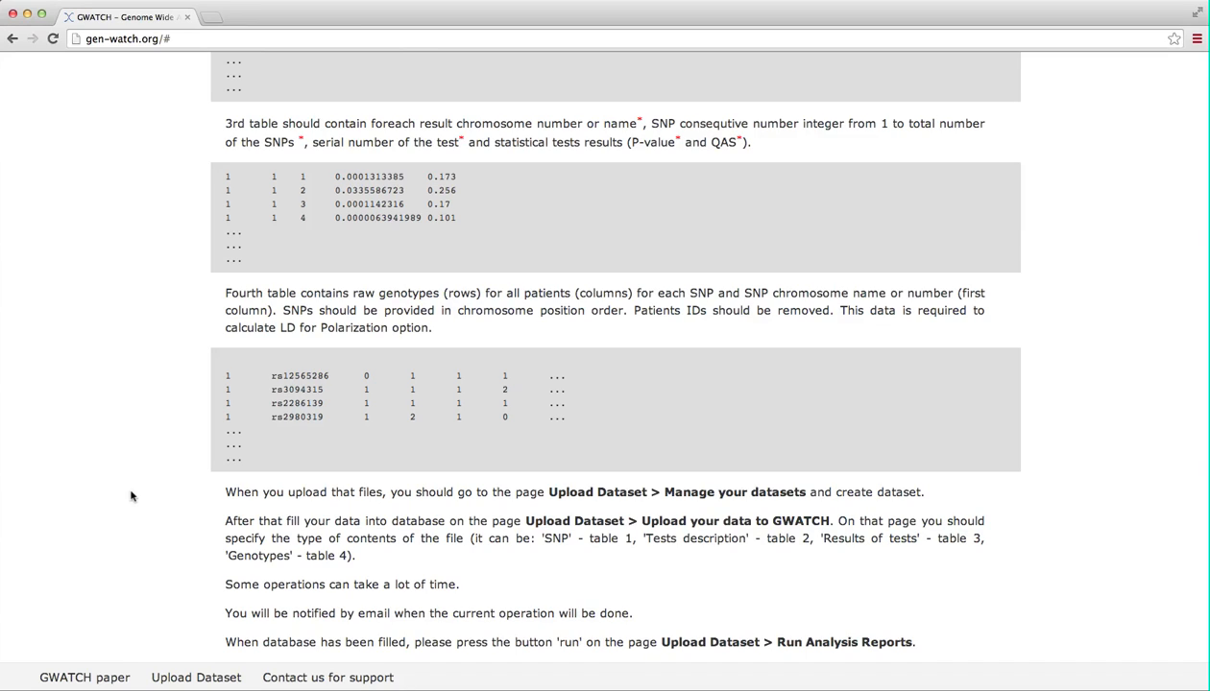
# Show the 'Contact us for support' details from the footer.
pyautogui.click(326, 676)
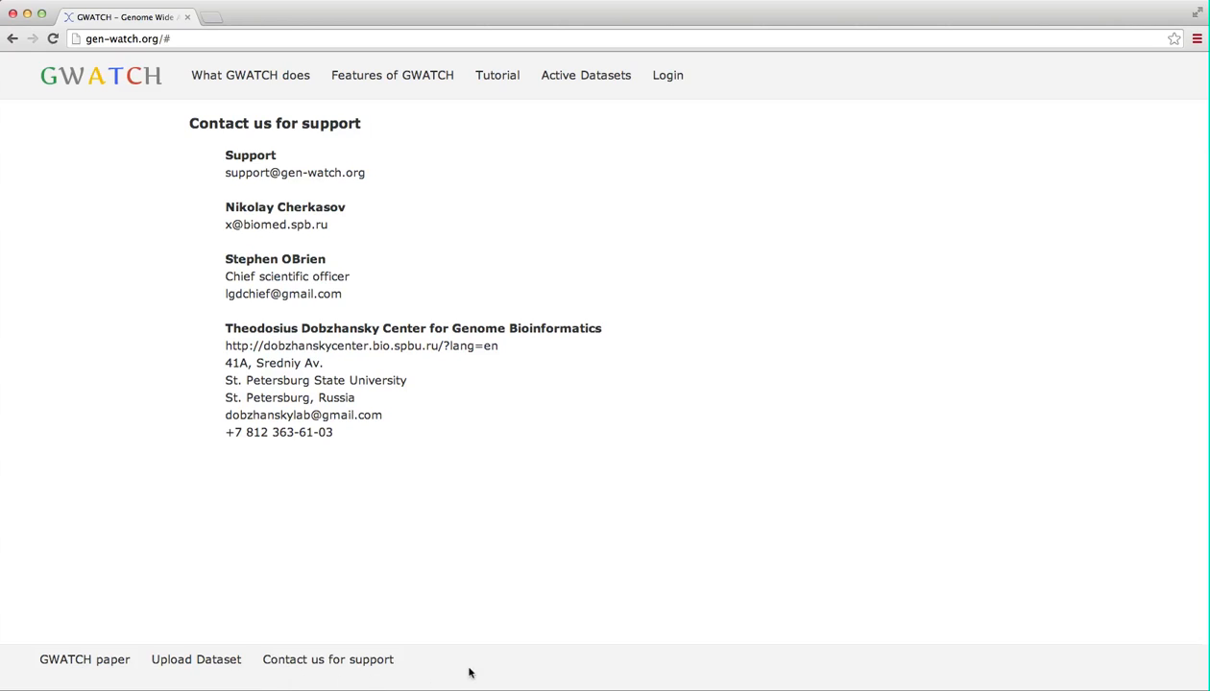
# Return to Active Datasets to reach Patient Group A's dataset panel.
pyautogui.click(585, 75)
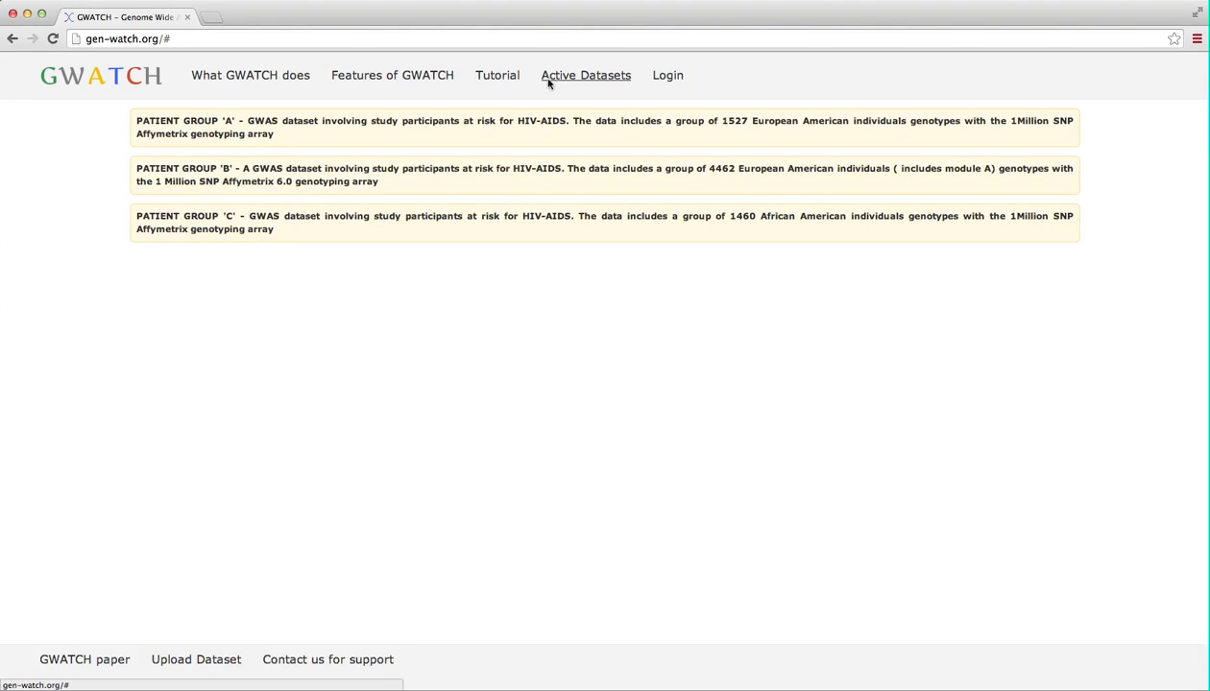
pyautogui.moveTo(250, 240)
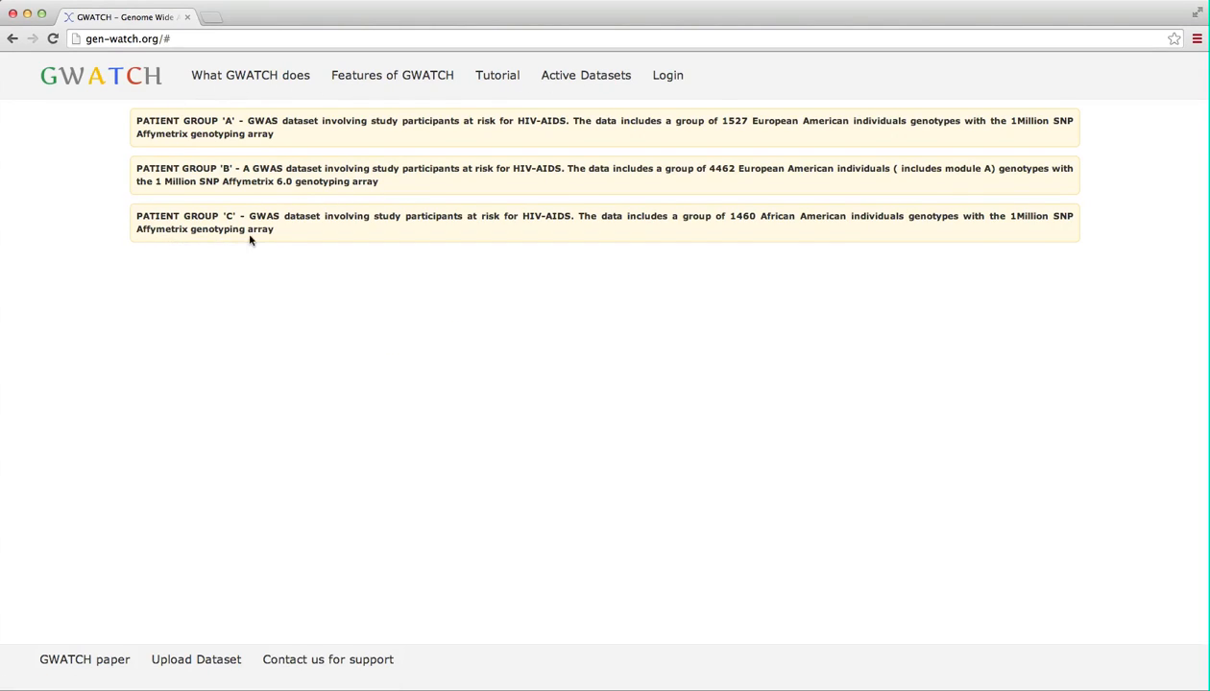
pyautogui.moveTo(246, 96)
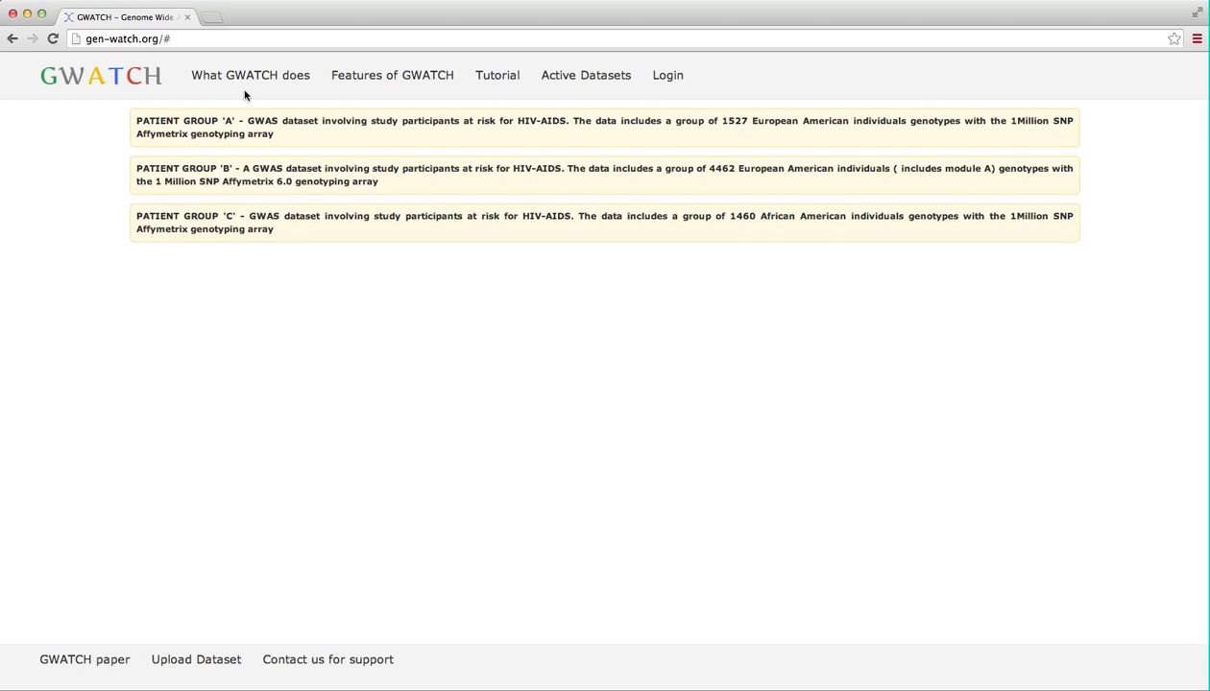
pyautogui.moveTo(468, 127)
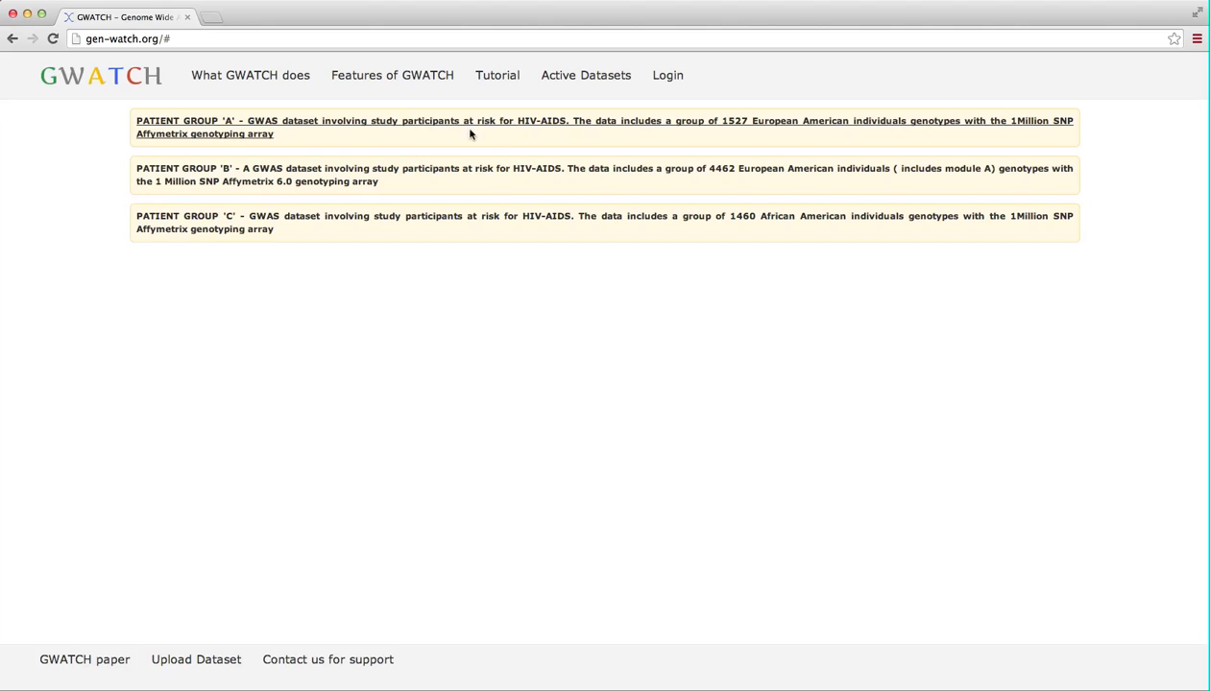
pyautogui.moveTo(734, 137)
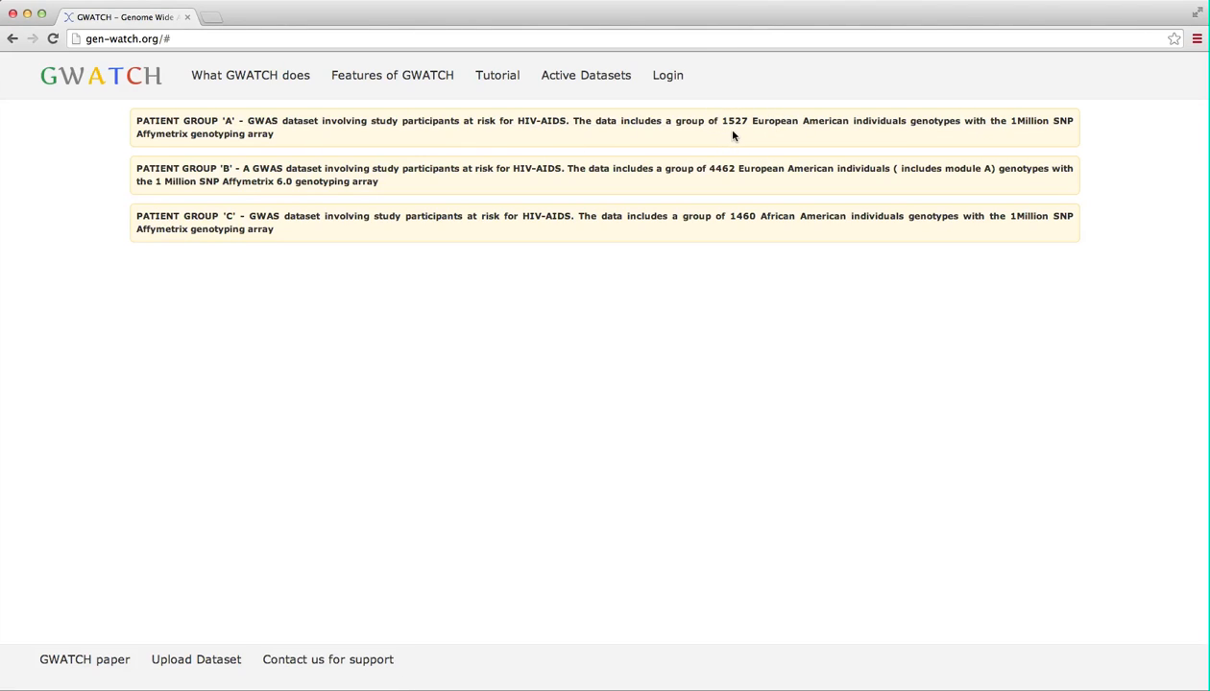
pyautogui.moveTo(843, 134)
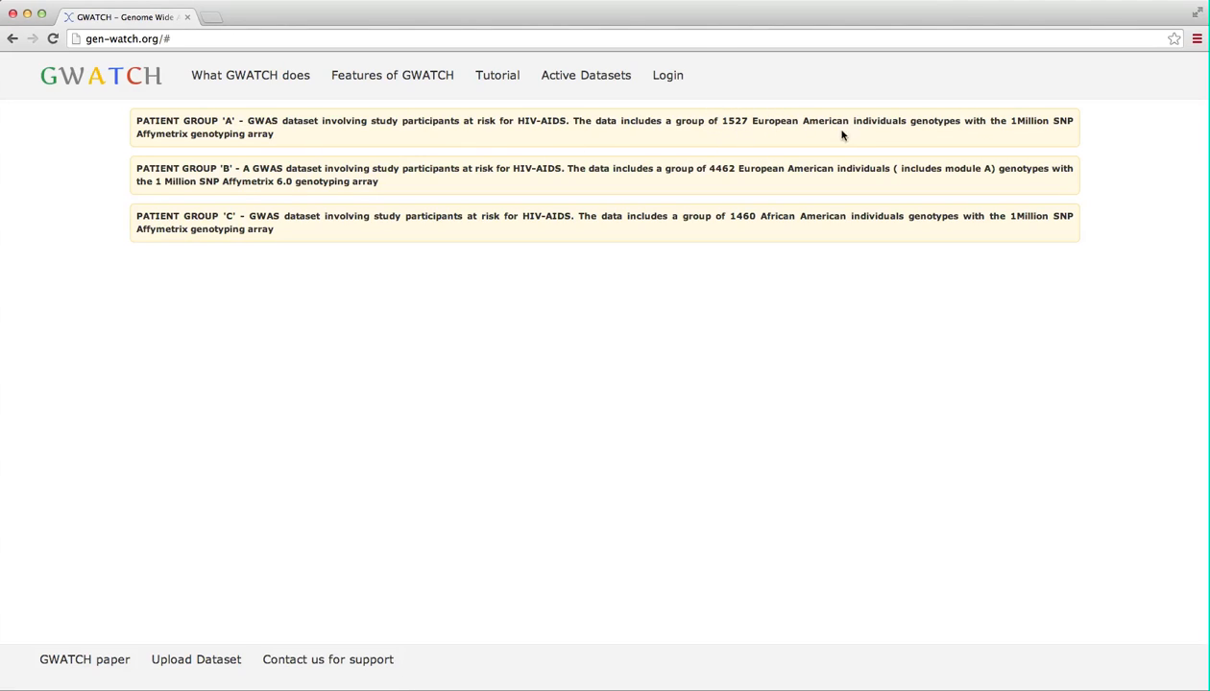
pyautogui.moveTo(995, 126)
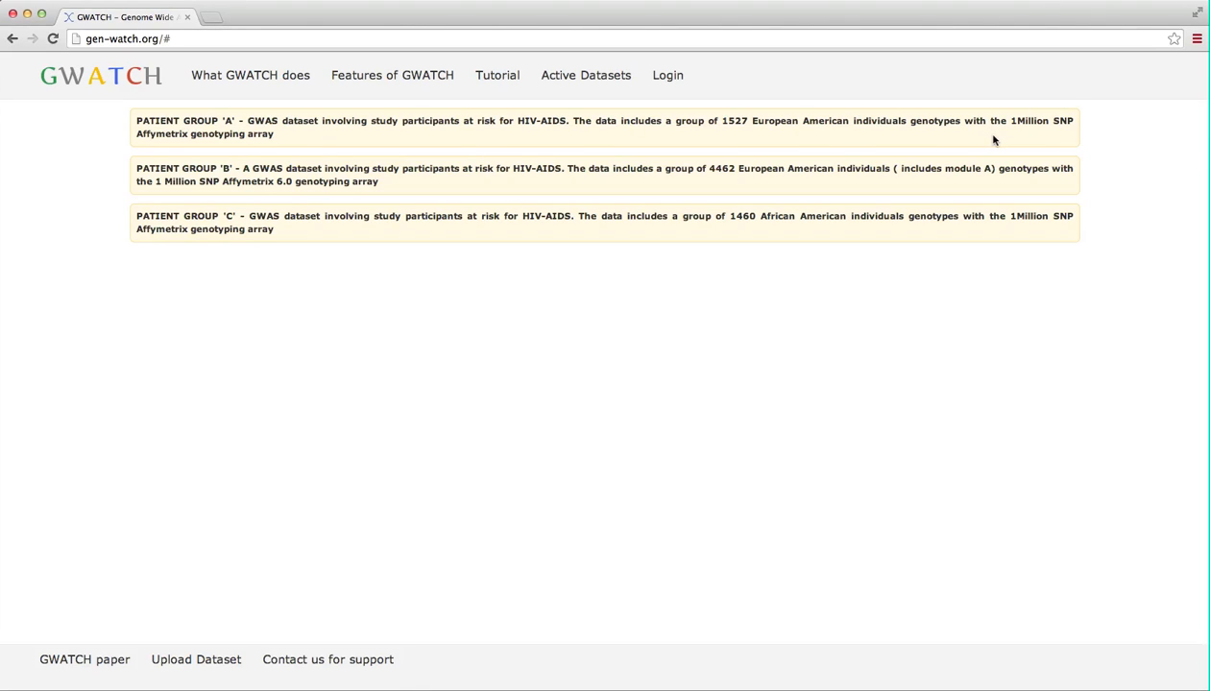
pyautogui.moveTo(376, 150)
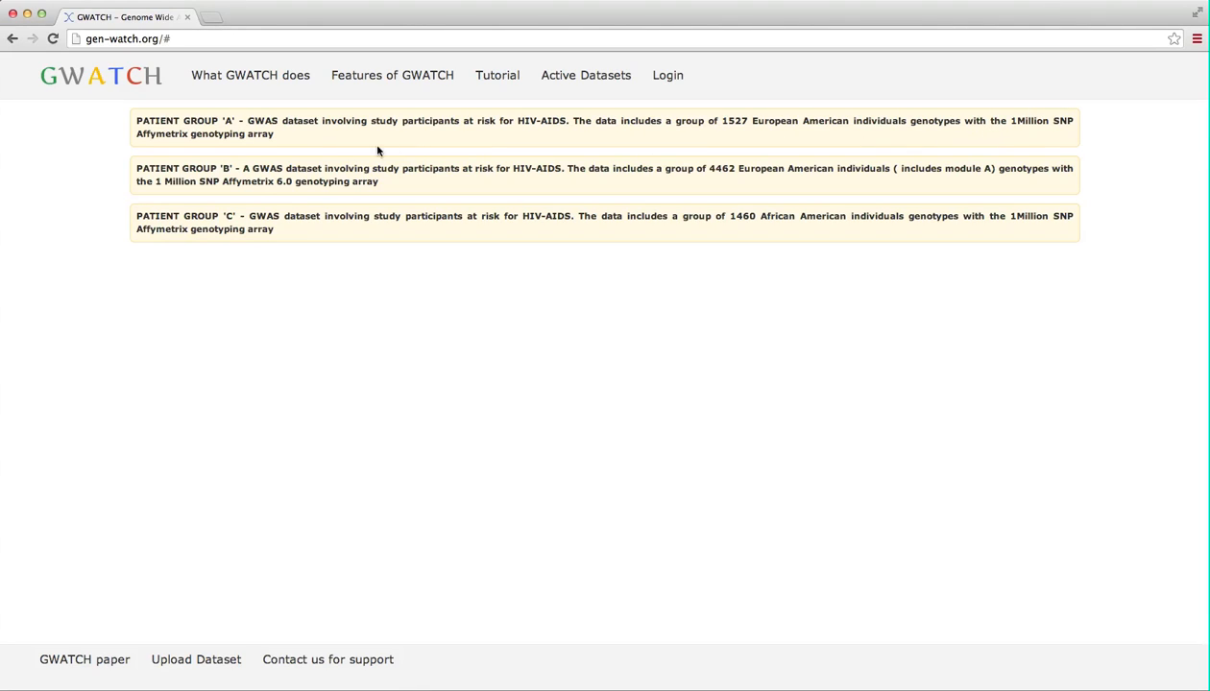
pyautogui.moveTo(247, 134)
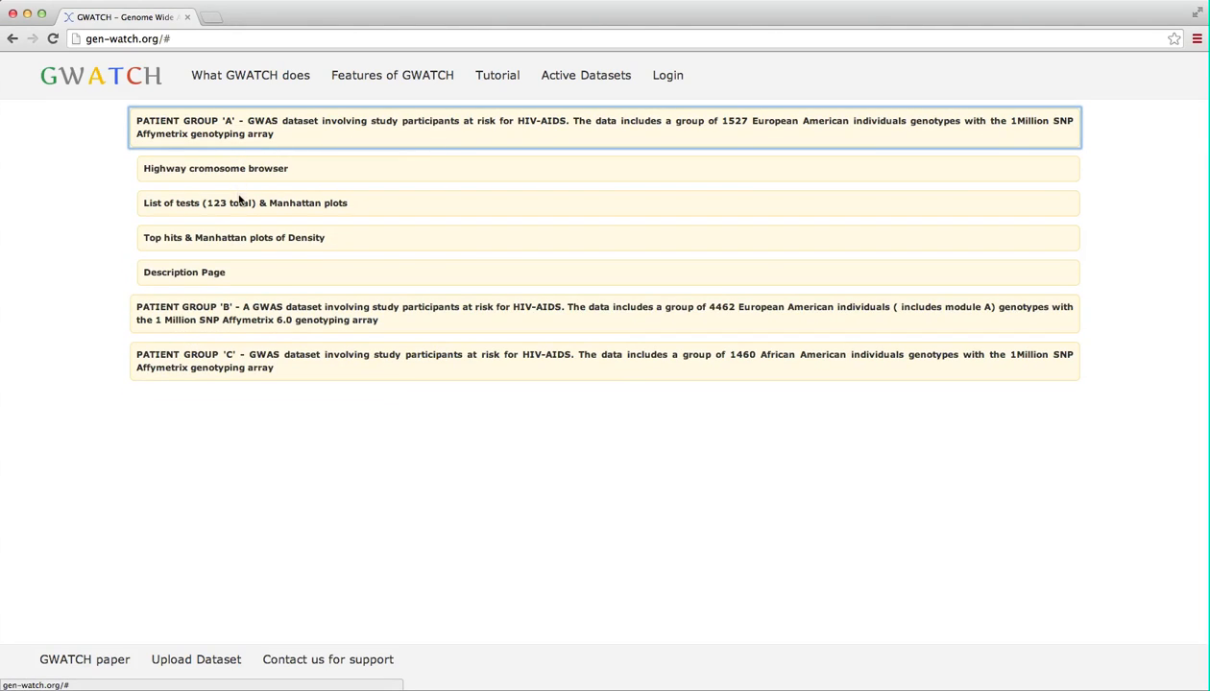
# Open Patient Group A's list of 123 tests with Manhattan plots and browse it.
pyautogui.click(246, 204)
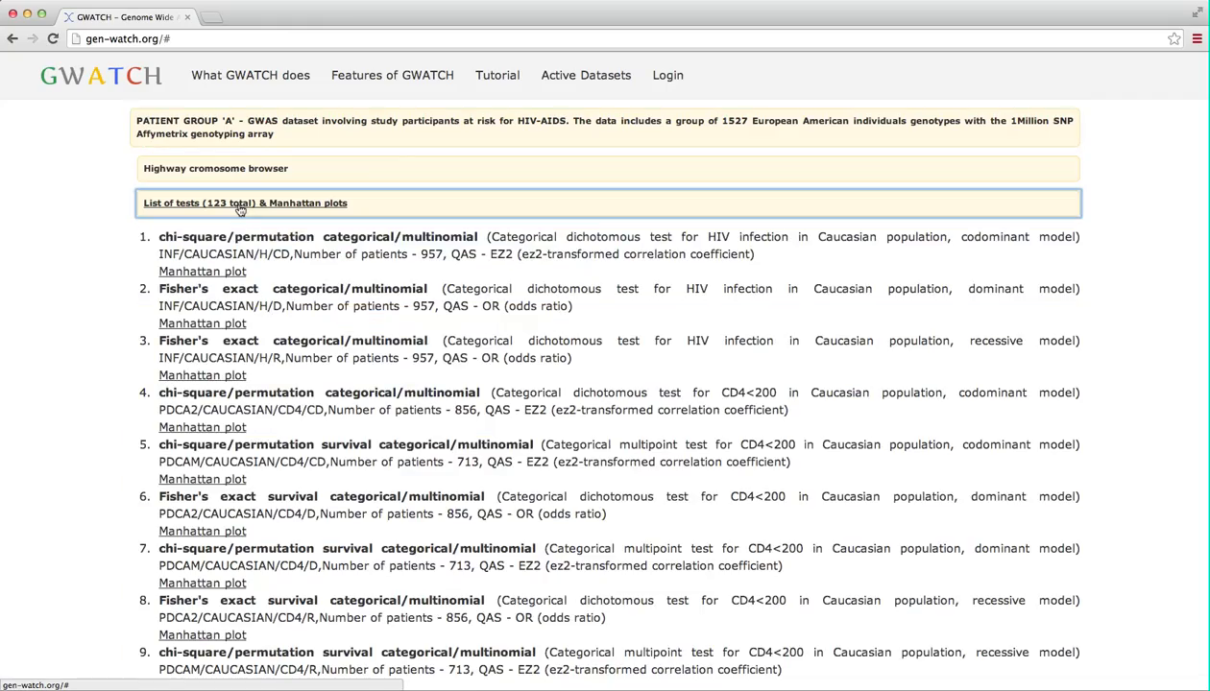
pyautogui.scroll(-3)
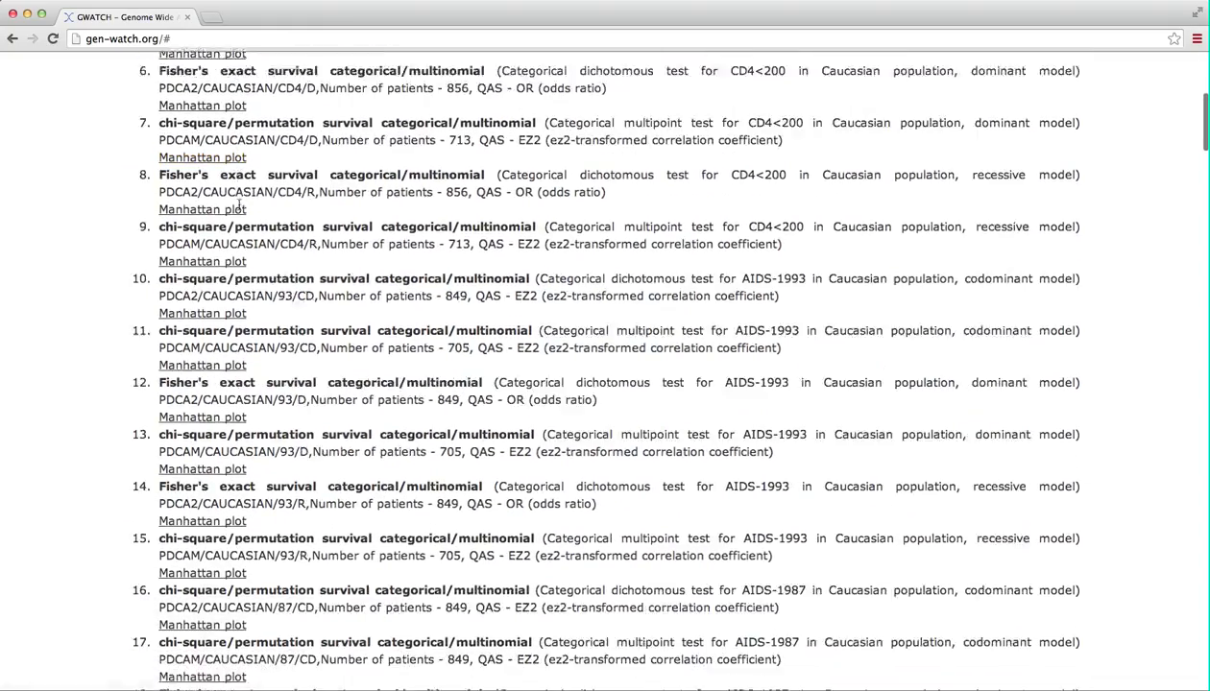
pyautogui.scroll(-3)
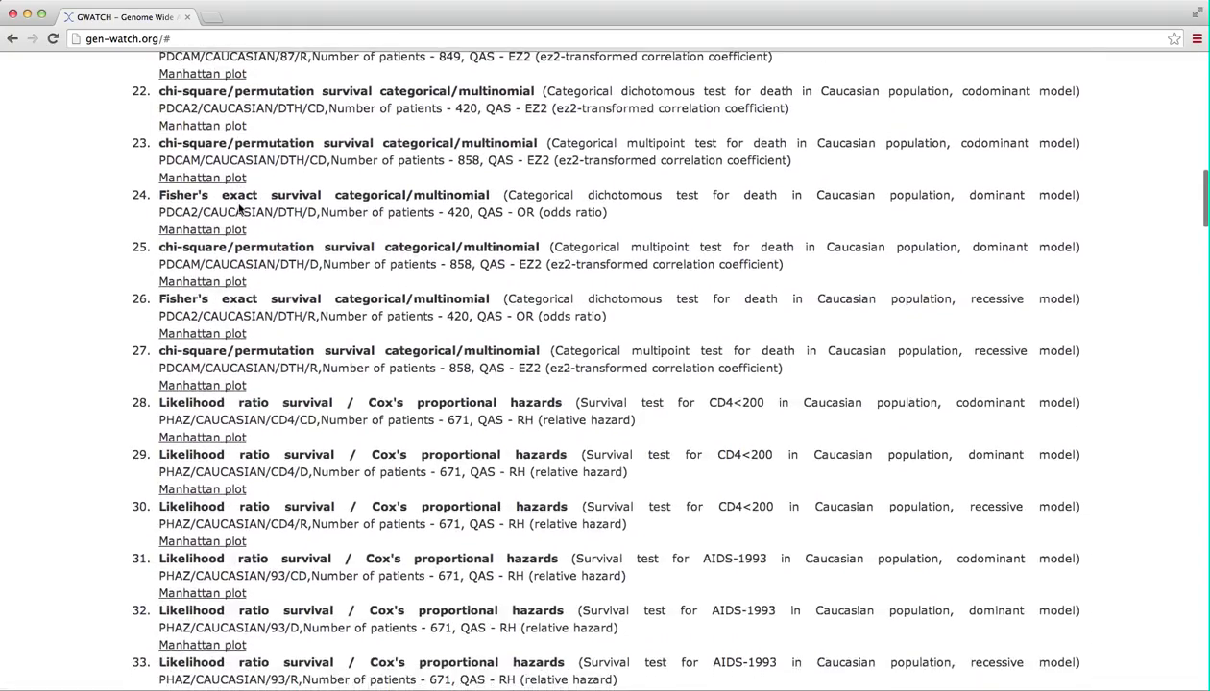
pyautogui.scroll(-3)
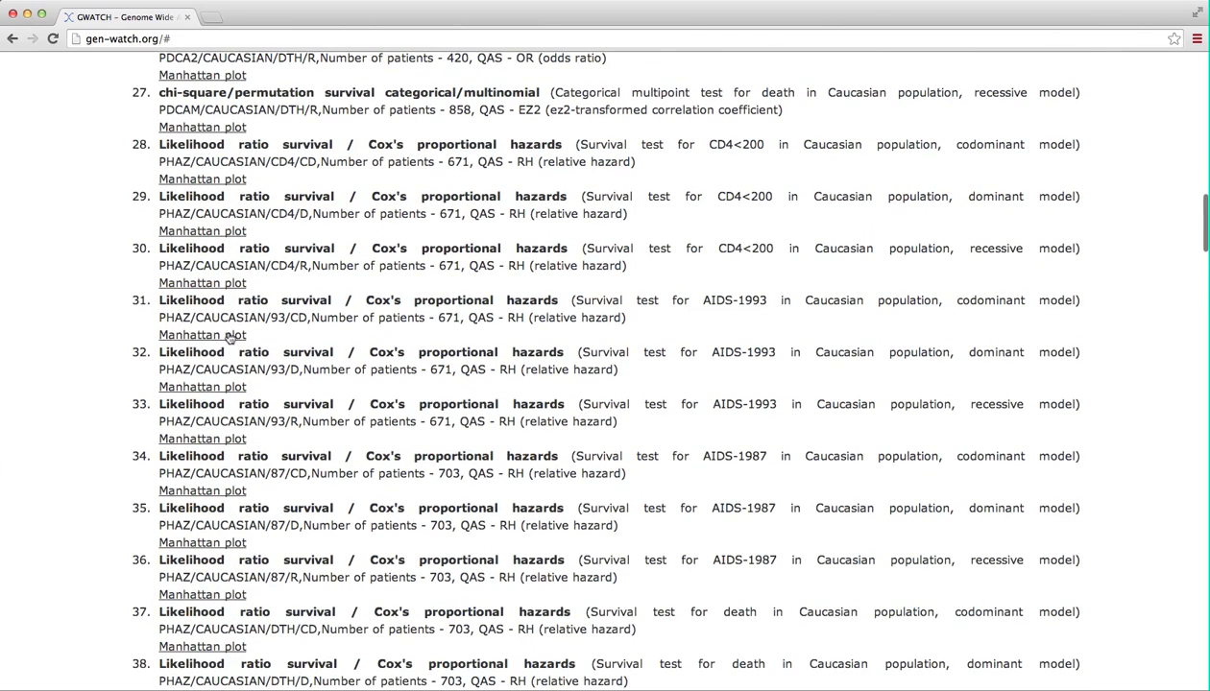
# Open the Manhattan plot for test PHAZ/CAUCASIAN/87/CD.
pyautogui.click(202, 492)
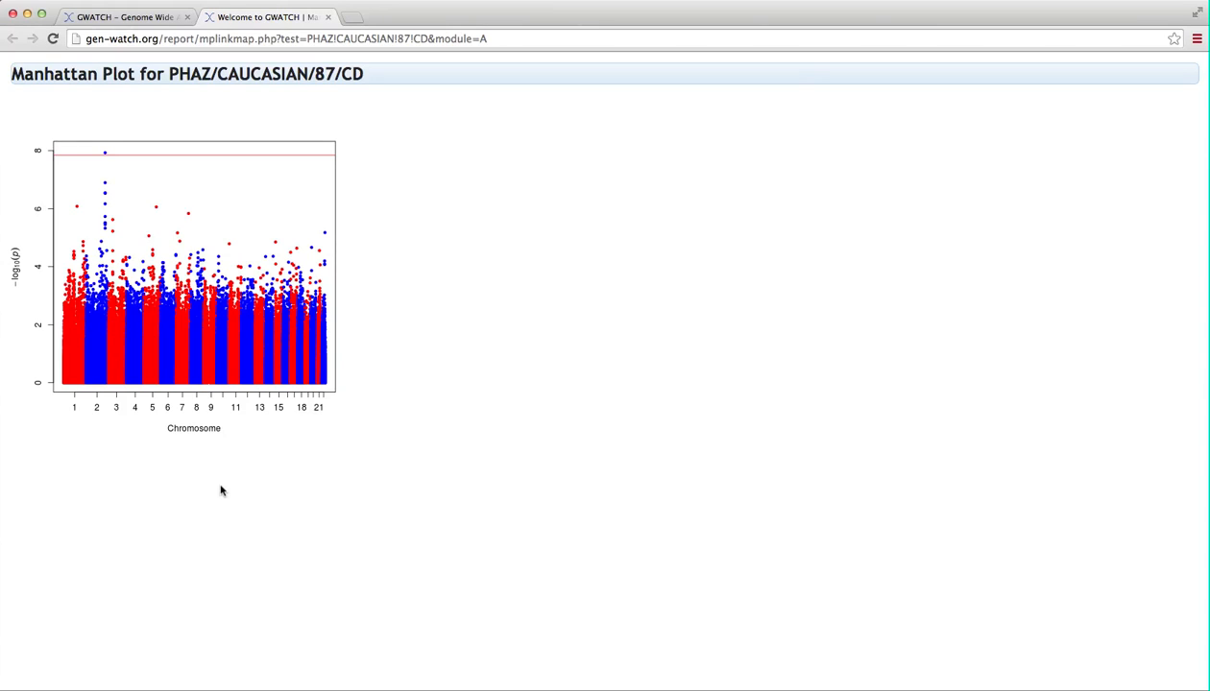
pyautogui.moveTo(87, 177)
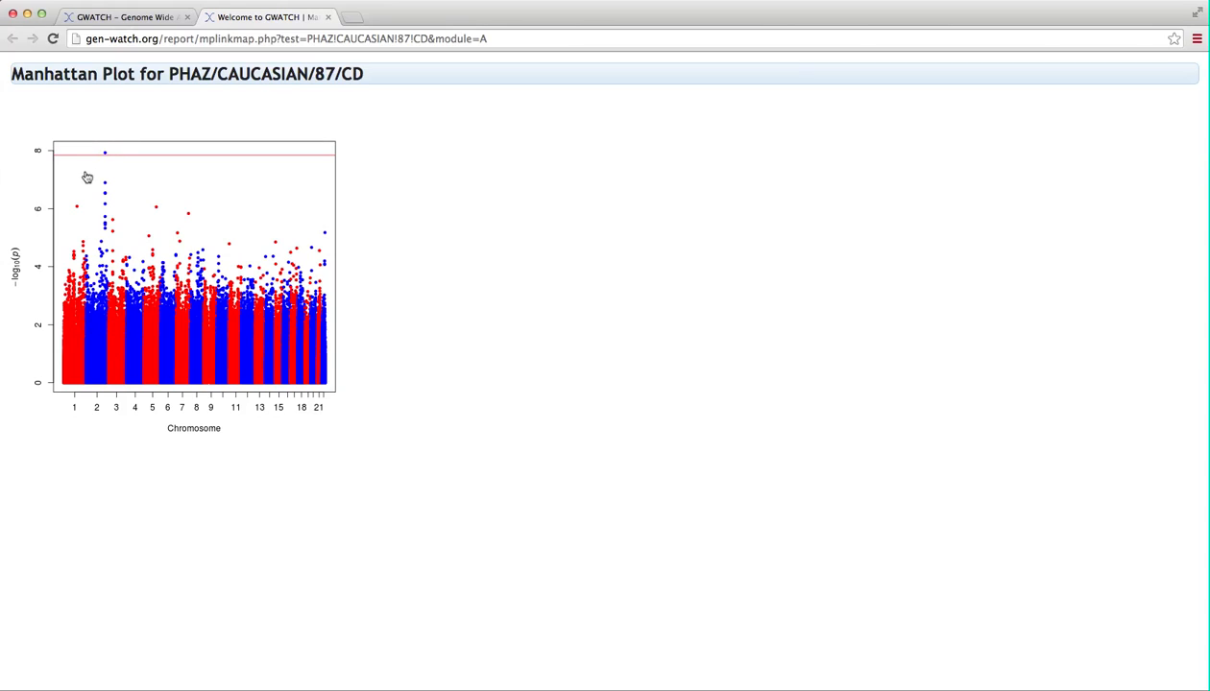
pyautogui.moveTo(104, 167)
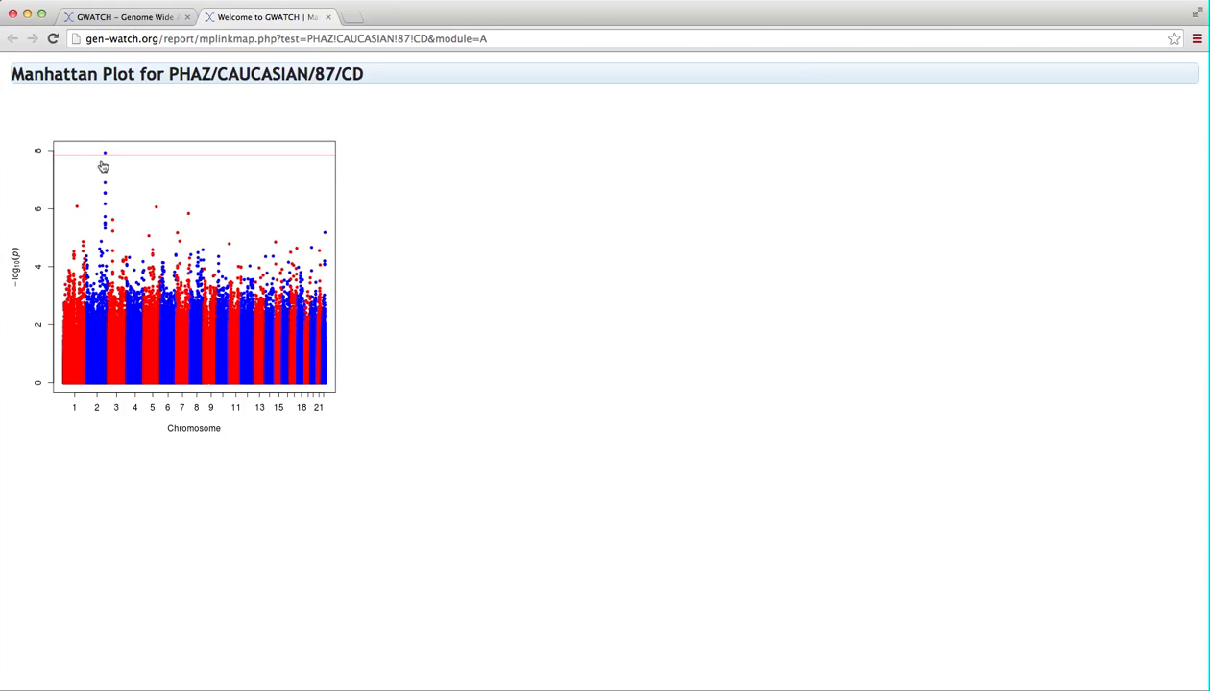
pyautogui.moveTo(105, 154)
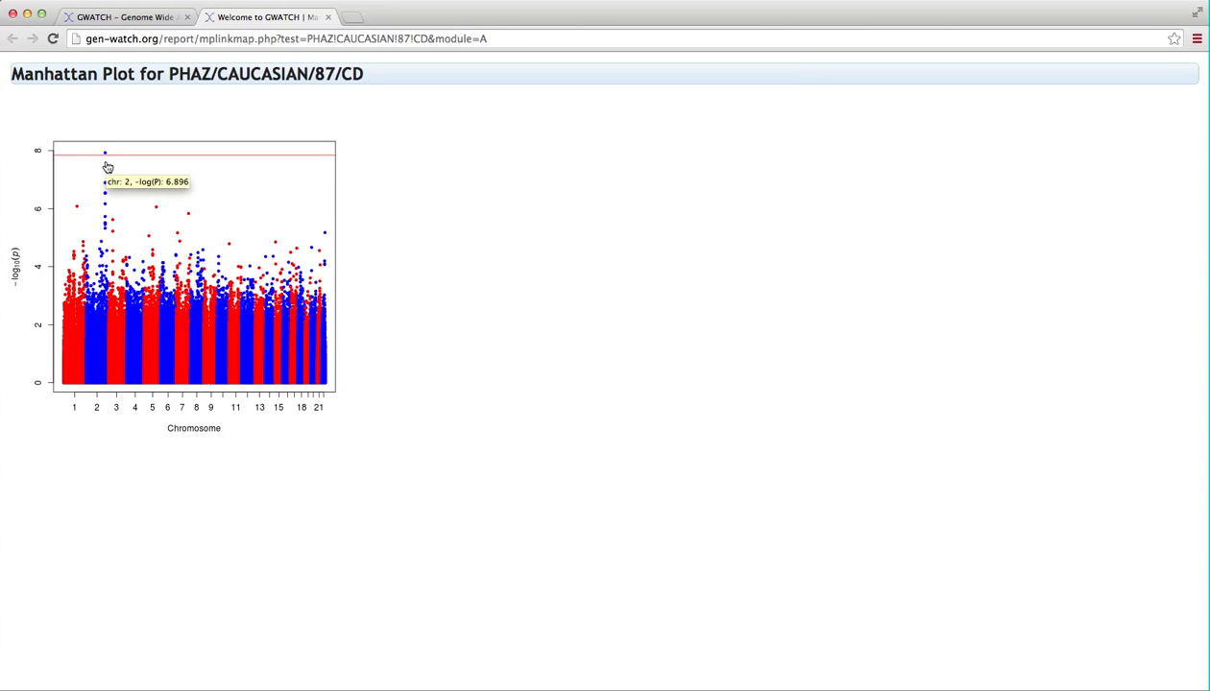
pyautogui.moveTo(96, 161)
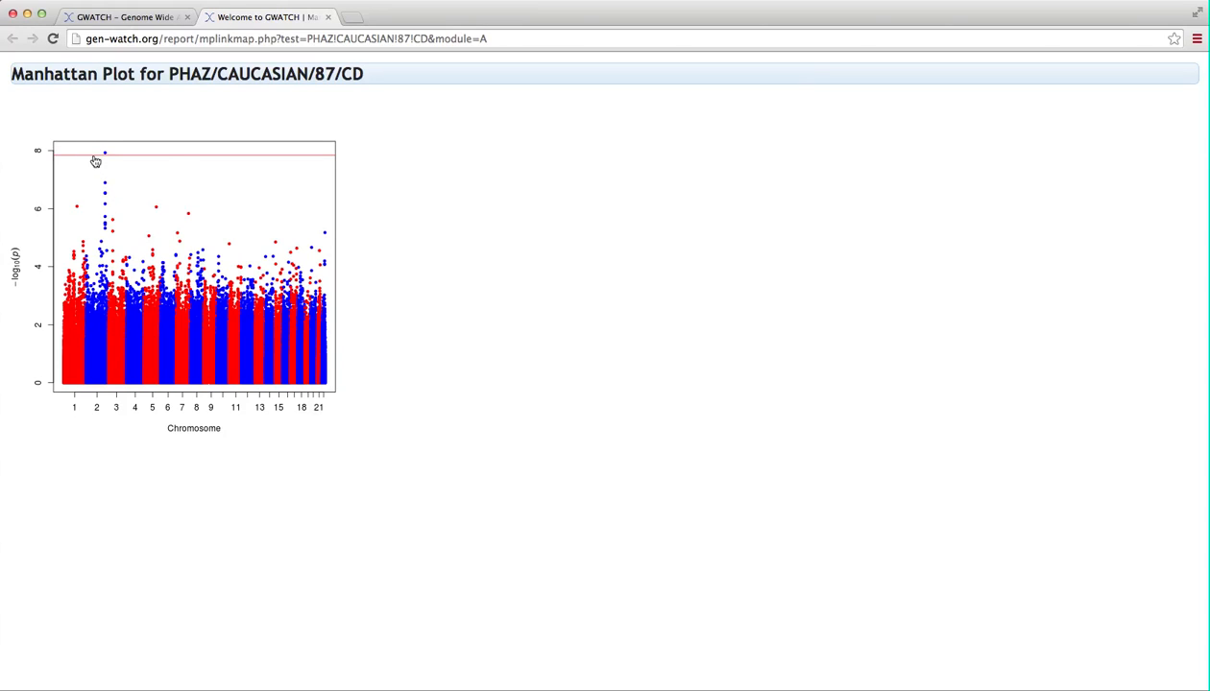
pyautogui.moveTo(154, 155)
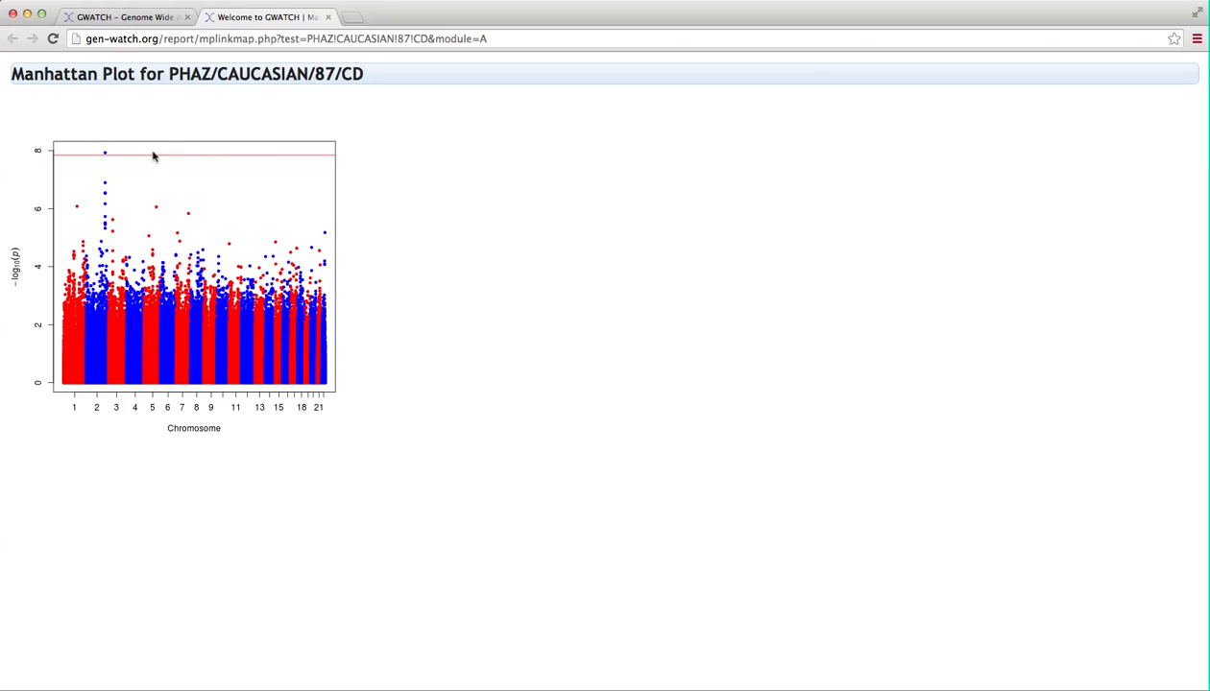
pyautogui.moveTo(107, 154)
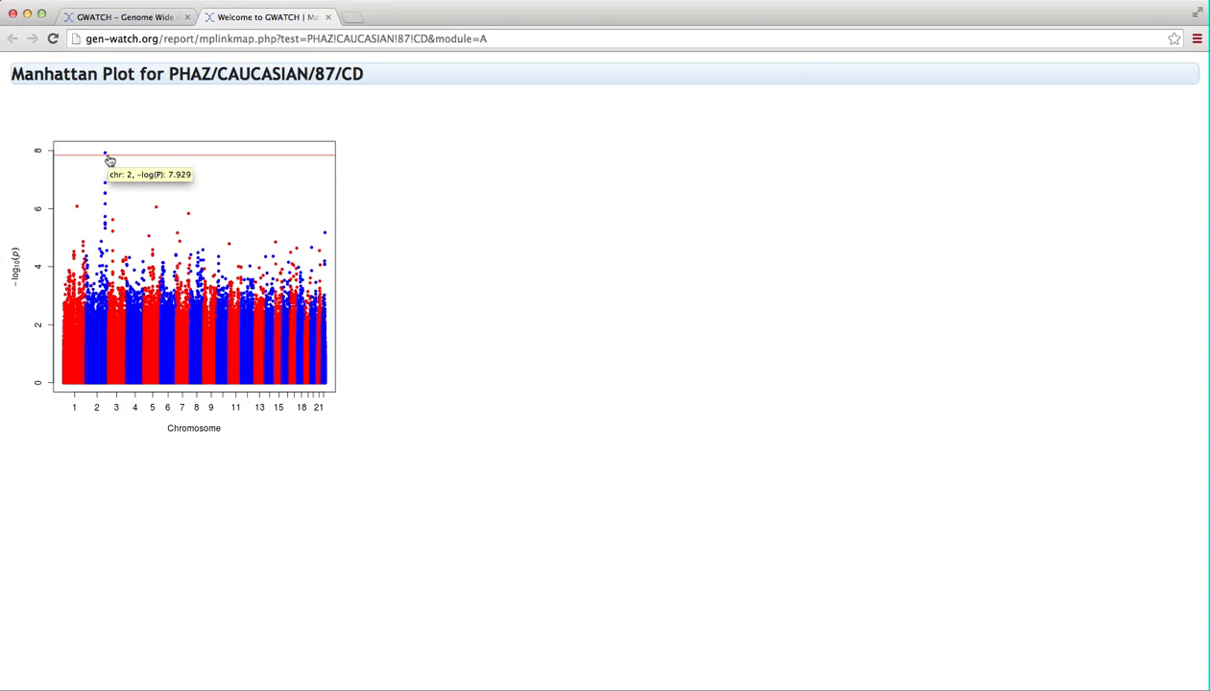
pyautogui.moveTo(107, 160)
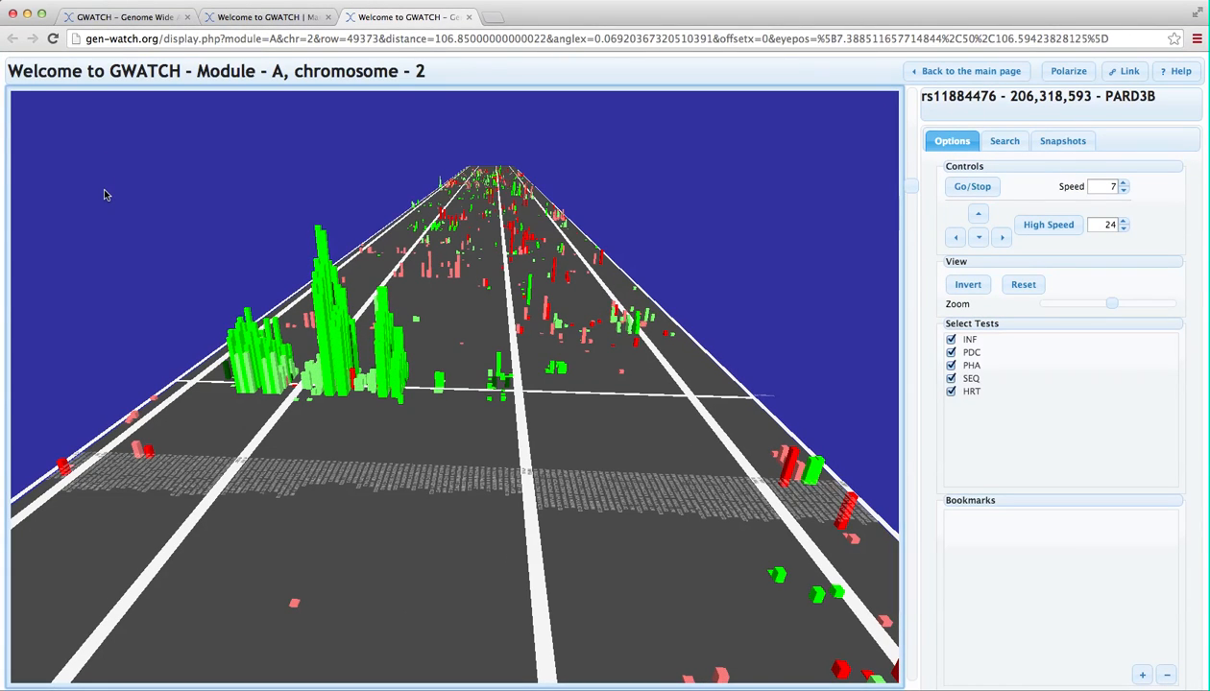
pyautogui.moveTo(230, 438)
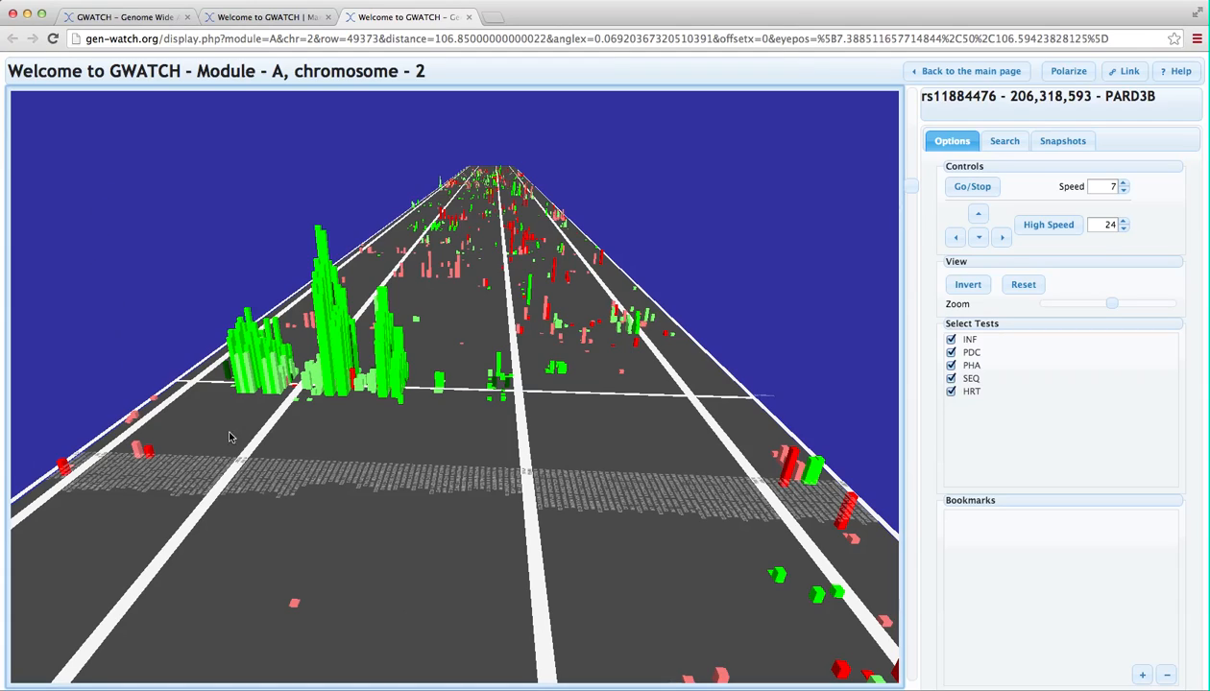
pyautogui.moveTo(171, 315)
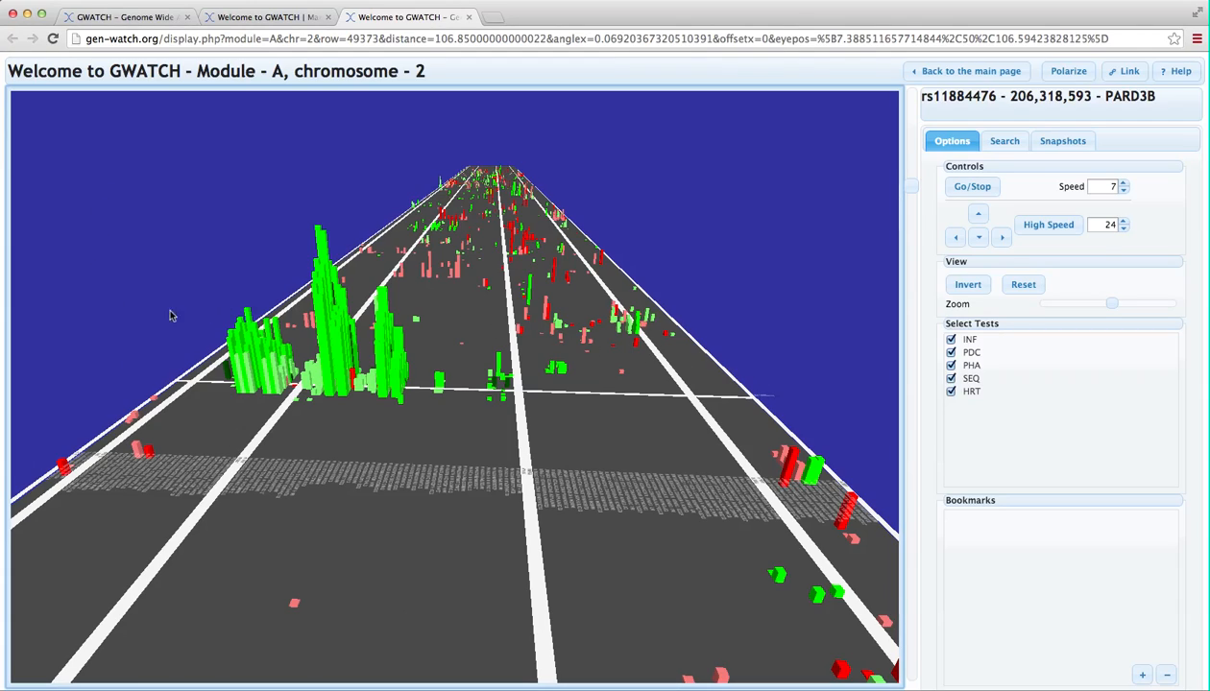
pyautogui.moveTo(144, 334)
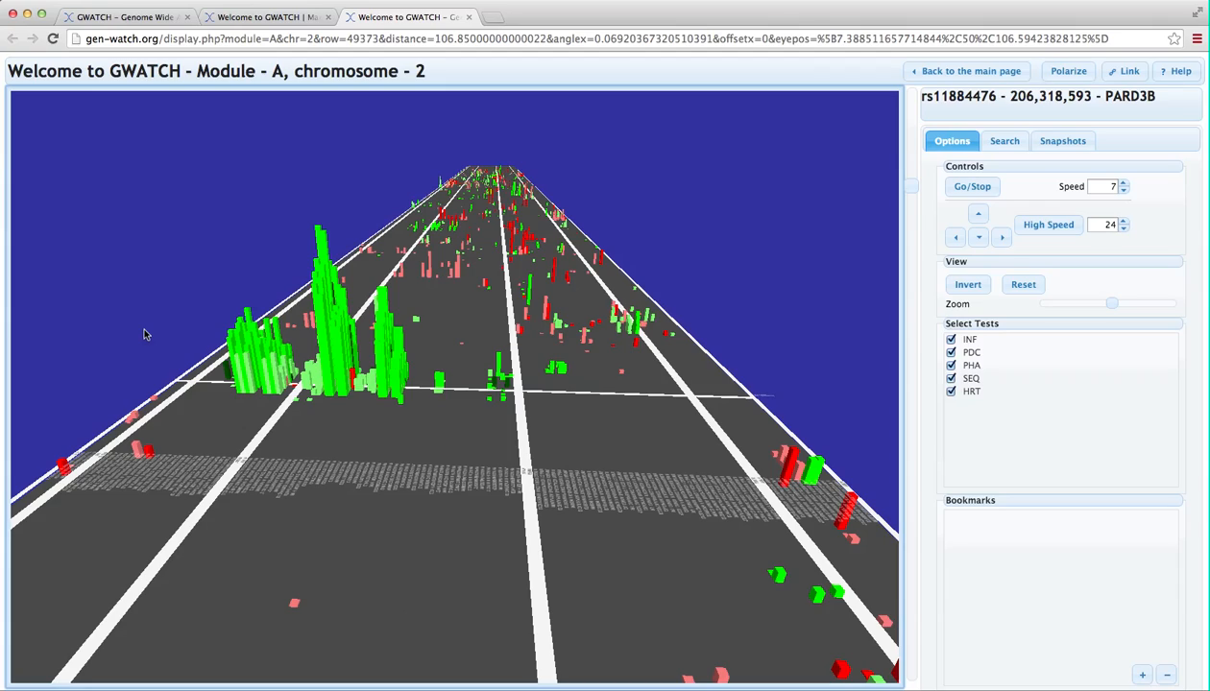
pyautogui.moveTo(188, 223)
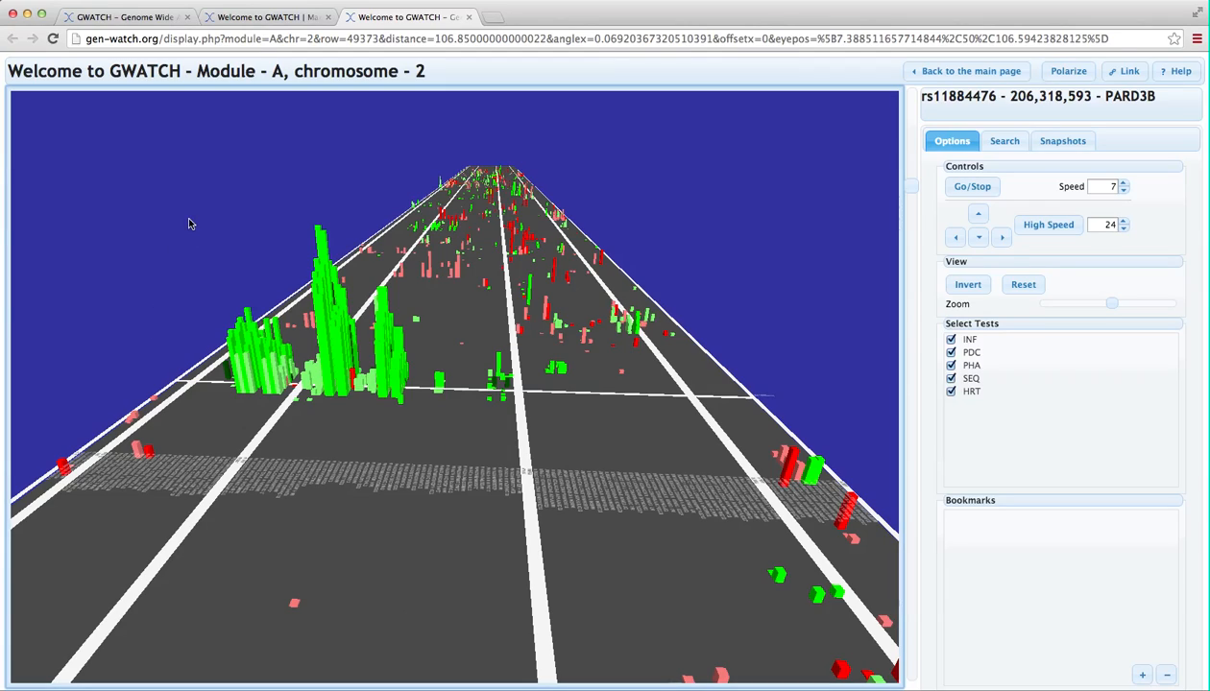
pyautogui.moveTo(176, 374)
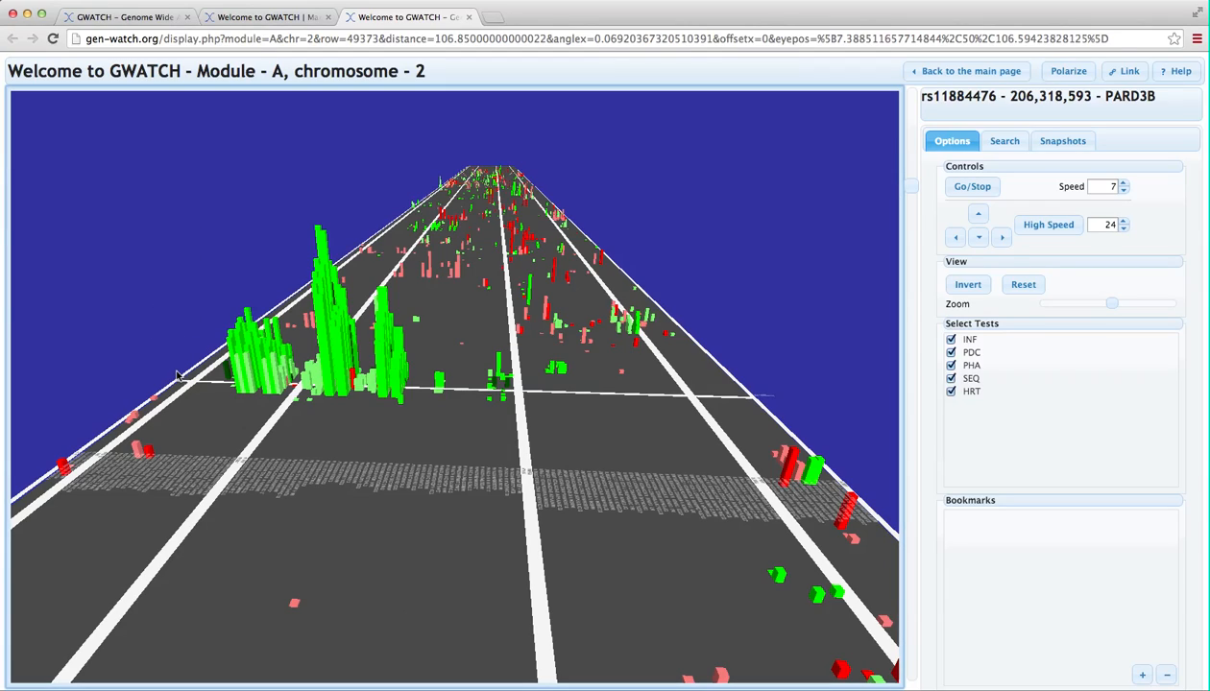
pyautogui.moveTo(343, 426)
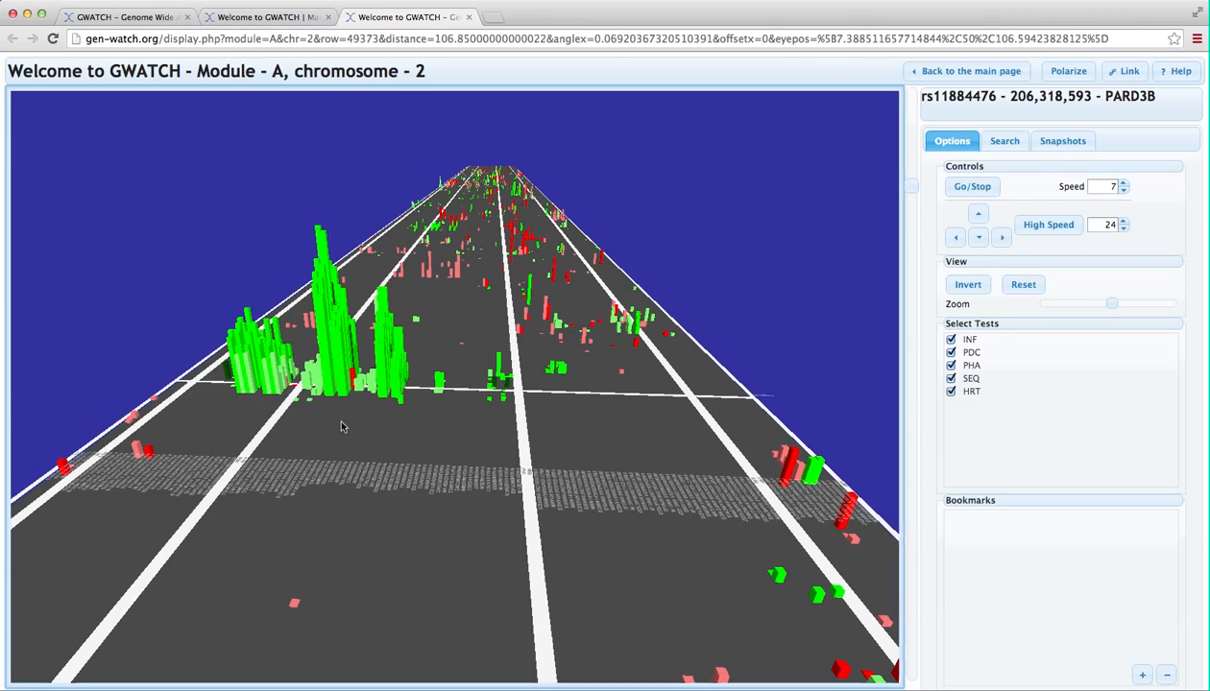
pyautogui.moveTo(374, 445)
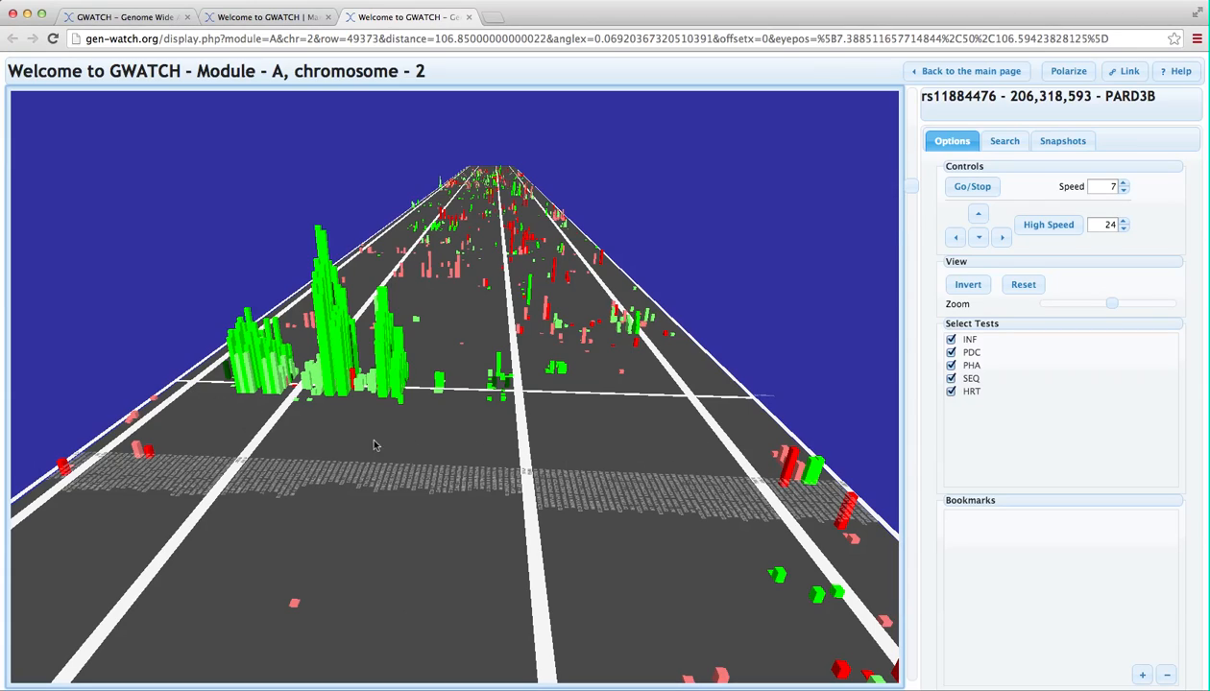
pyautogui.moveTo(123, 381)
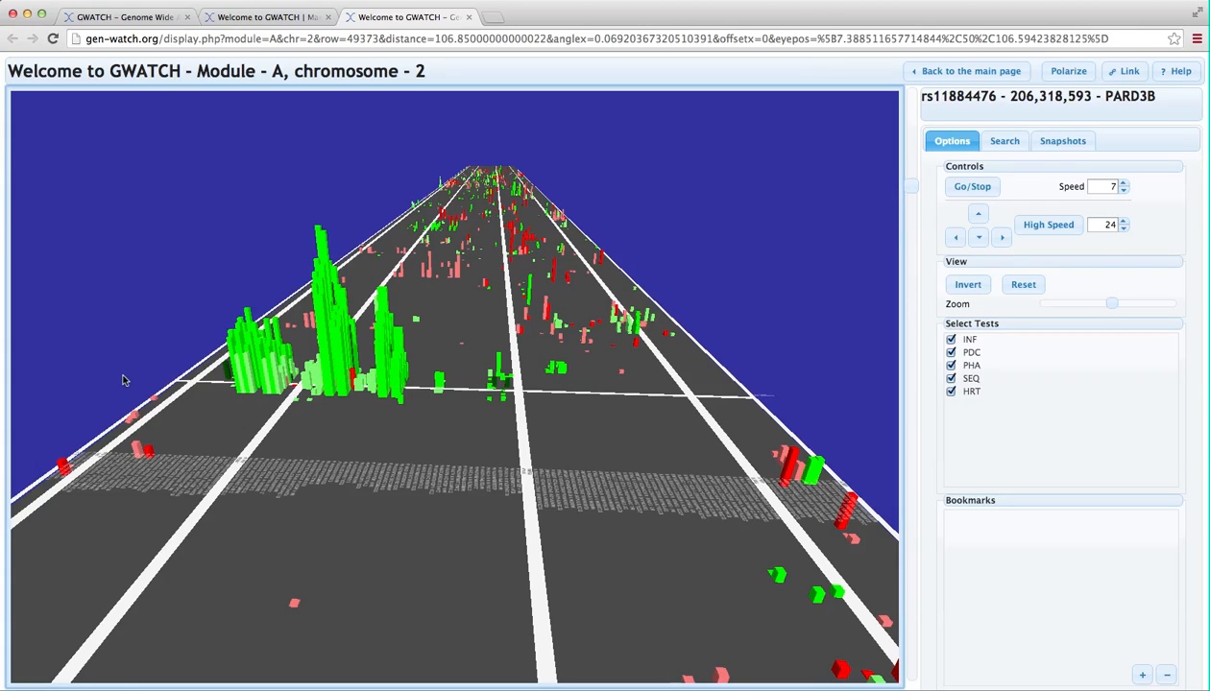
pyautogui.moveTo(52, 439)
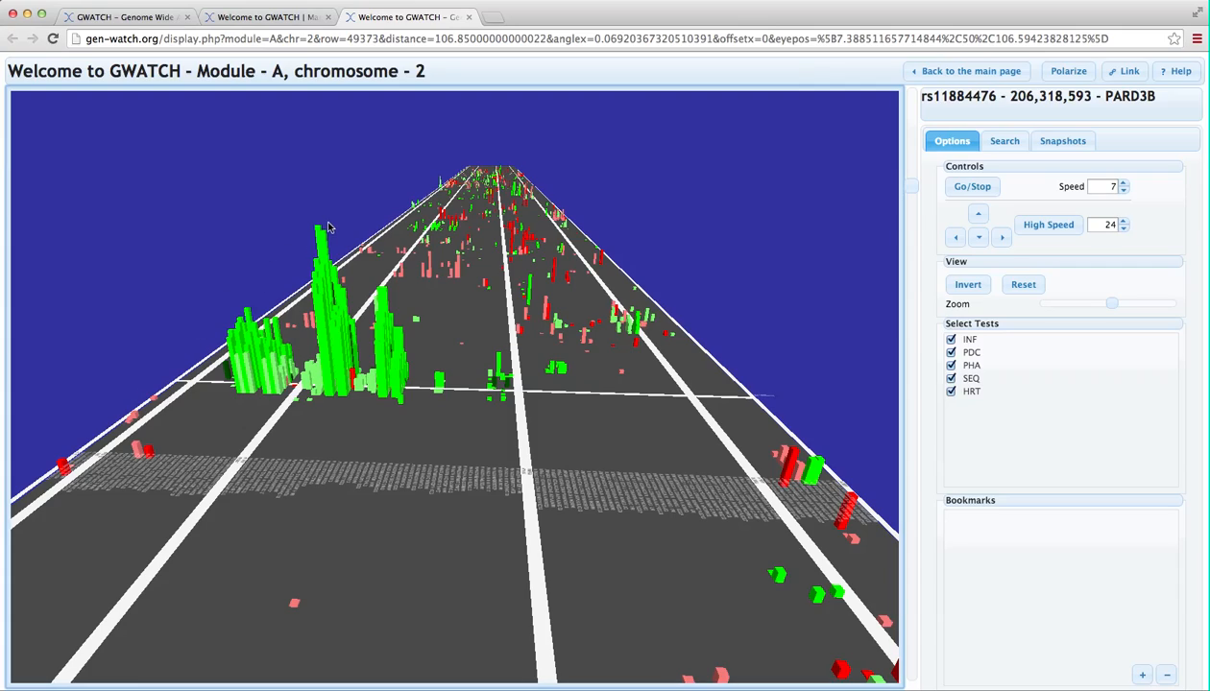
pyautogui.moveTo(165, 363)
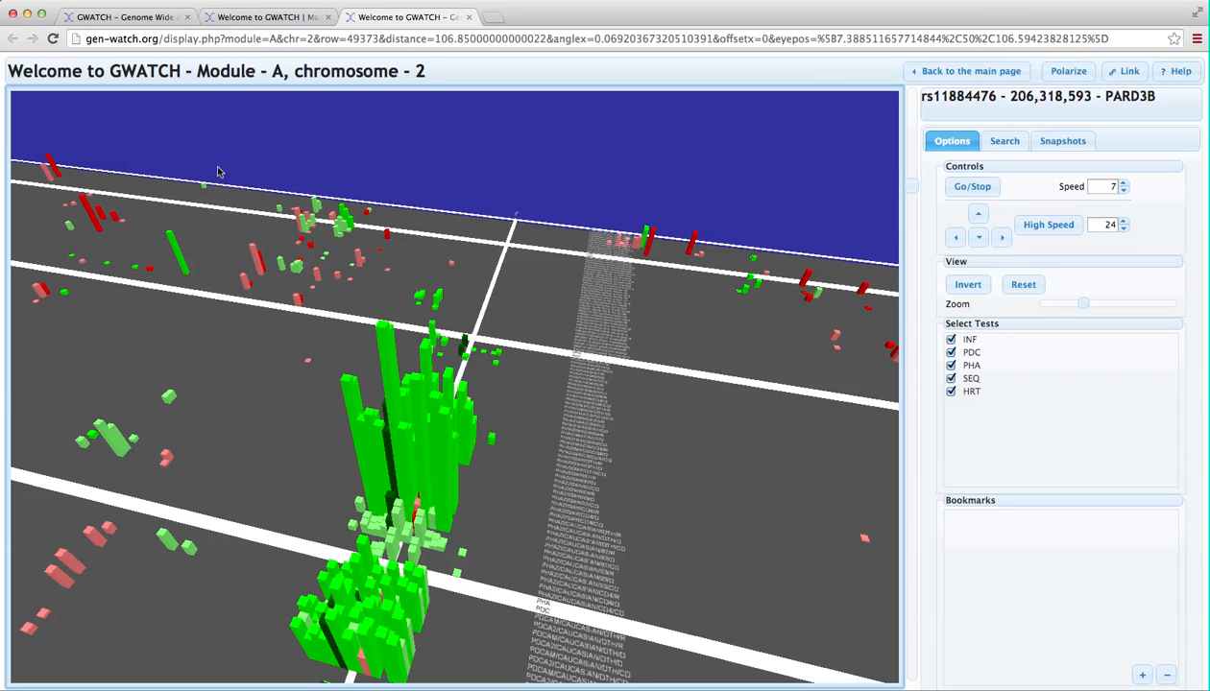
pyautogui.moveTo(317, 199)
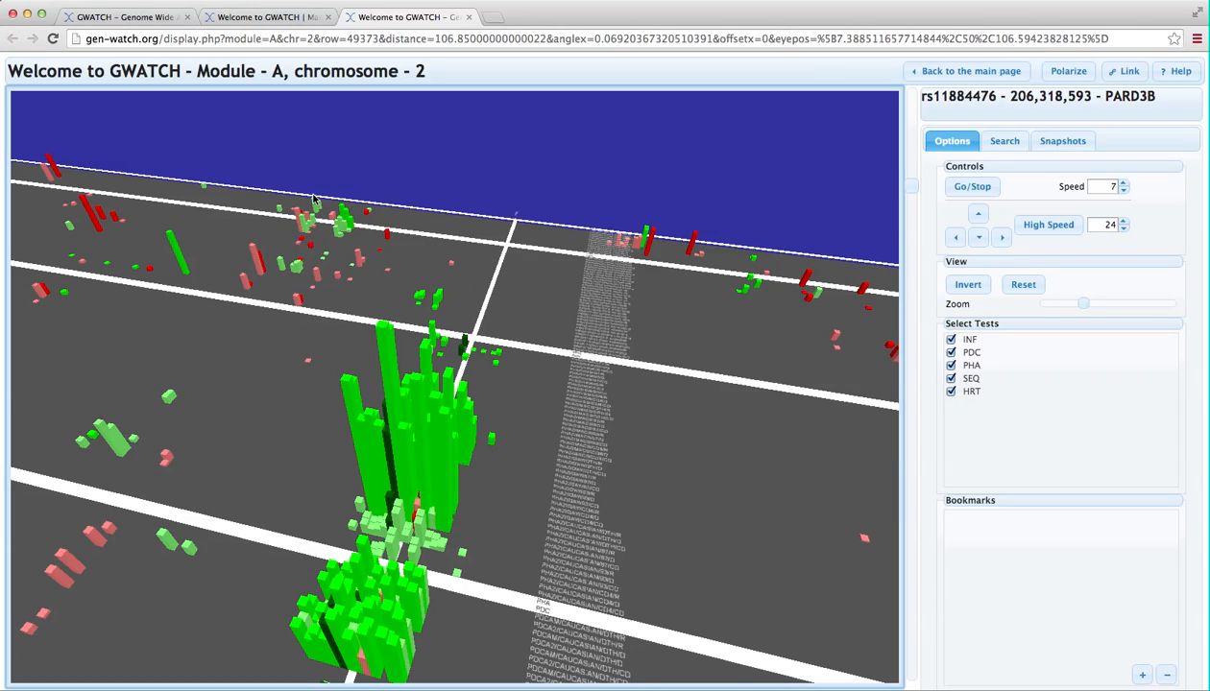
pyautogui.moveTo(240, 176)
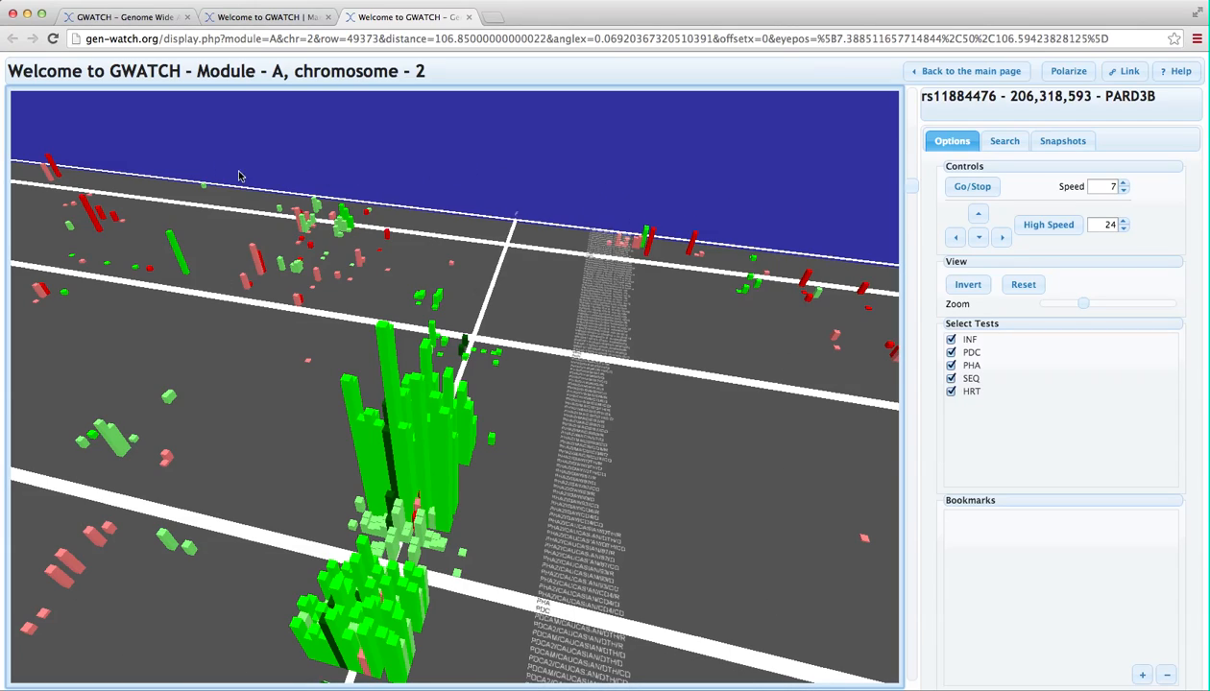
pyautogui.moveTo(680, 261)
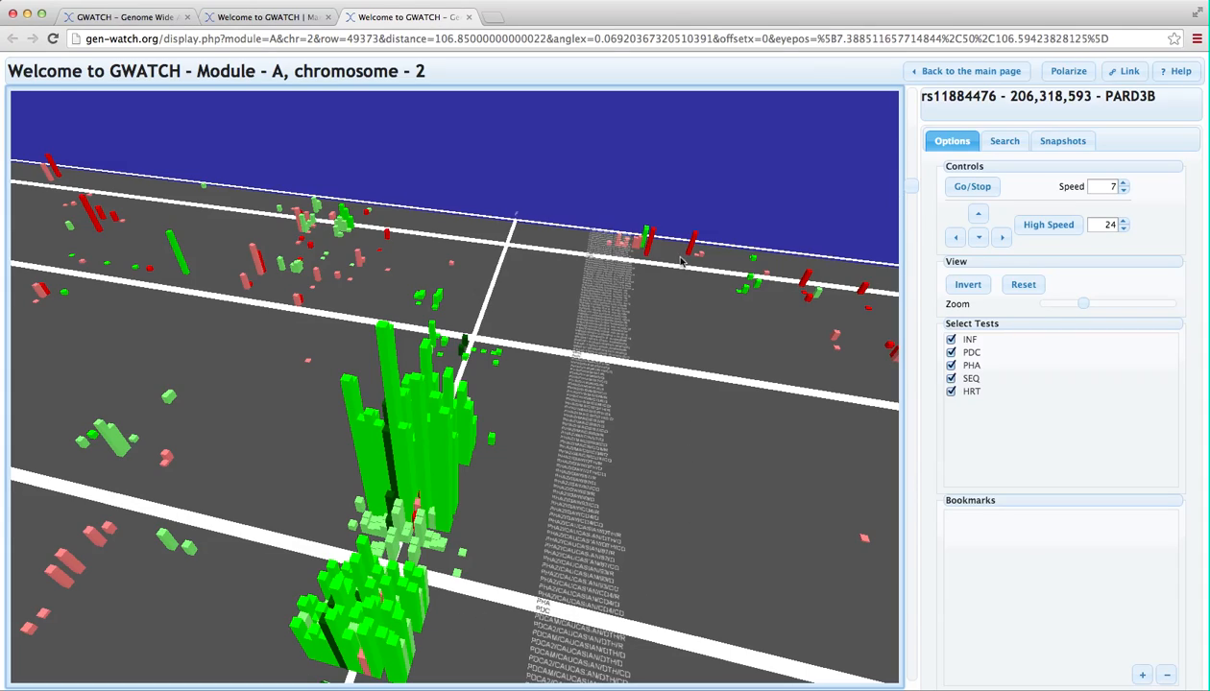
pyautogui.moveTo(668, 221)
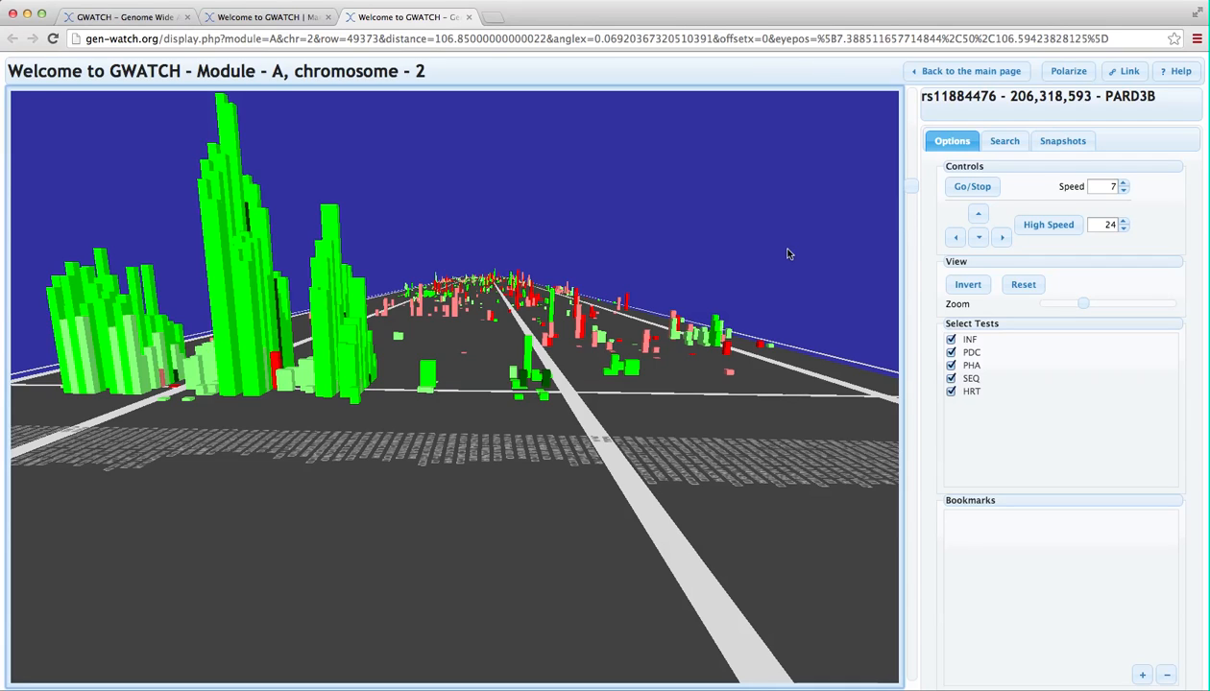
pyautogui.click(125, 15)
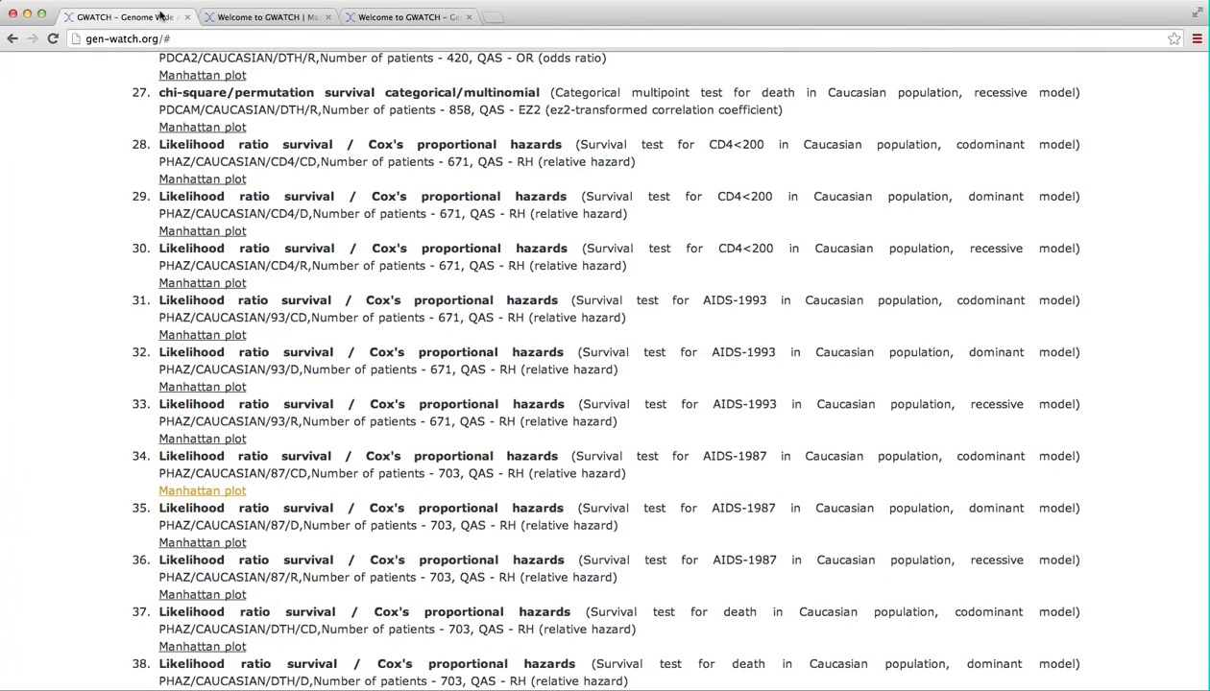
pyautogui.scroll(3)
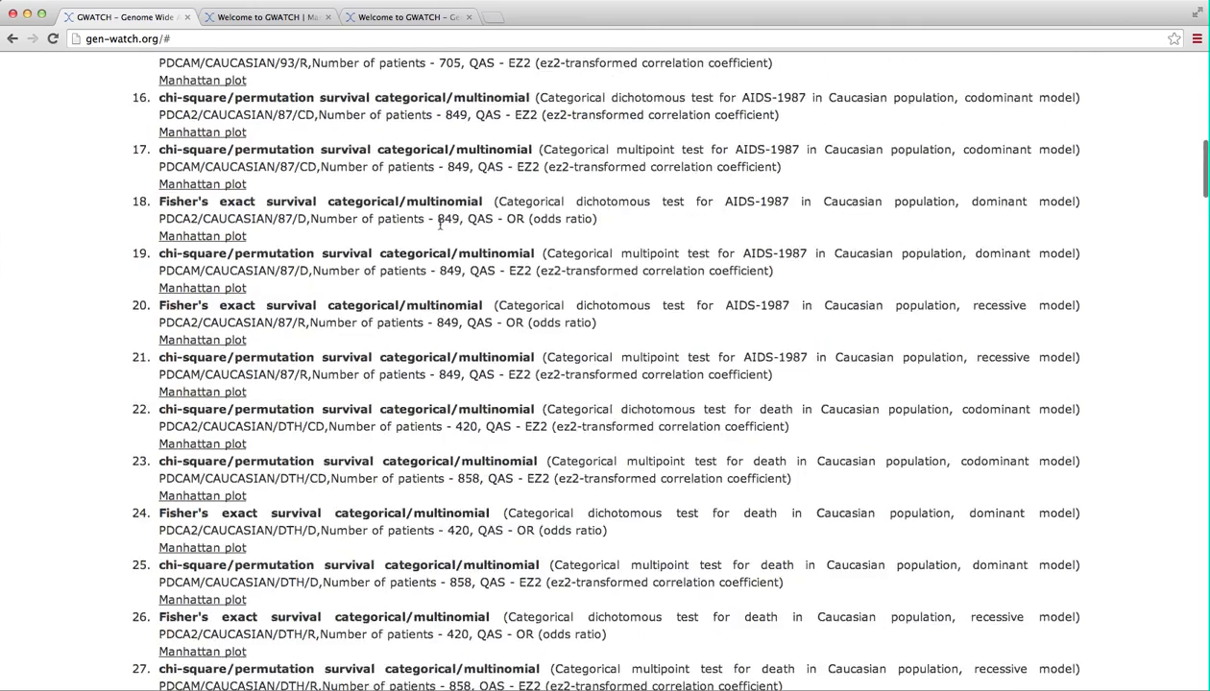
pyautogui.scroll(3)
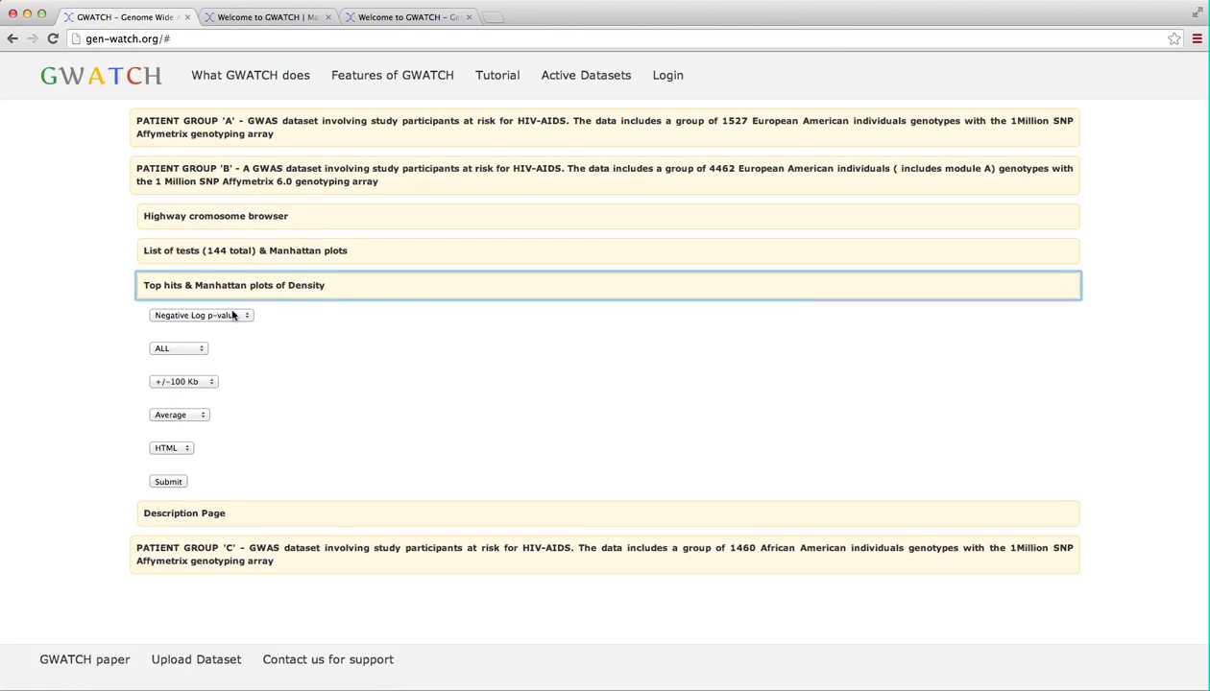
pyautogui.moveTo(123, 372)
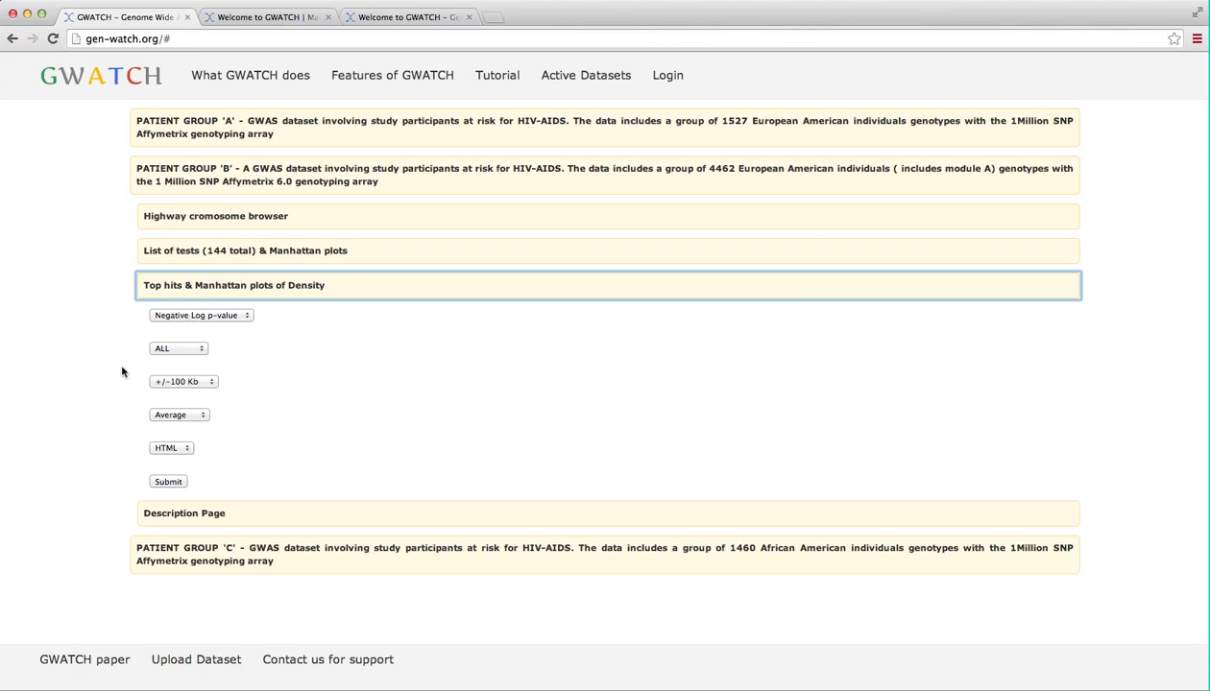
# Submit a top hits report ranked by Negative Log p-value across ALL test groups for Module B.
pyautogui.click(200, 315)
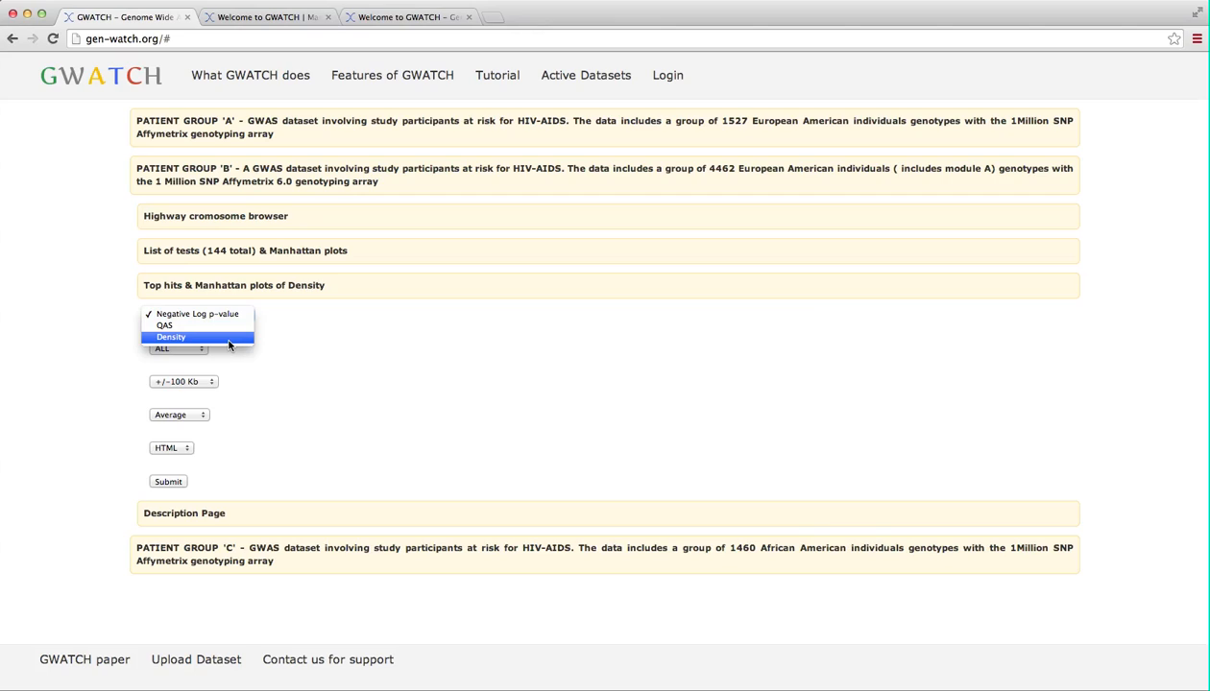
pyautogui.click(200, 315)
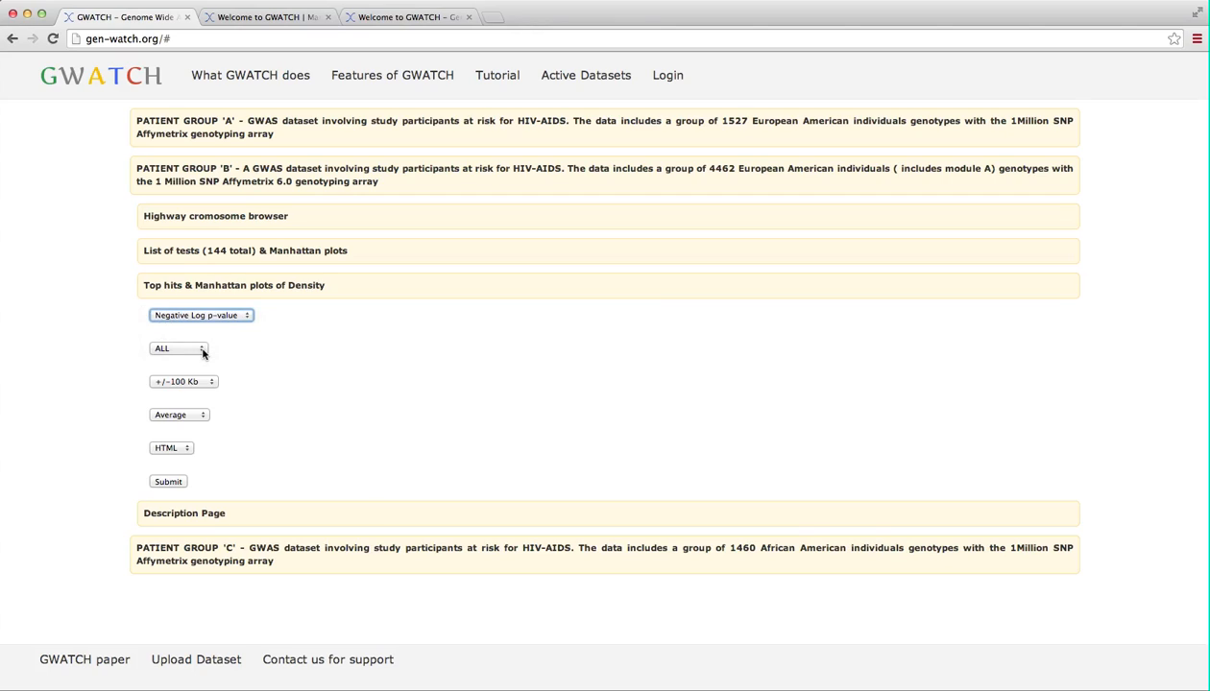
pyautogui.click(176, 348)
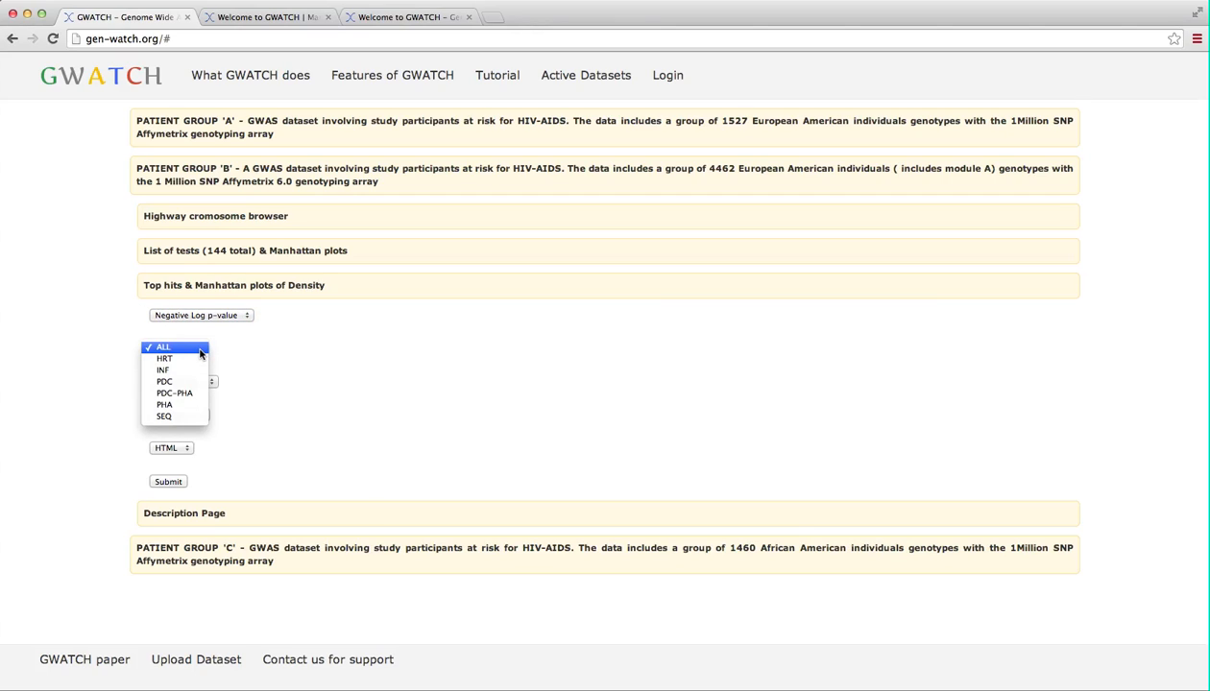
pyautogui.click(161, 346)
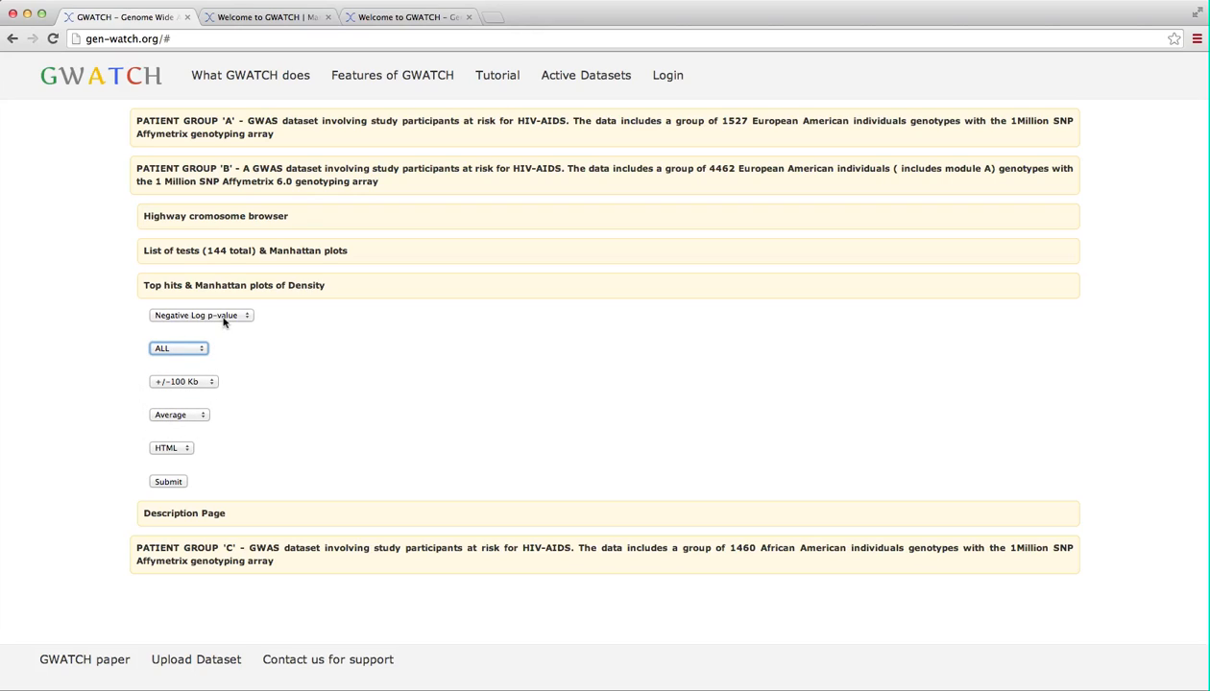
pyautogui.moveTo(178, 457)
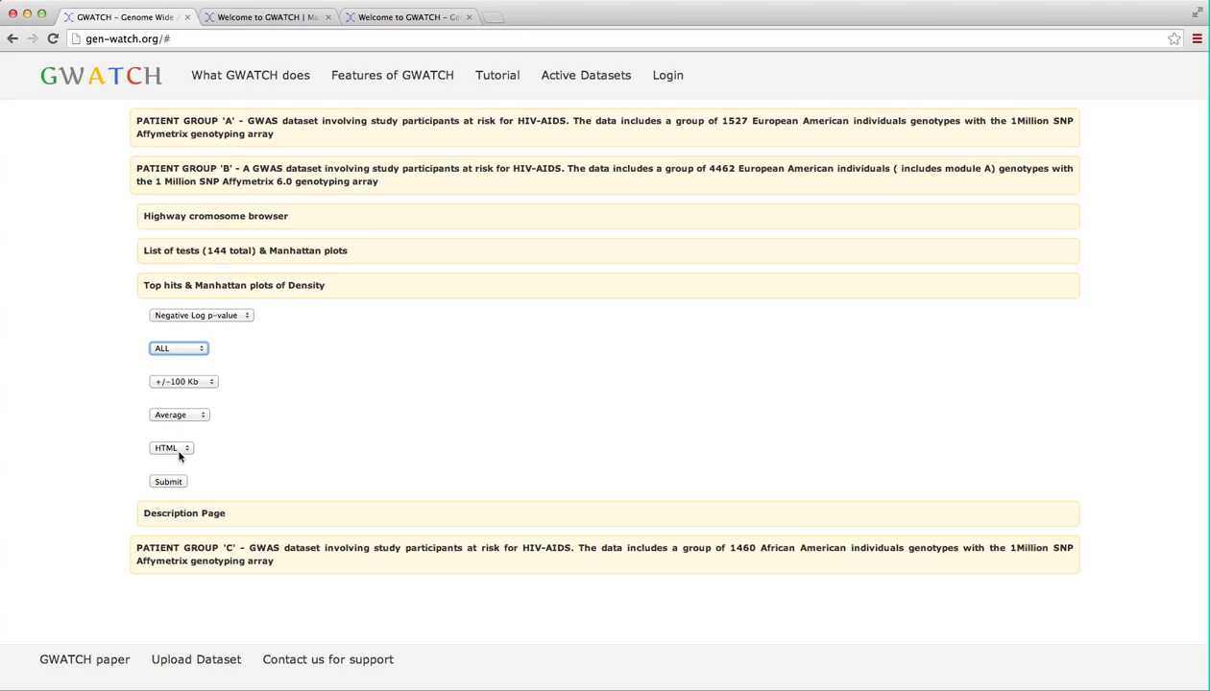
pyautogui.click(169, 480)
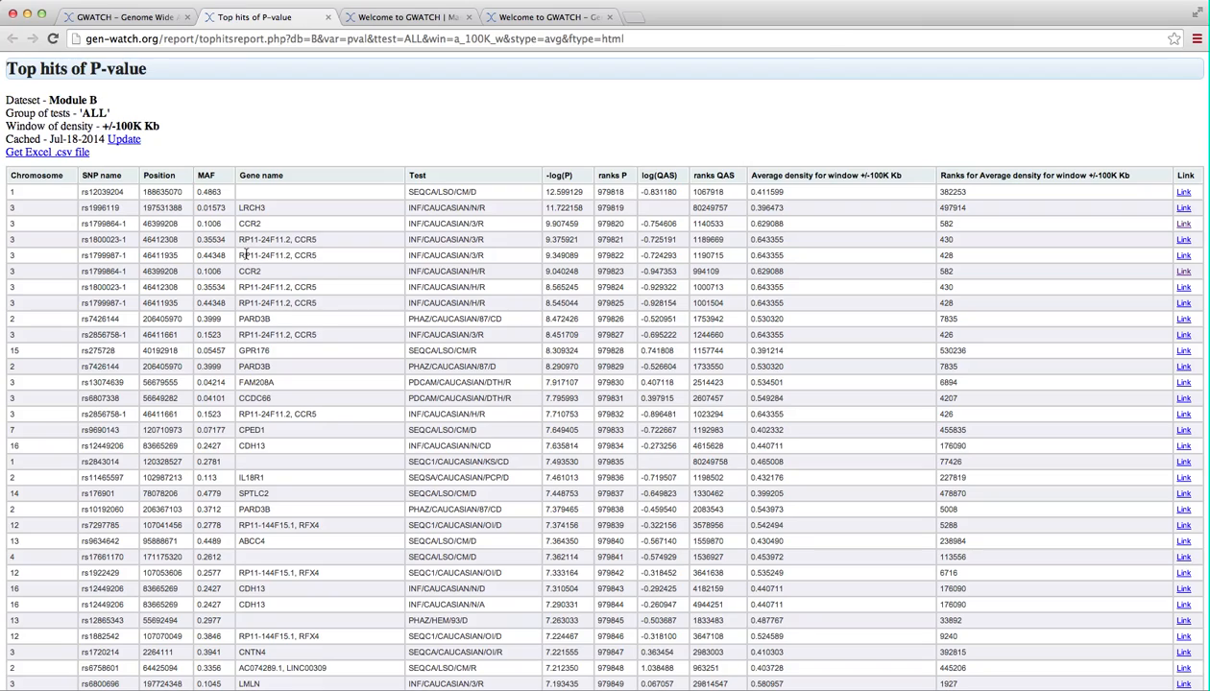
pyautogui.moveTo(472, 240)
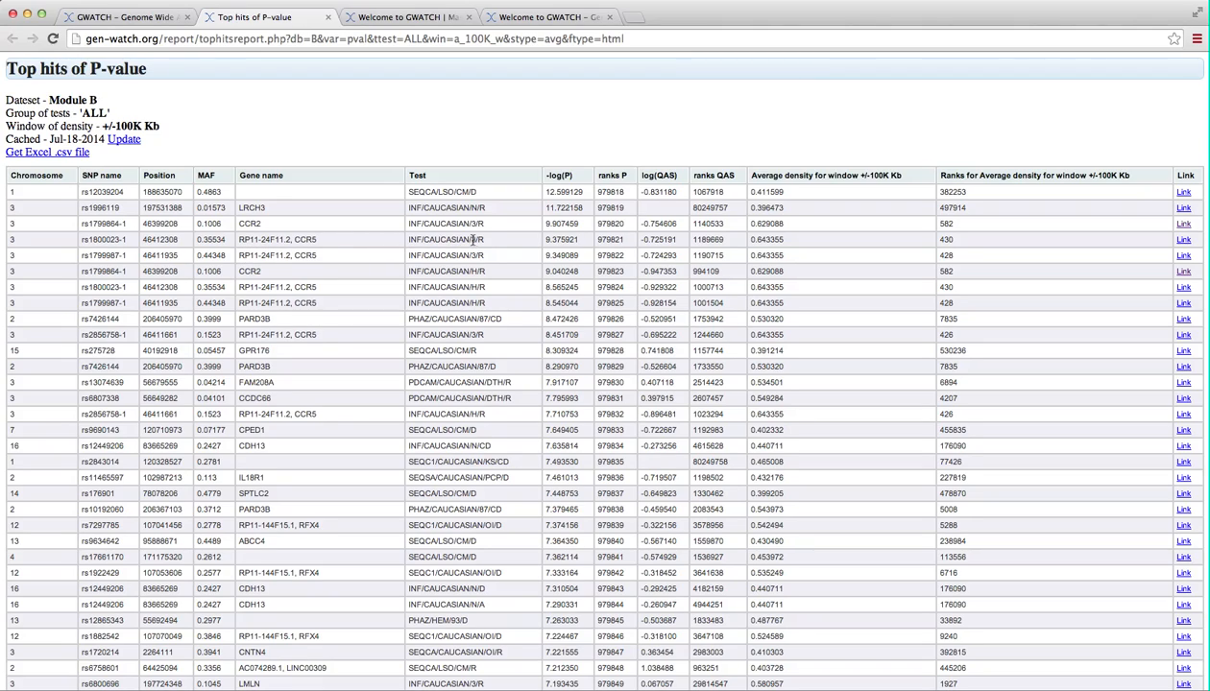
pyautogui.moveTo(1002, 227)
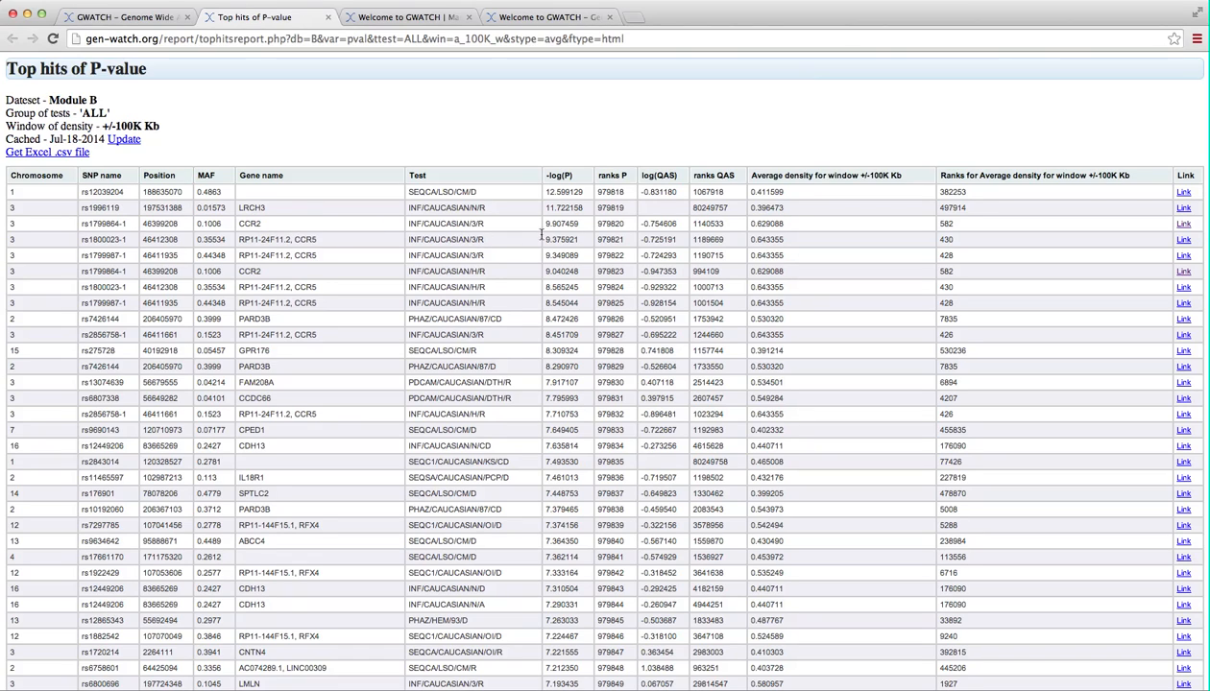
# Follow a row's Link to the chromosome 3 highway at rs1799864 in CCR2.
pyautogui.click(1183, 222)
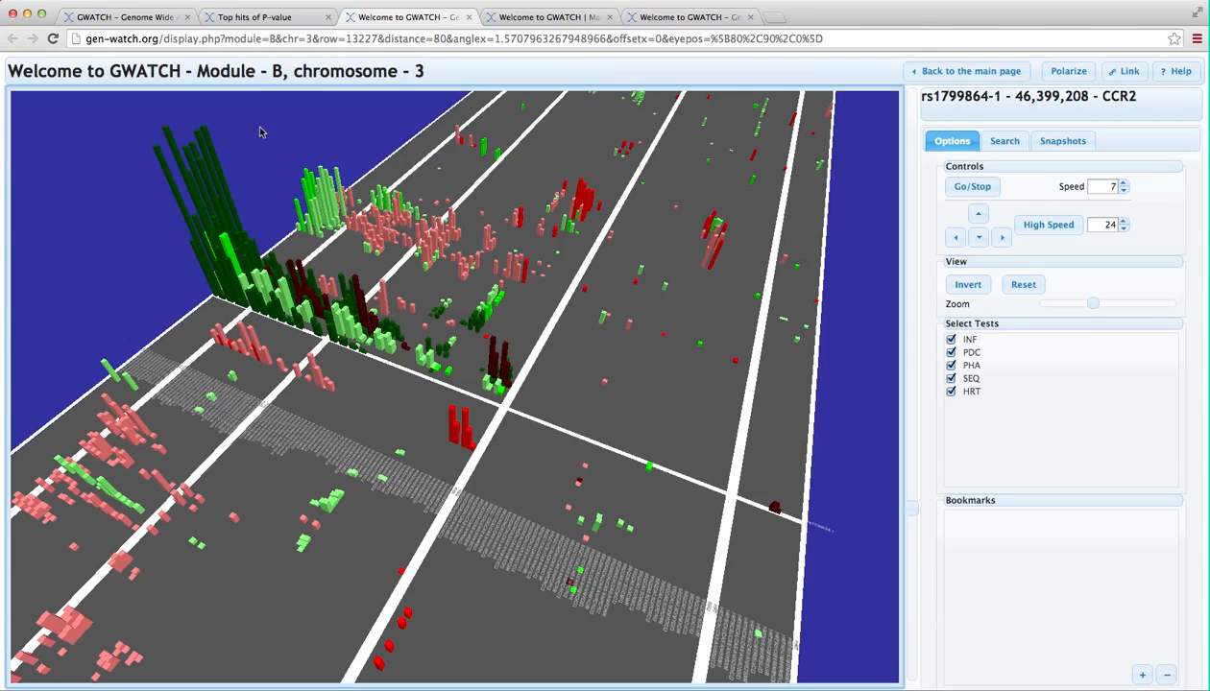
pyautogui.moveTo(518, 240)
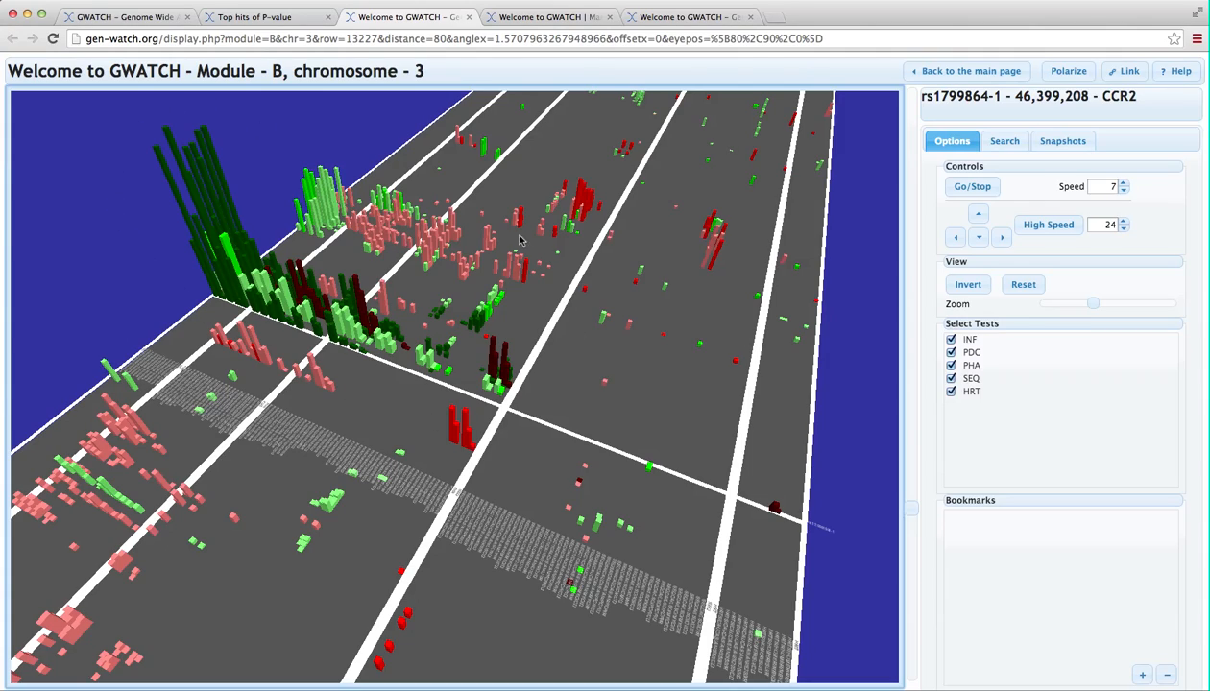
pyautogui.moveTo(130, 205)
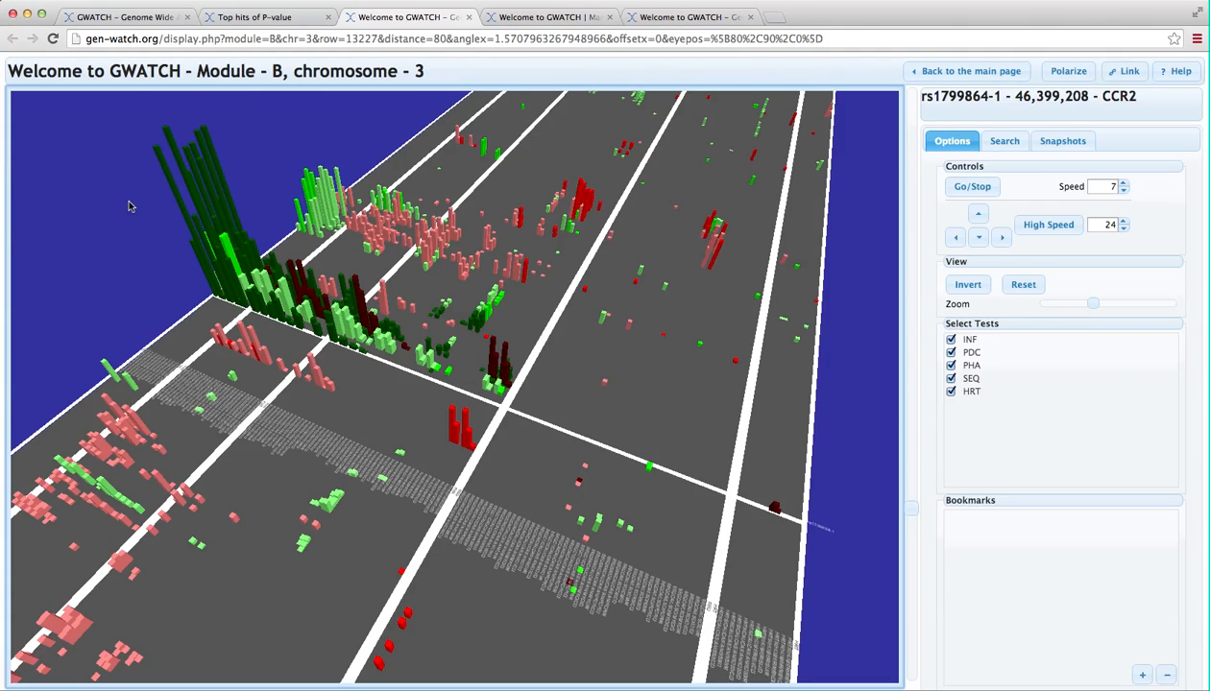
pyautogui.moveTo(645, 263)
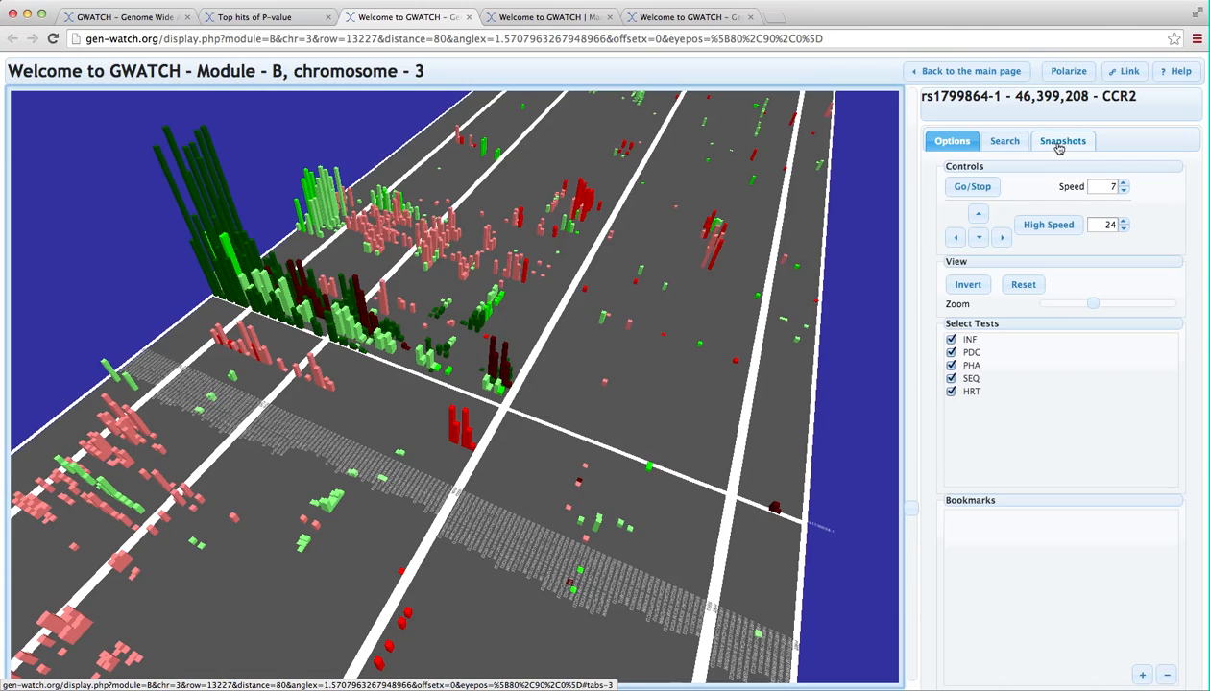
# Generate a GWATCH 2D snapshot report in SVG for rs1799864 on chromosome 3.
pyautogui.click(1062, 140)
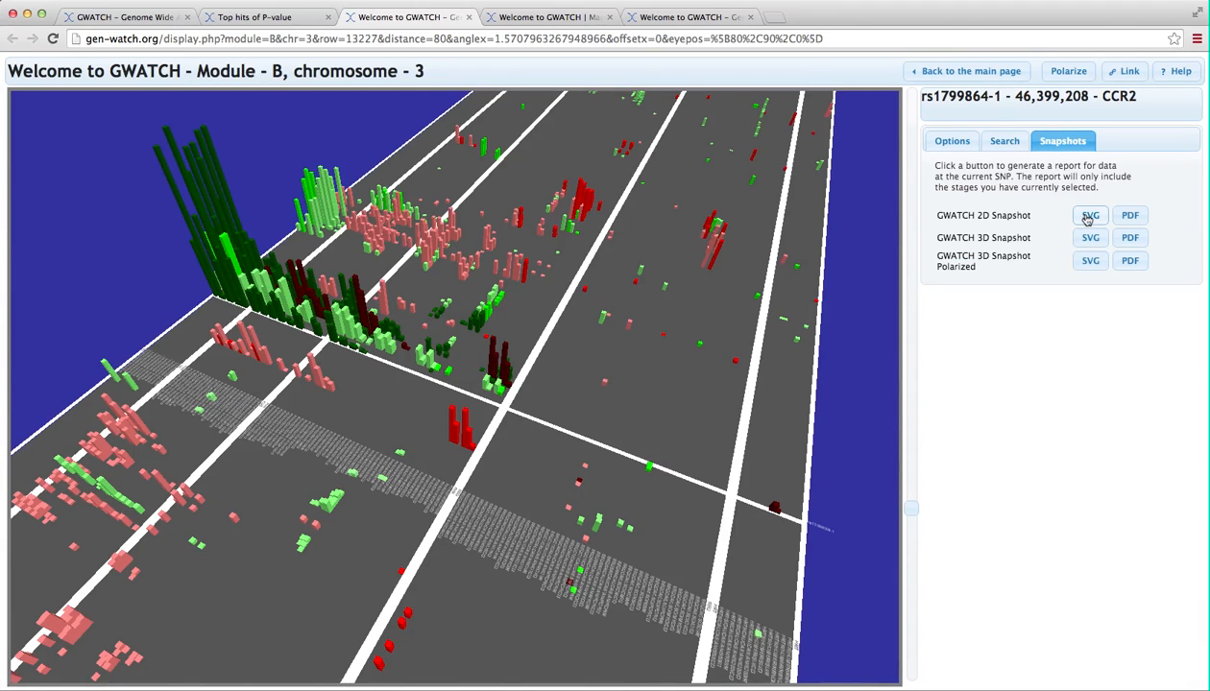
pyautogui.click(1090, 215)
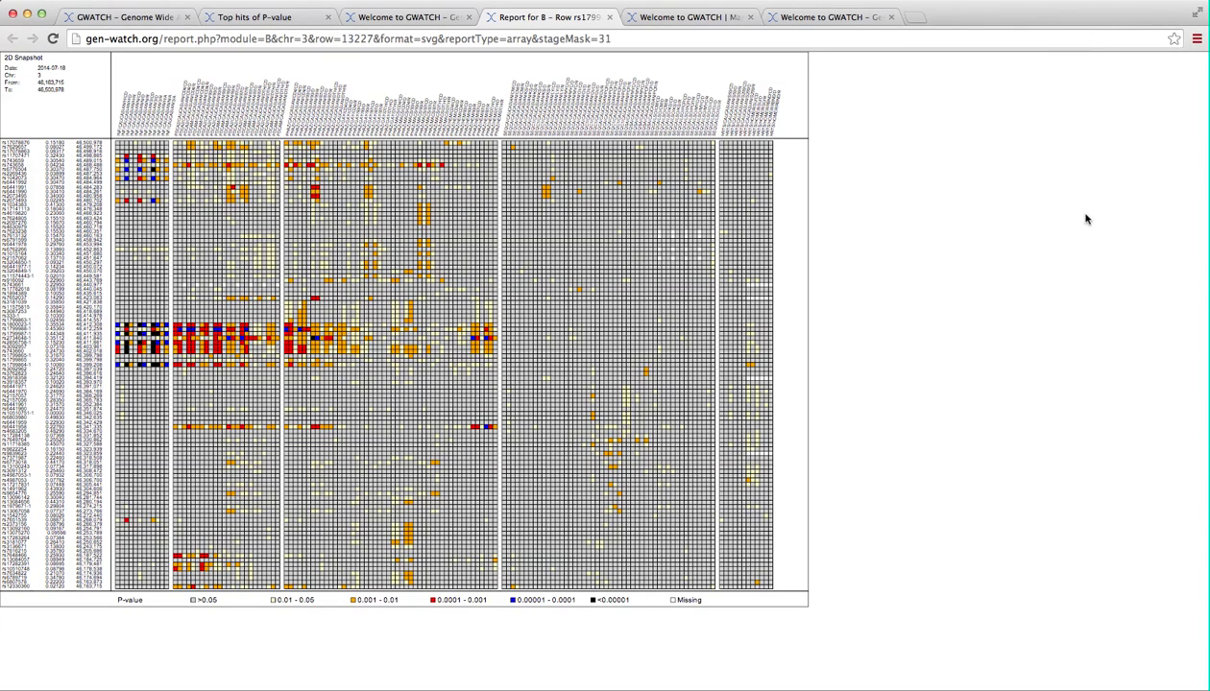
pyautogui.moveTo(956, 156)
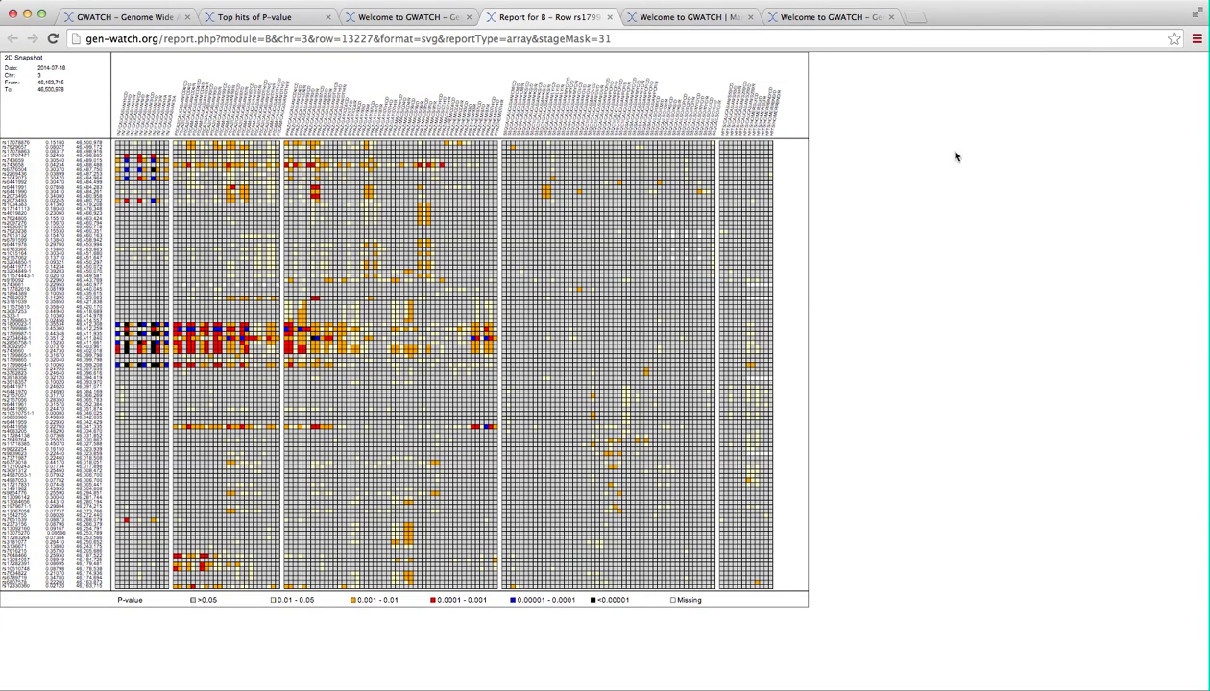
pyautogui.moveTo(201, 144)
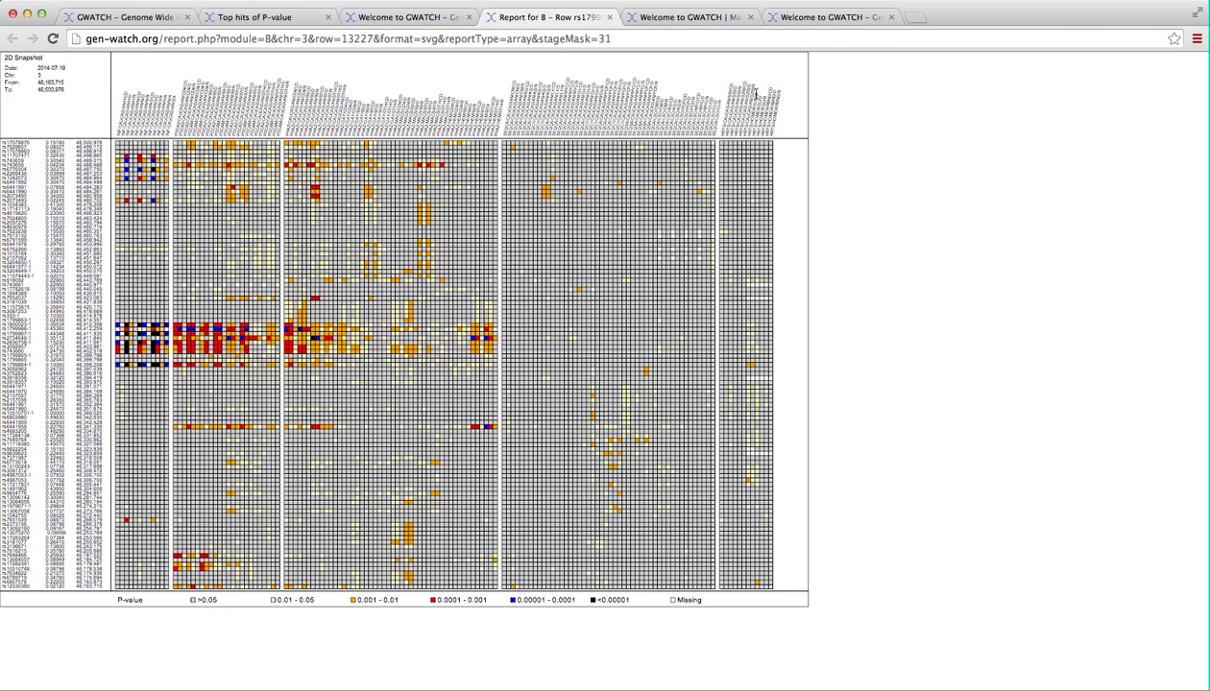
pyautogui.moveTo(418, 81)
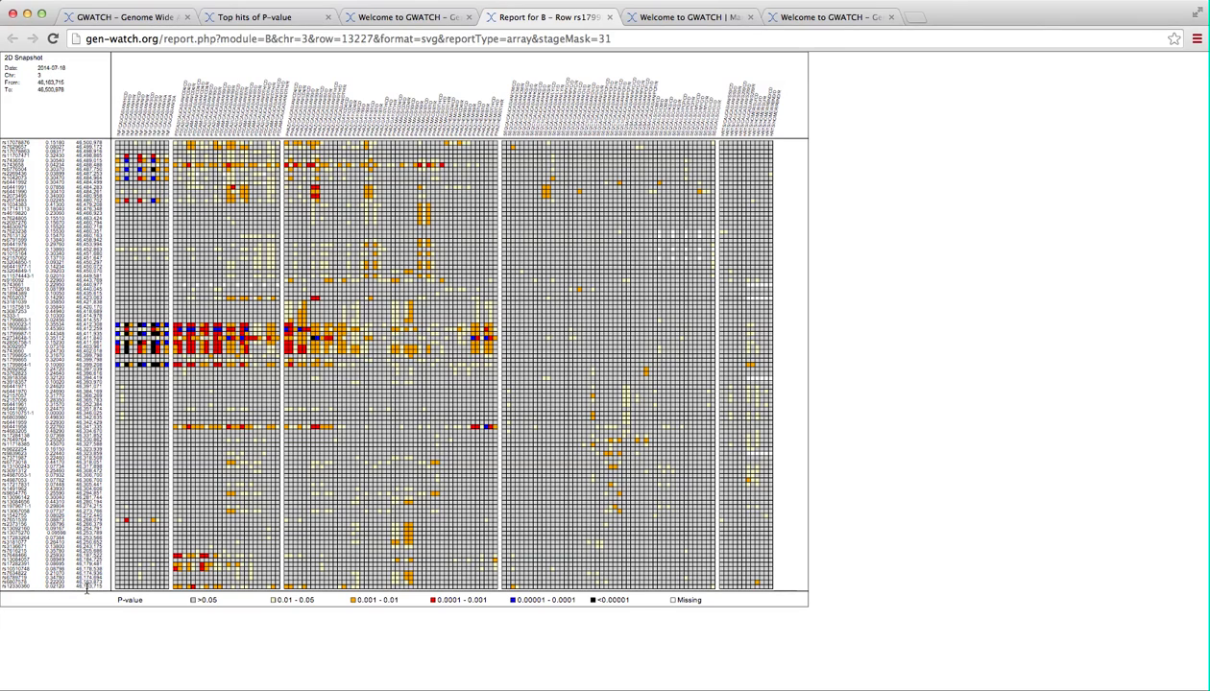
pyautogui.moveTo(161, 632)
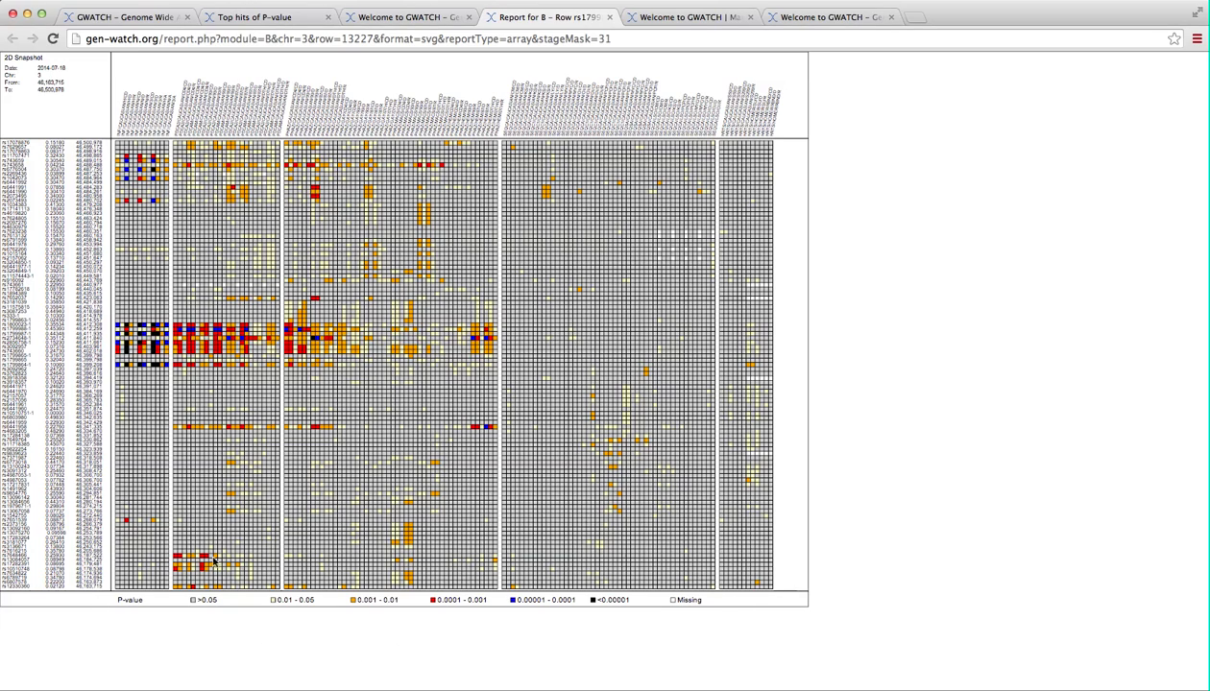
pyautogui.moveTo(345, 647)
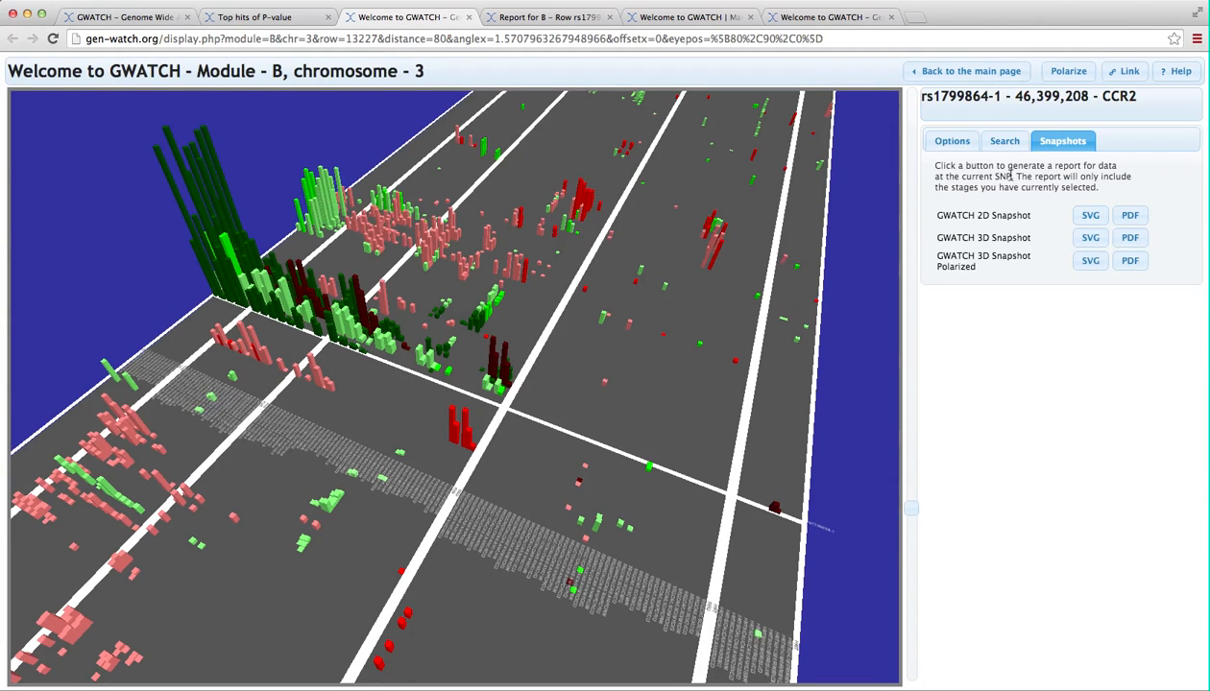
# Generate the GWATCH 3D snapshot report in SVG for the CCR2 region.
pyautogui.click(1091, 239)
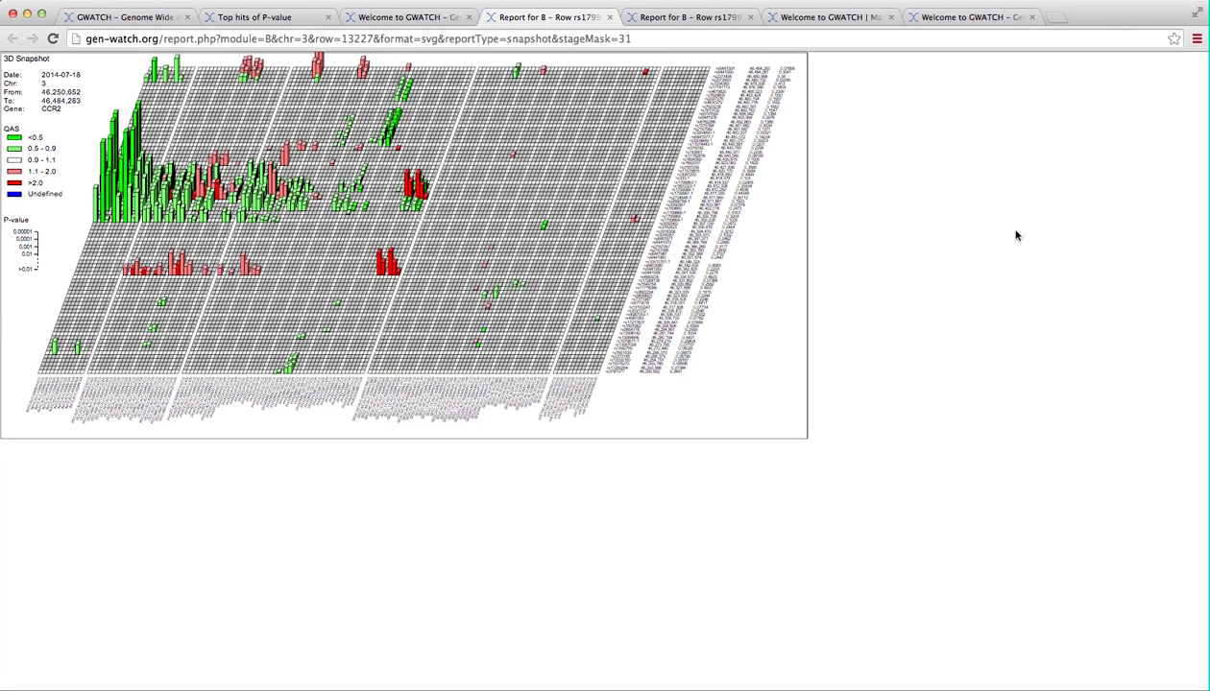
pyautogui.moveTo(161, 138)
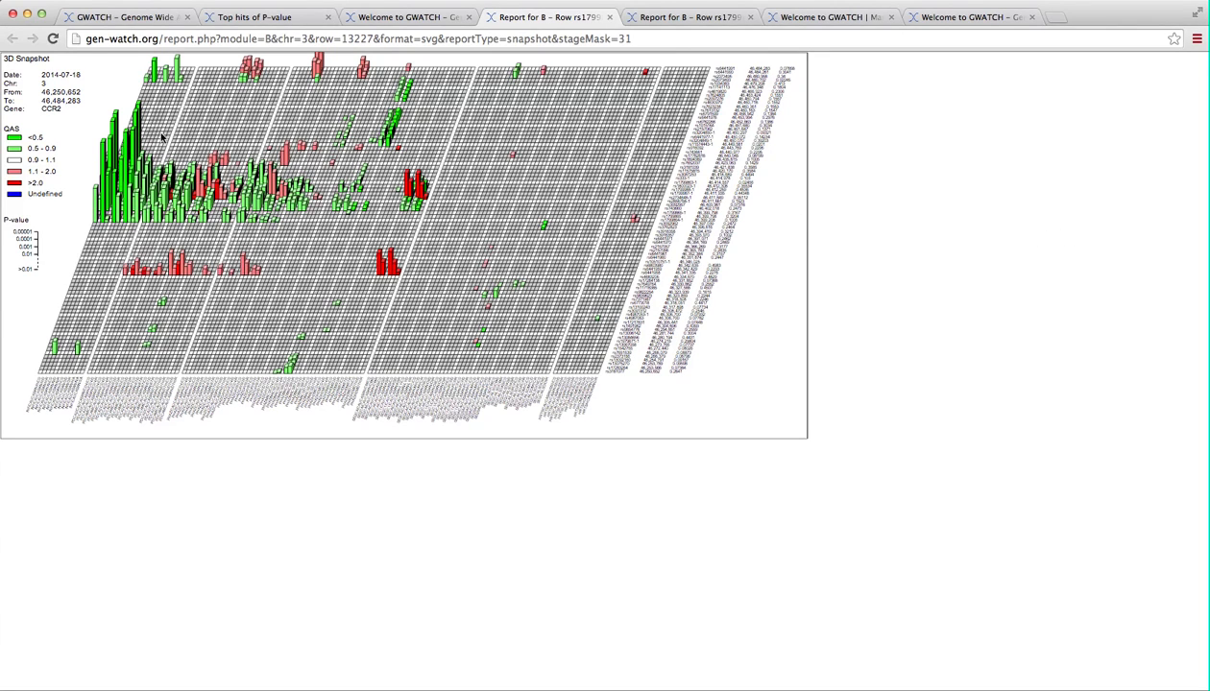
pyautogui.moveTo(75, 138)
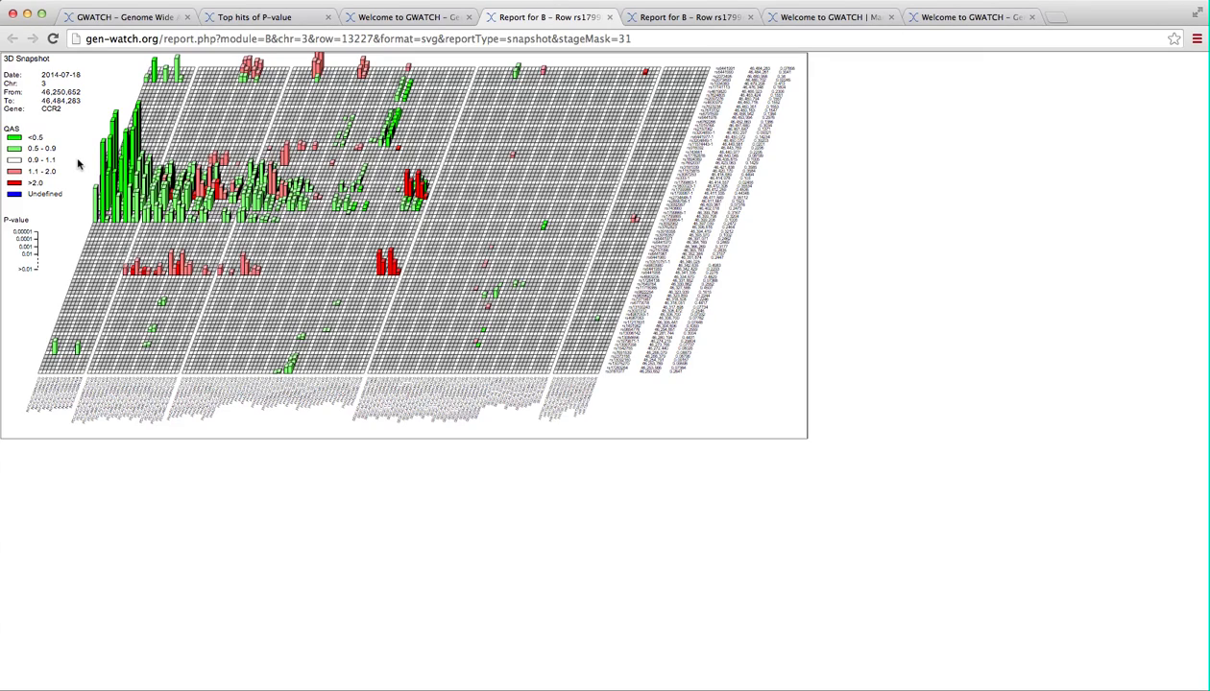
pyautogui.moveTo(59, 192)
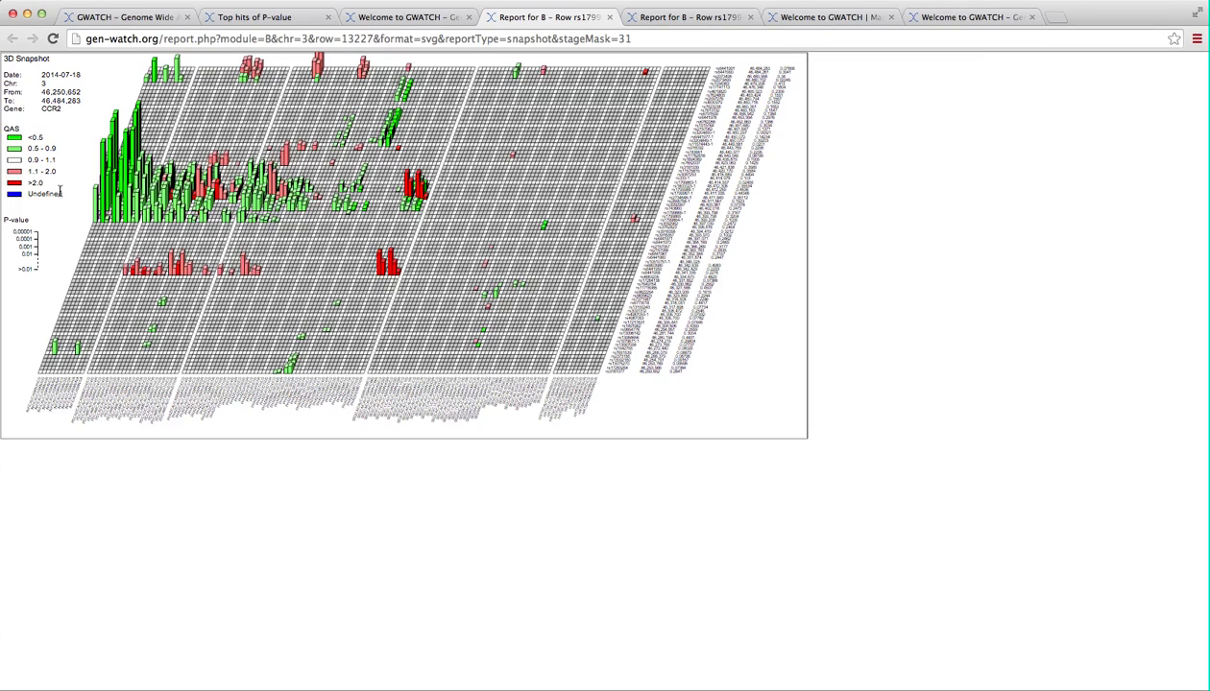
pyautogui.moveTo(62, 183)
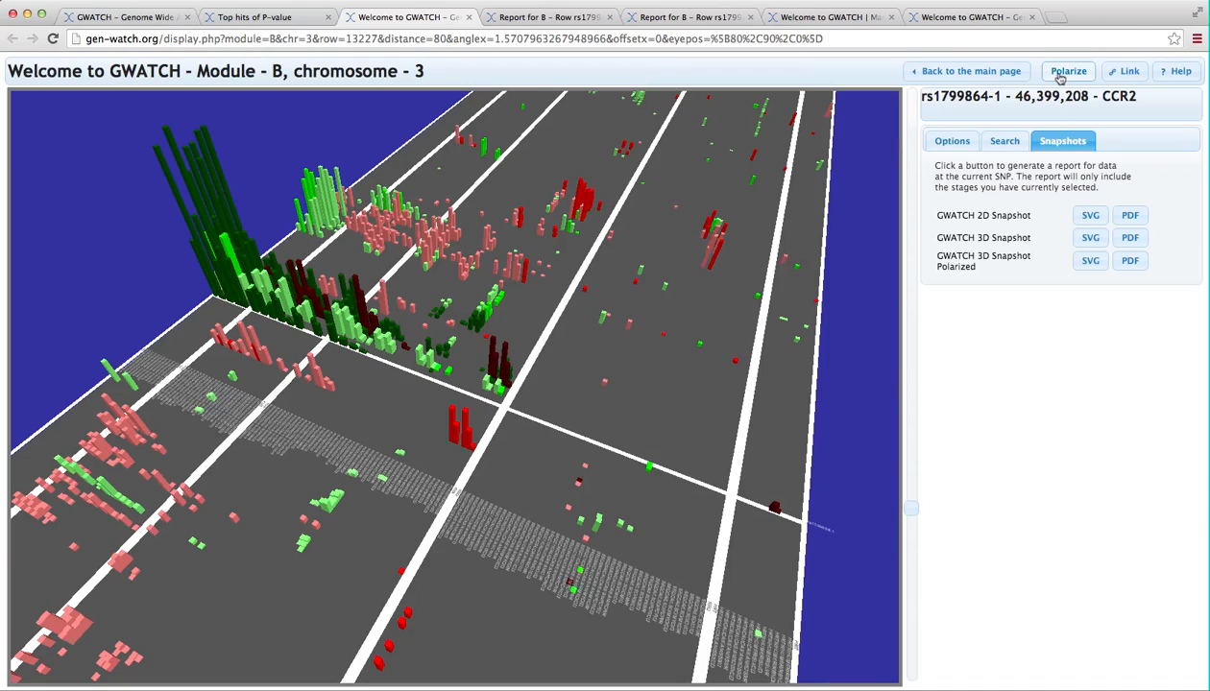
pyautogui.moveTo(1098, 269)
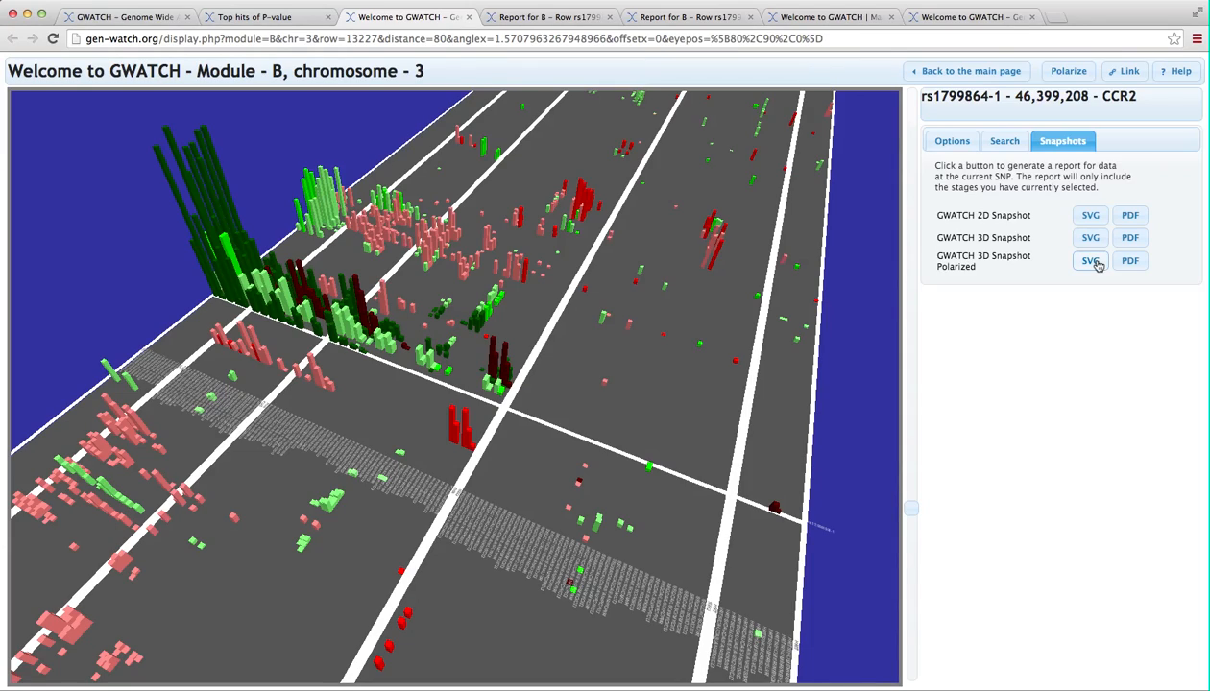
pyautogui.moveTo(1090, 272)
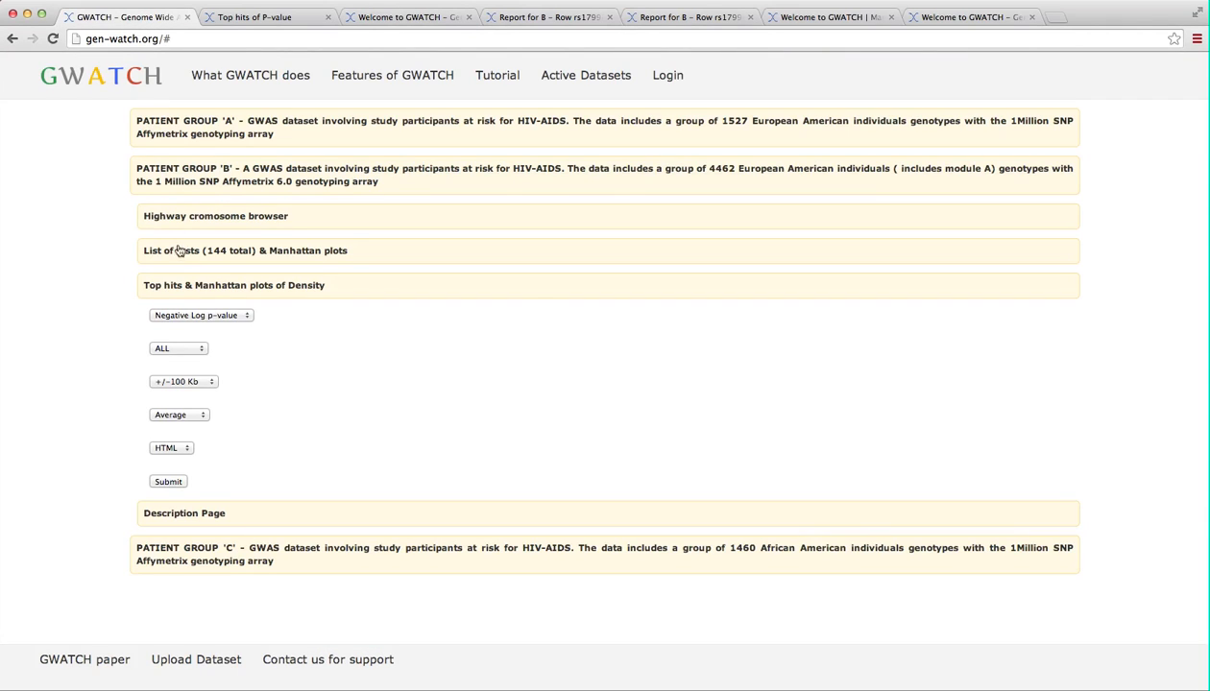
# Submit a Density top hits report for ALL tests with a ±10 SNP window for Module B.
pyautogui.click(199, 315)
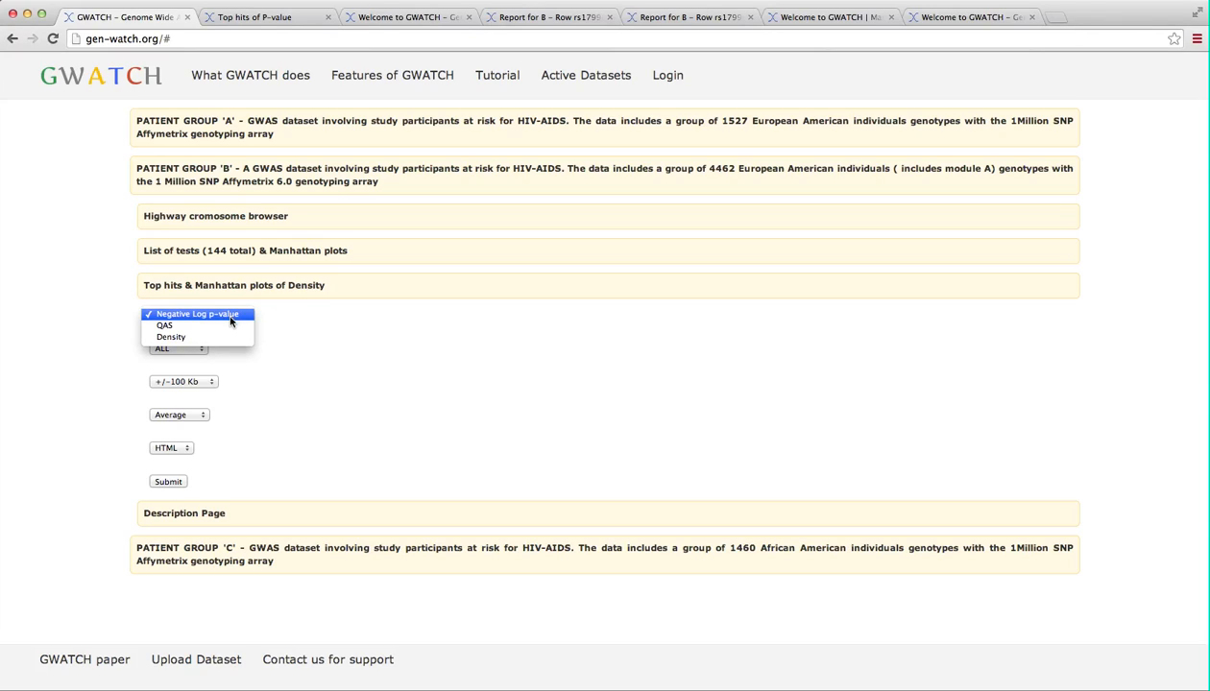
pyautogui.moveTo(226, 326)
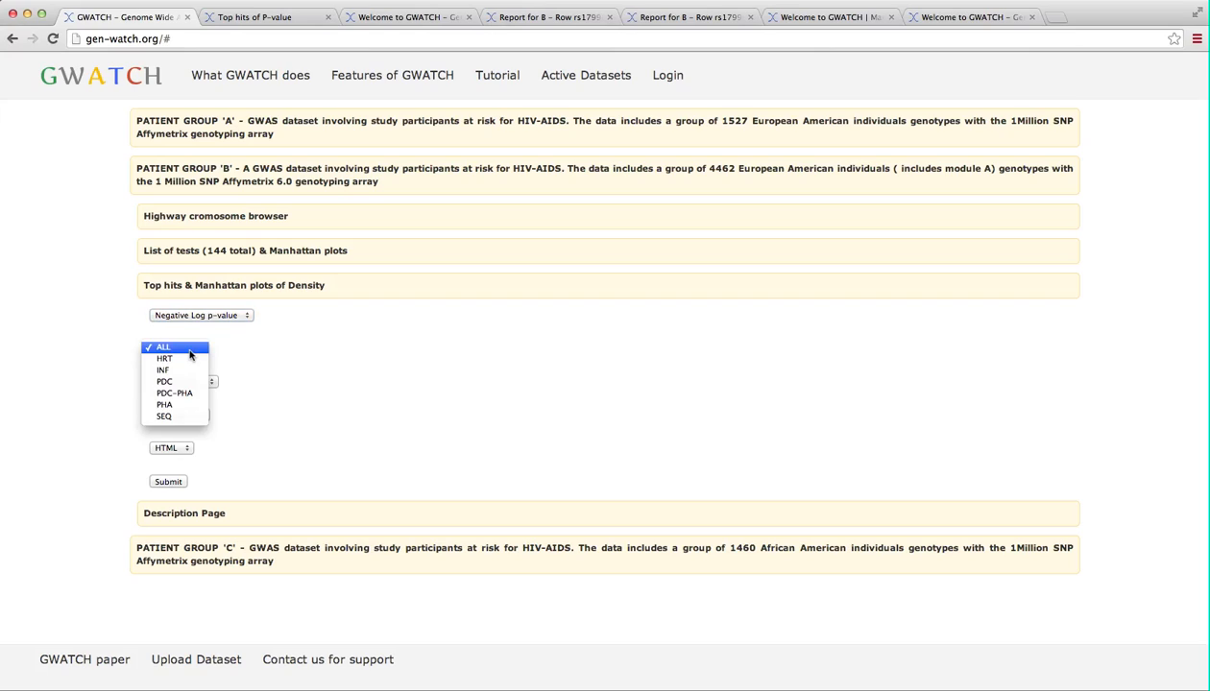
pyautogui.moveTo(163, 369)
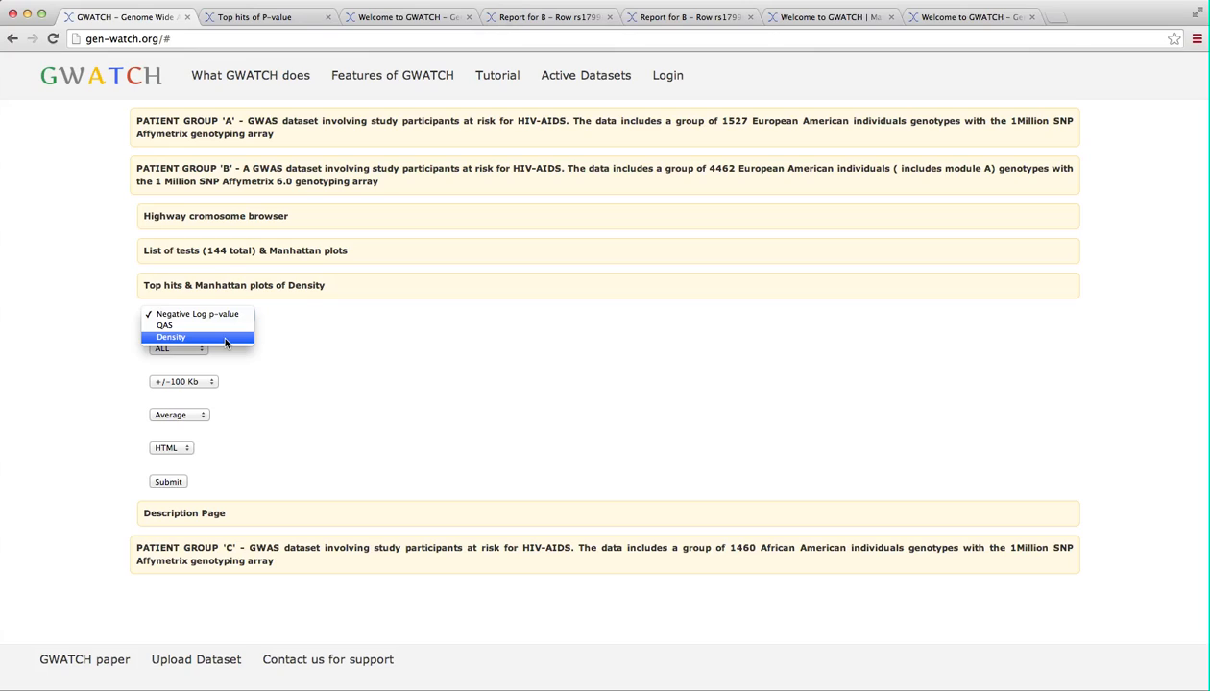
pyautogui.click(171, 338)
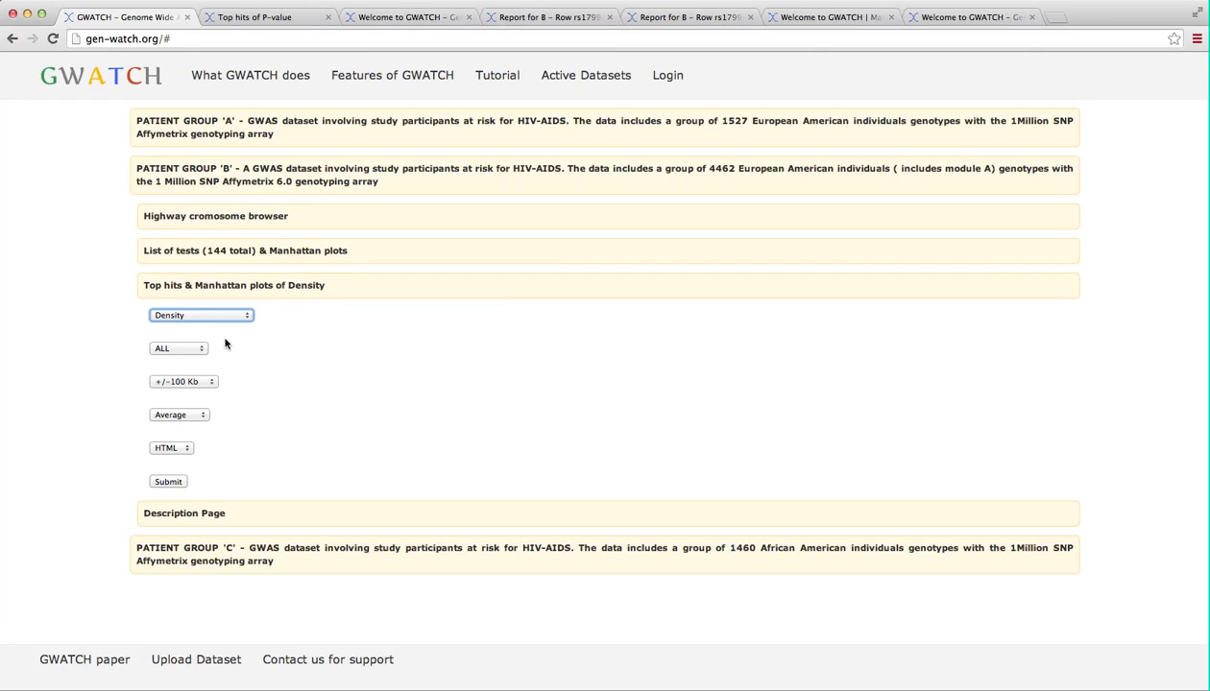
pyautogui.moveTo(203, 349)
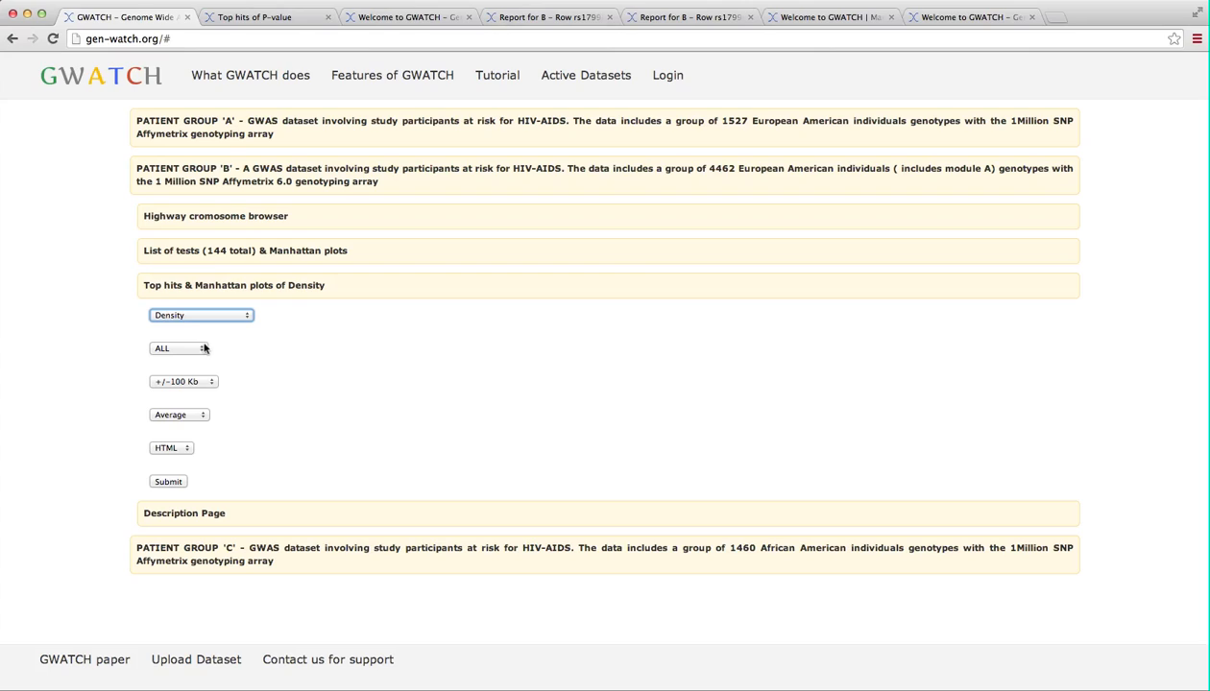
pyautogui.click(181, 348)
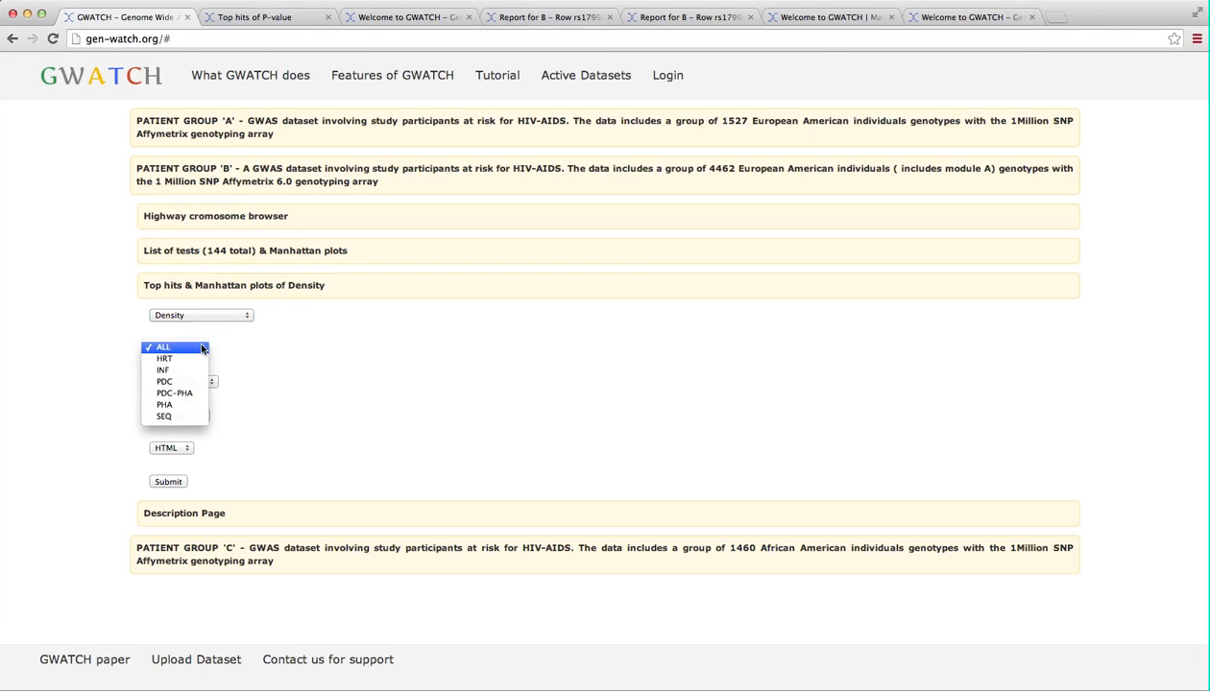
pyautogui.click(163, 346)
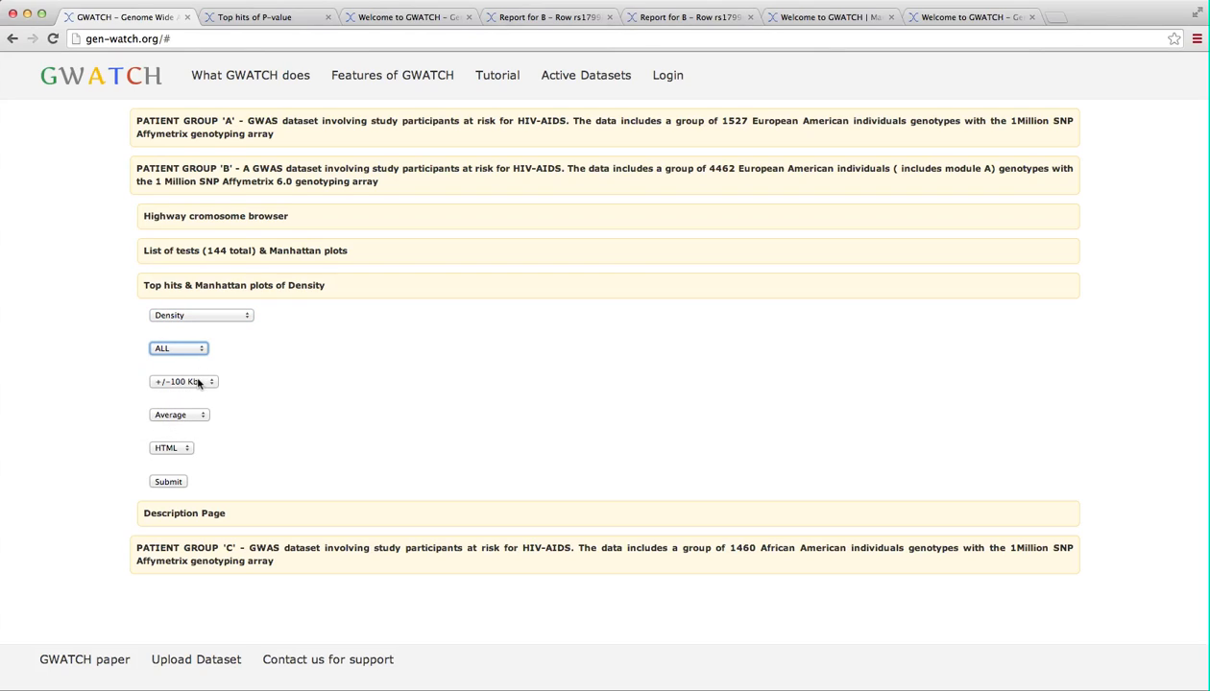
pyautogui.click(185, 380)
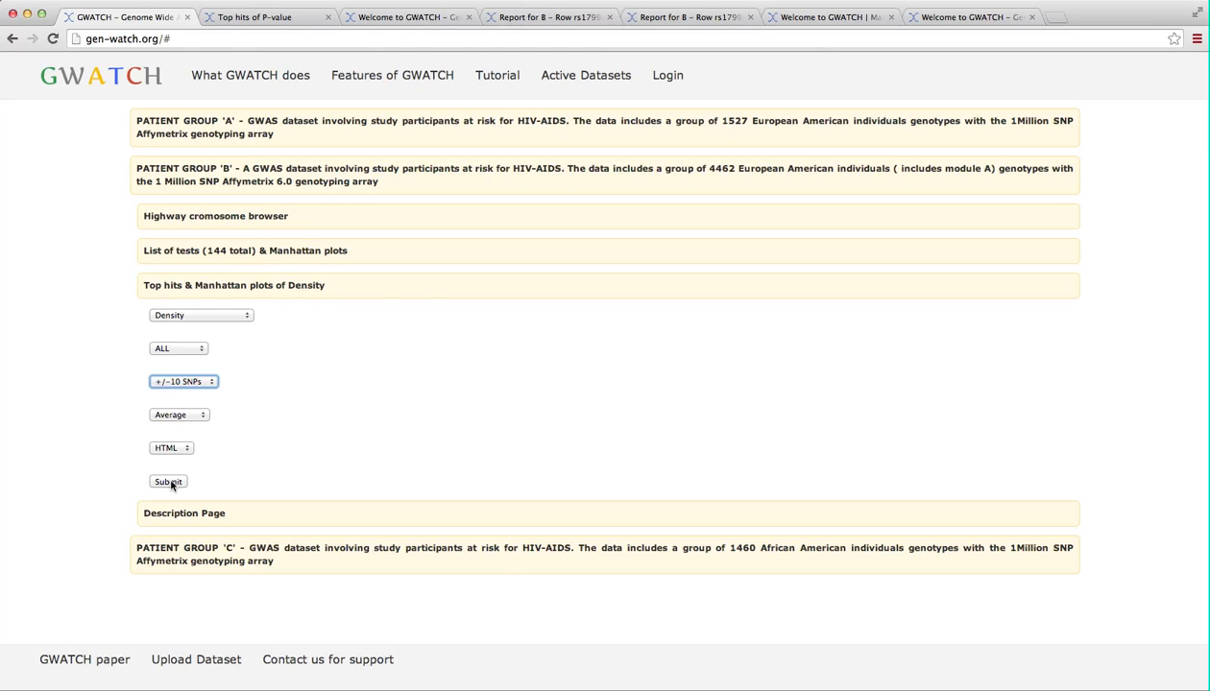
pyautogui.click(169, 480)
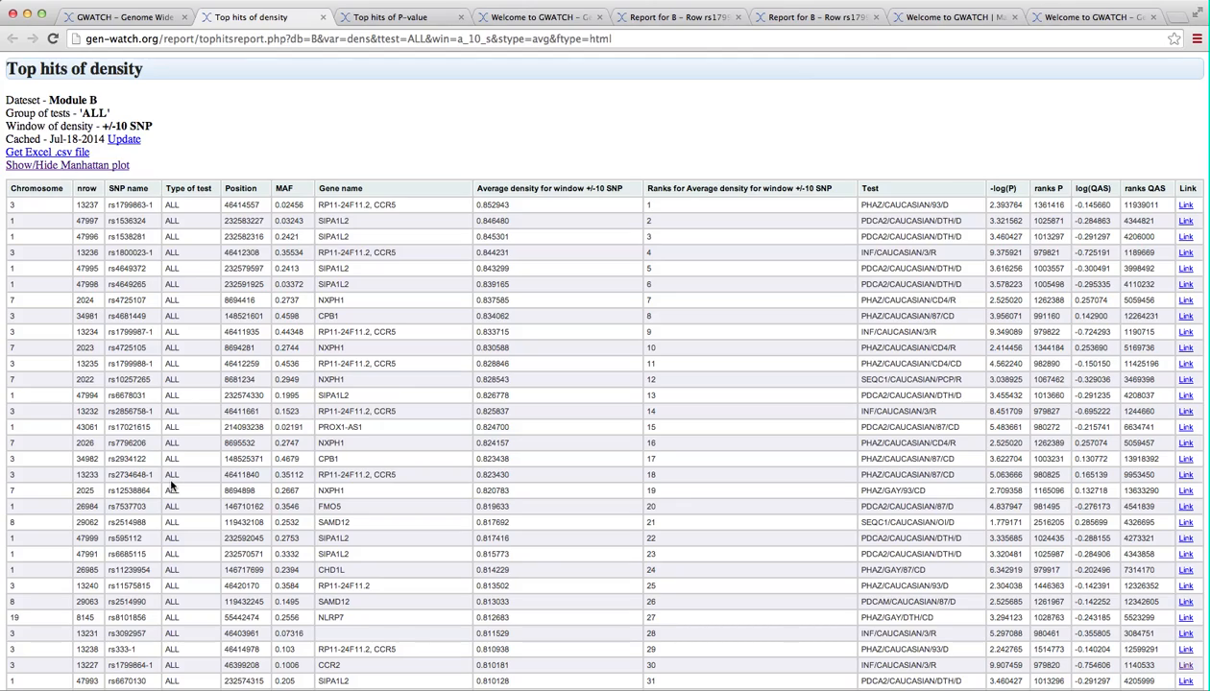
pyautogui.moveTo(211, 488)
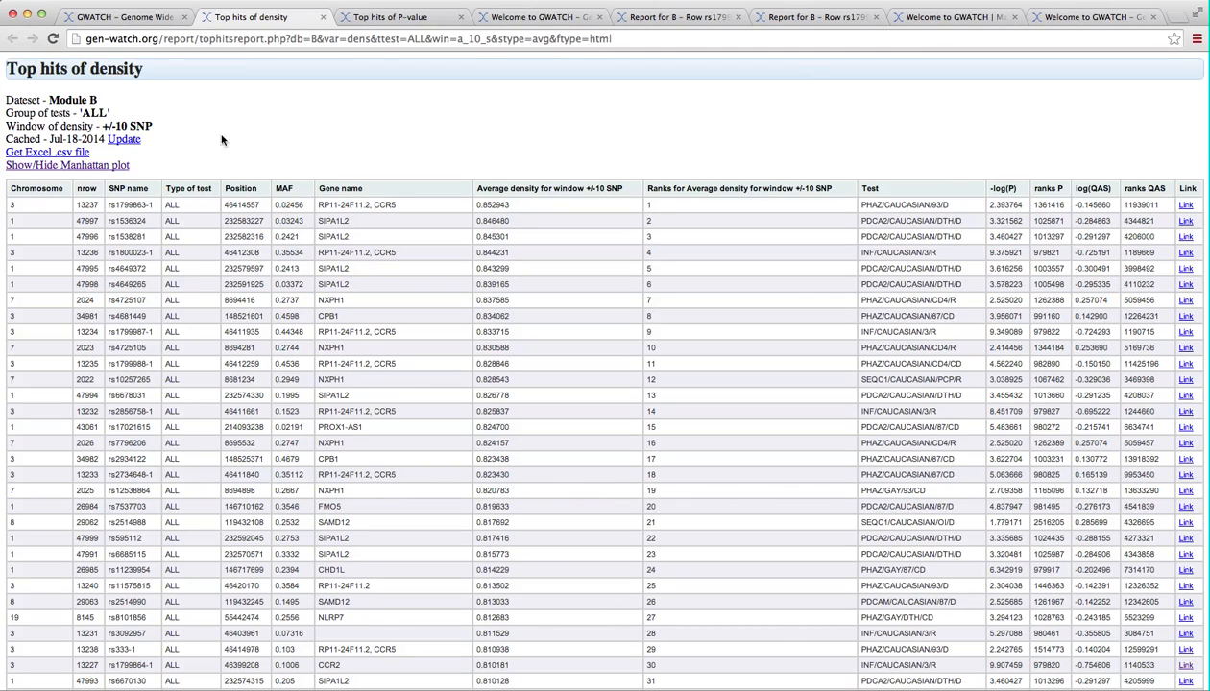
pyautogui.moveTo(576, 448)
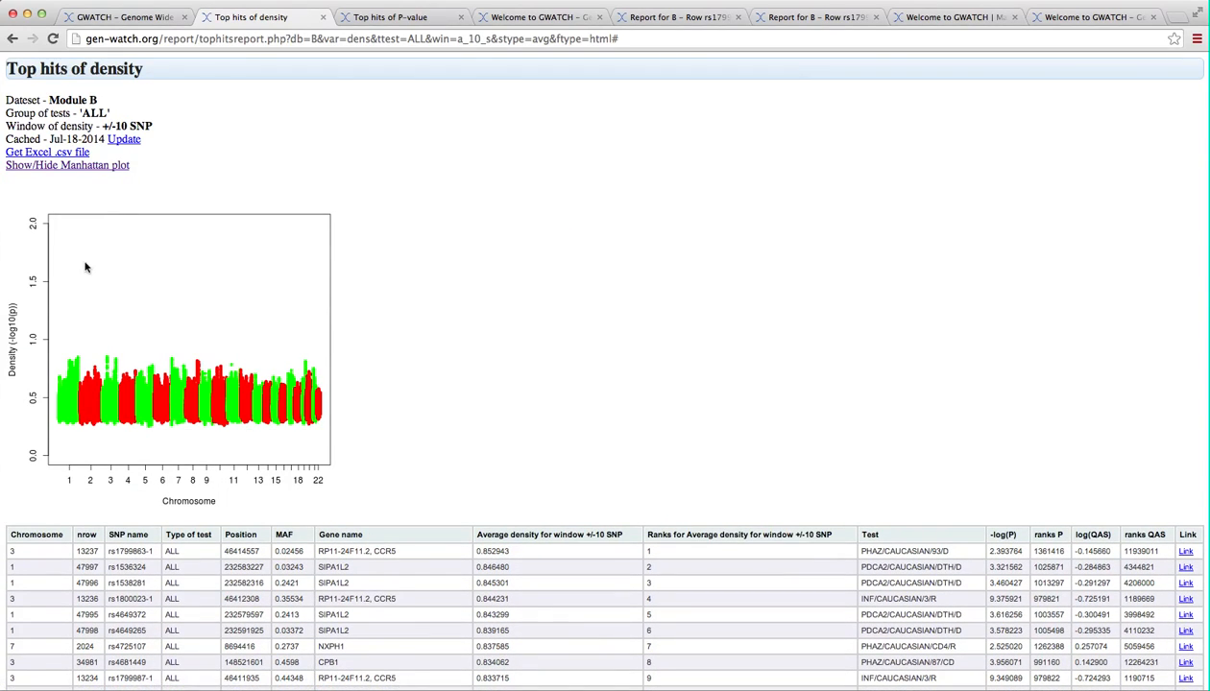
pyautogui.moveTo(413, 401)
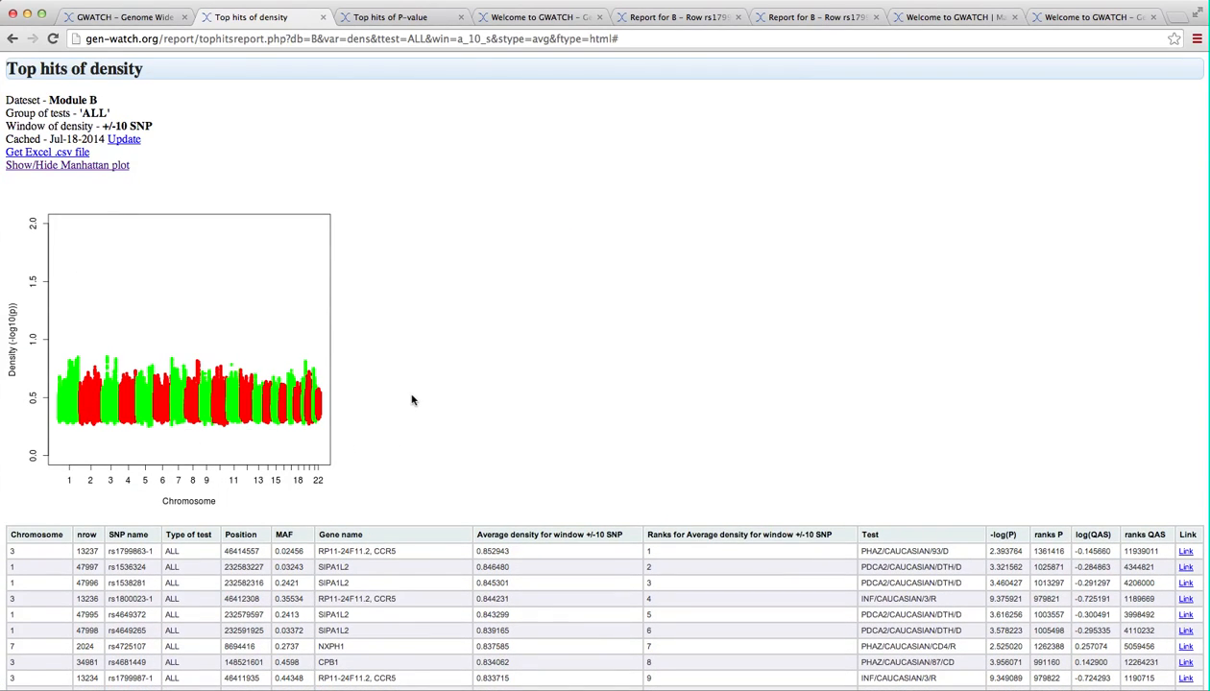
pyautogui.moveTo(106, 350)
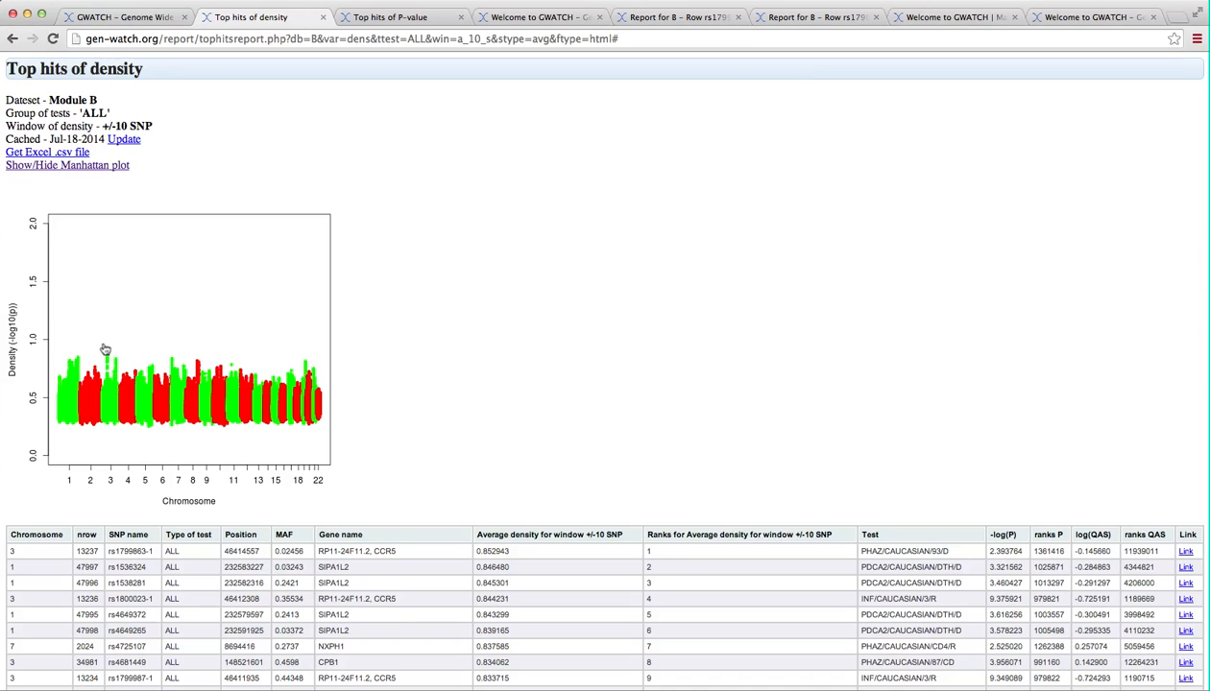
pyautogui.moveTo(123, 367)
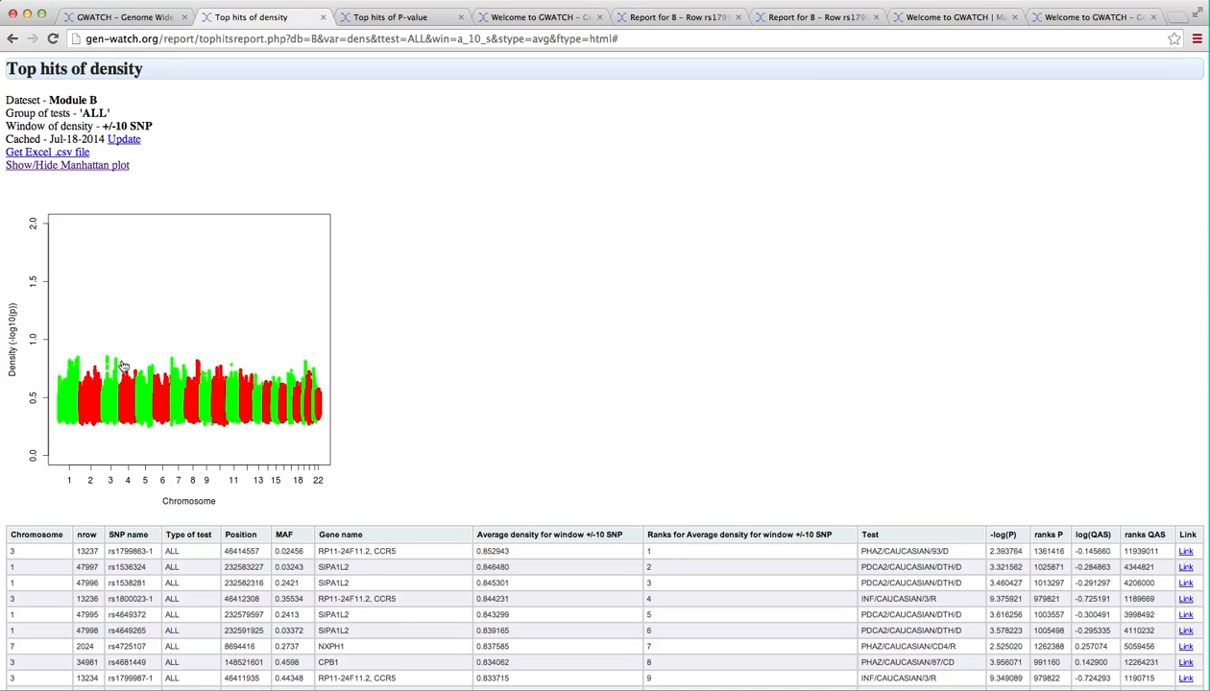
pyautogui.moveTo(113, 365)
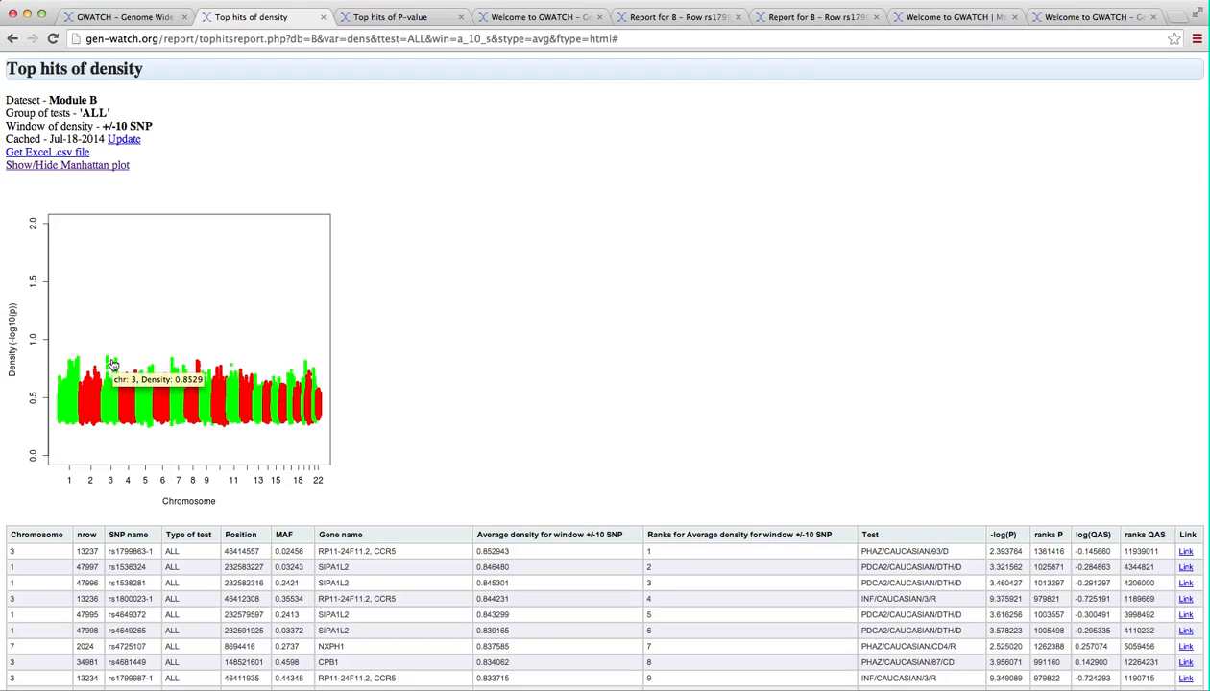
pyautogui.moveTo(75, 363)
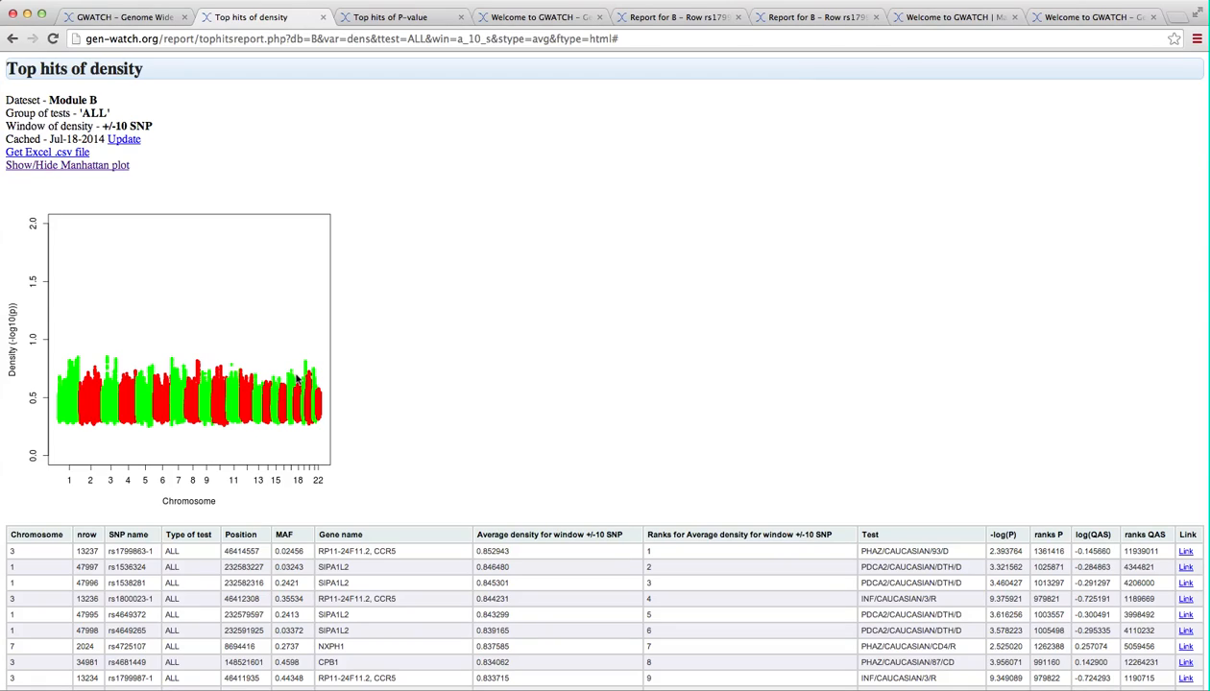
pyautogui.moveTo(910, 465)
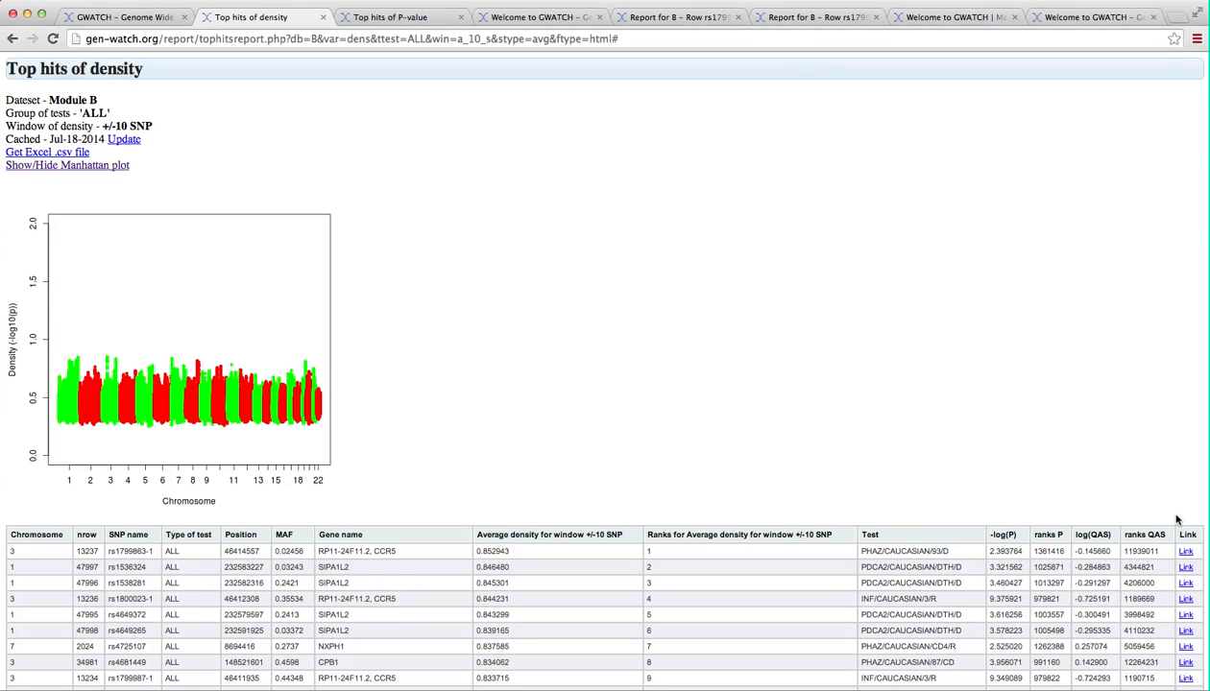
pyautogui.moveTo(807, 393)
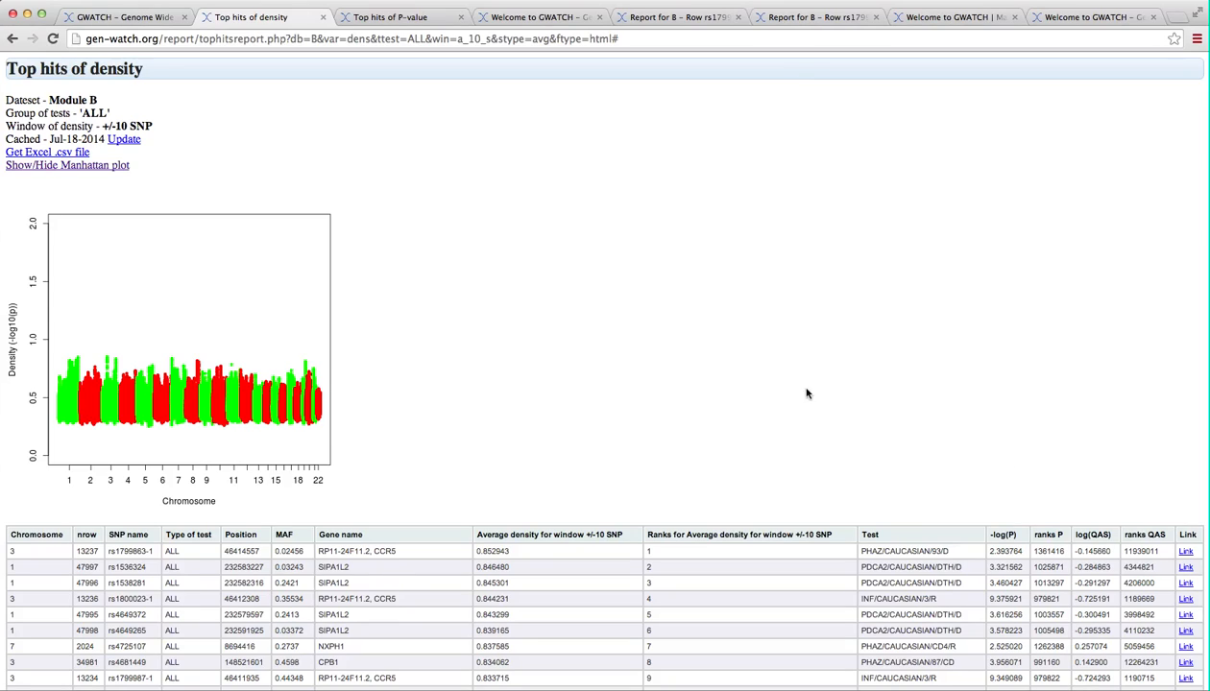
# Return to the GWATCH home page with Patient Group B's top-hits options still set.
pyautogui.click(123, 15)
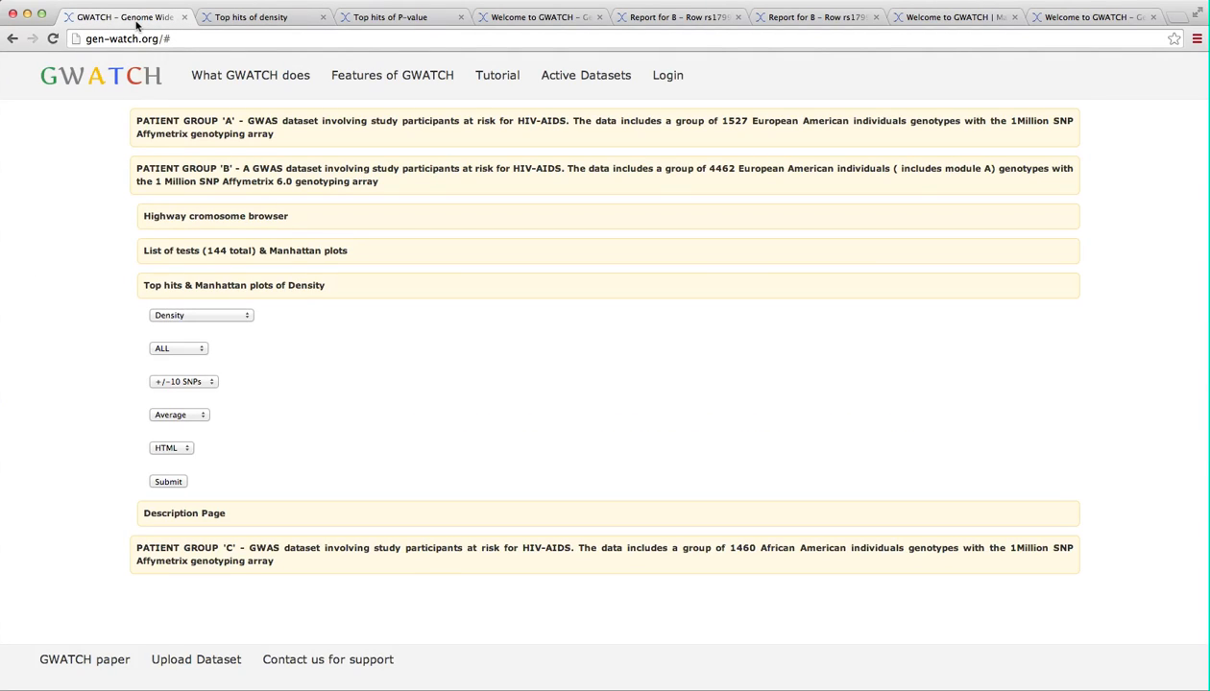
pyautogui.moveTo(176, 65)
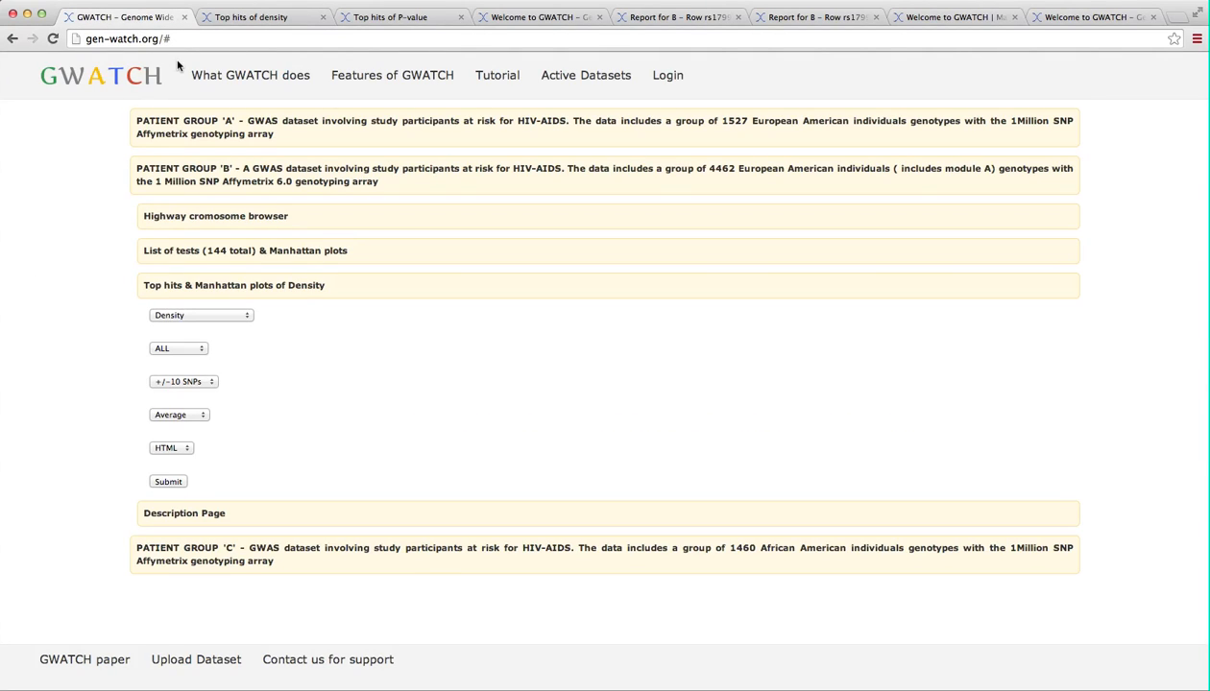
pyautogui.moveTo(222, 96)
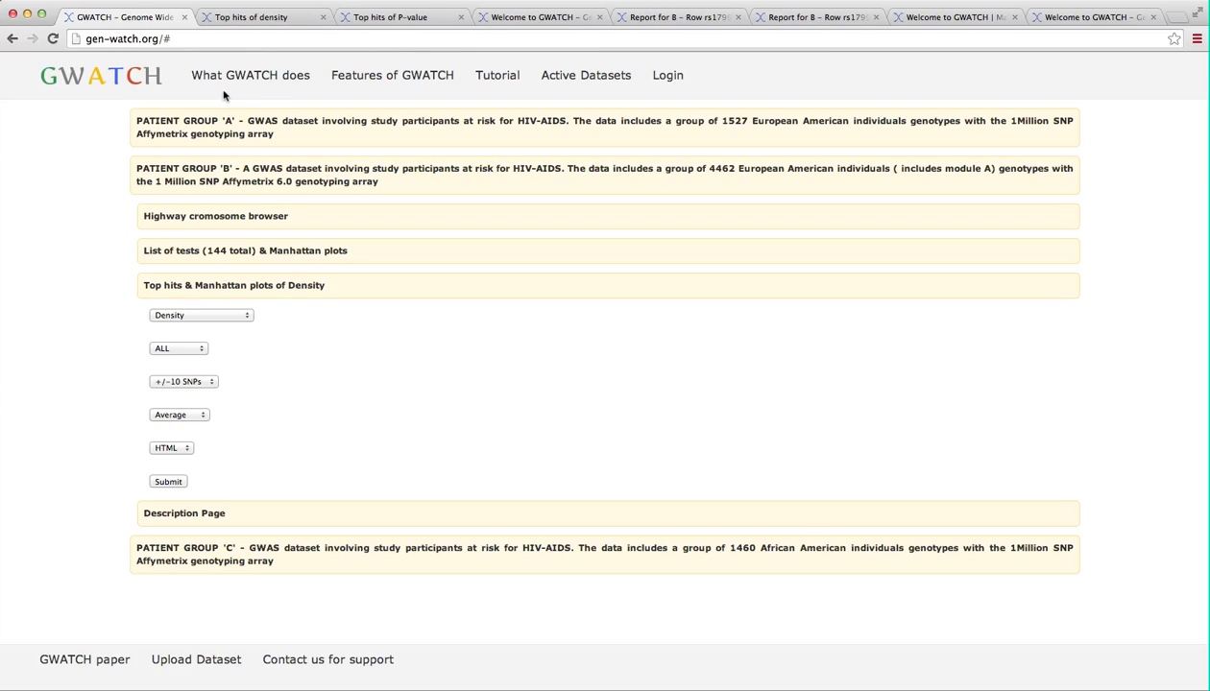
# Load Patient Group A's chromosome 3 highway view.
pyautogui.click(246, 250)
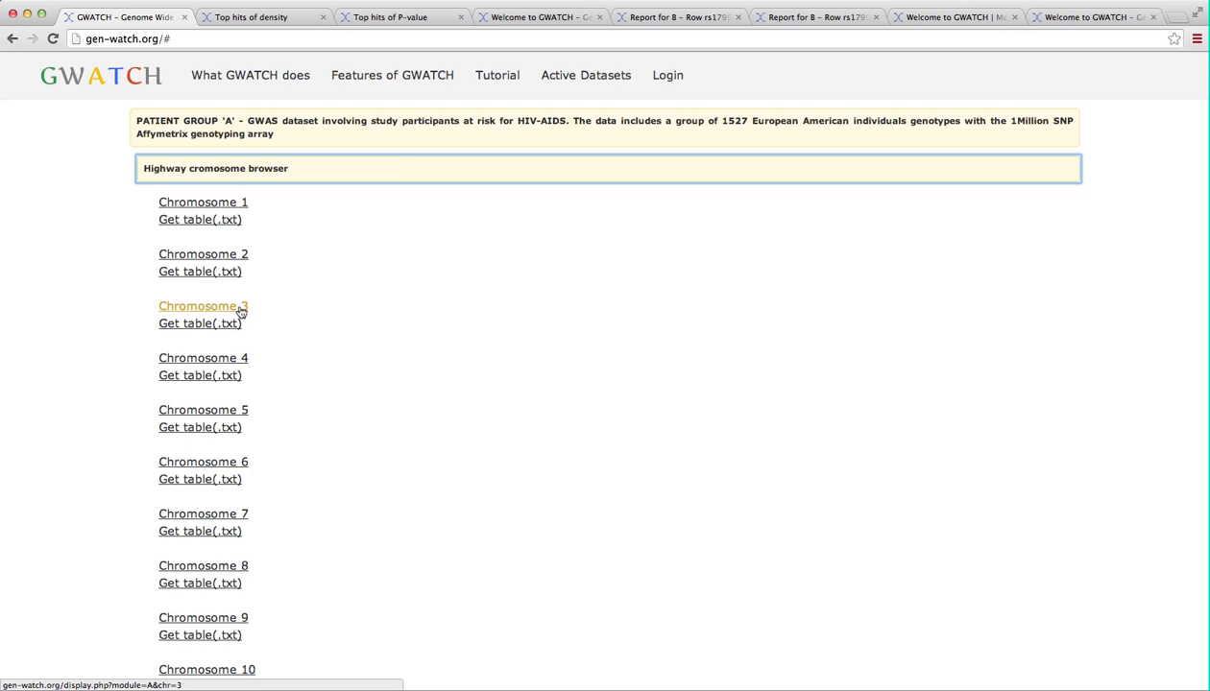
pyautogui.click(201, 306)
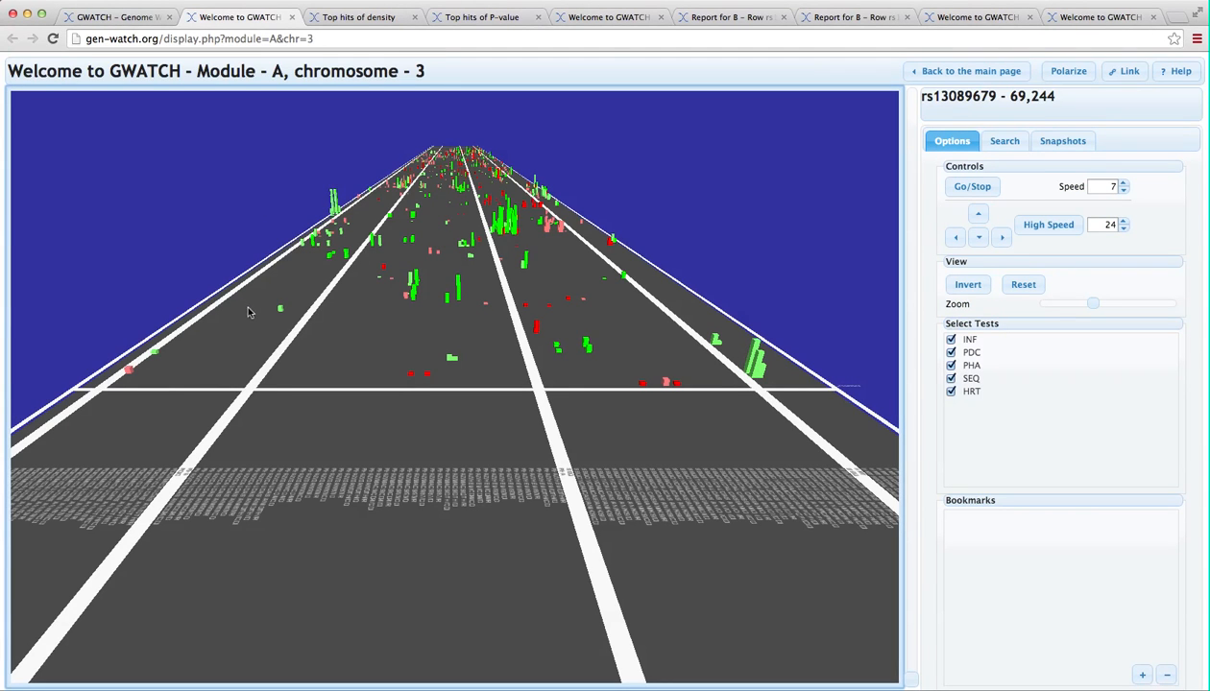
pyautogui.moveTo(816, 338)
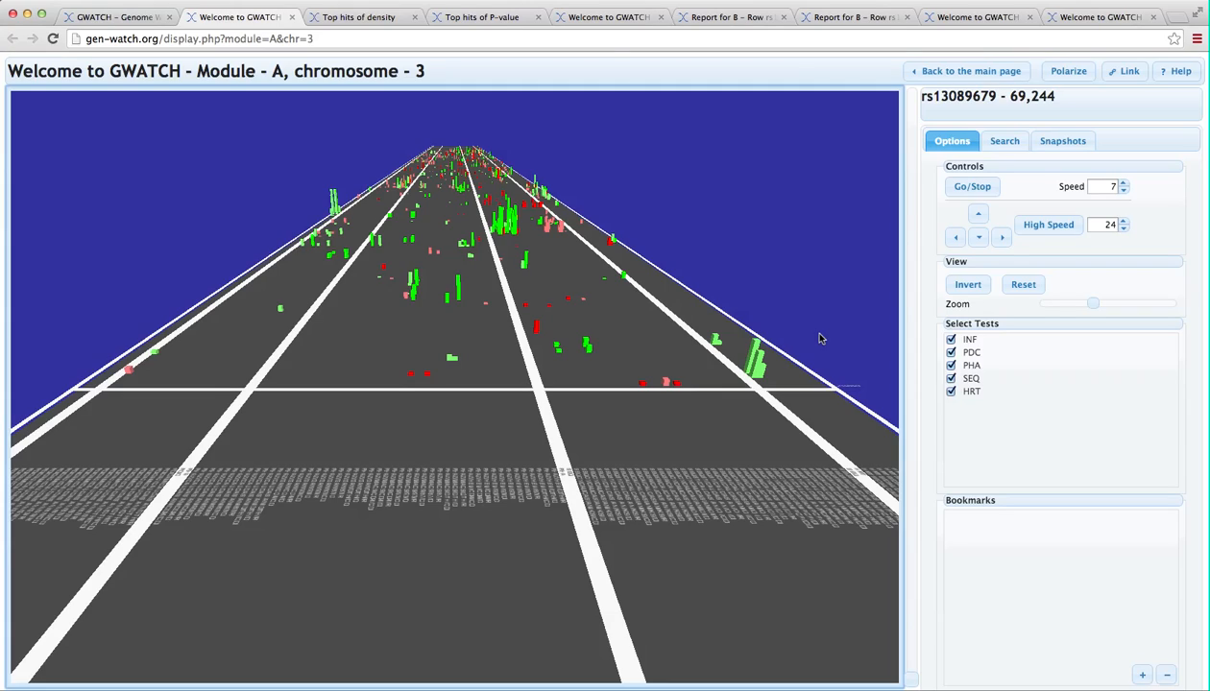
pyautogui.moveTo(921, 273)
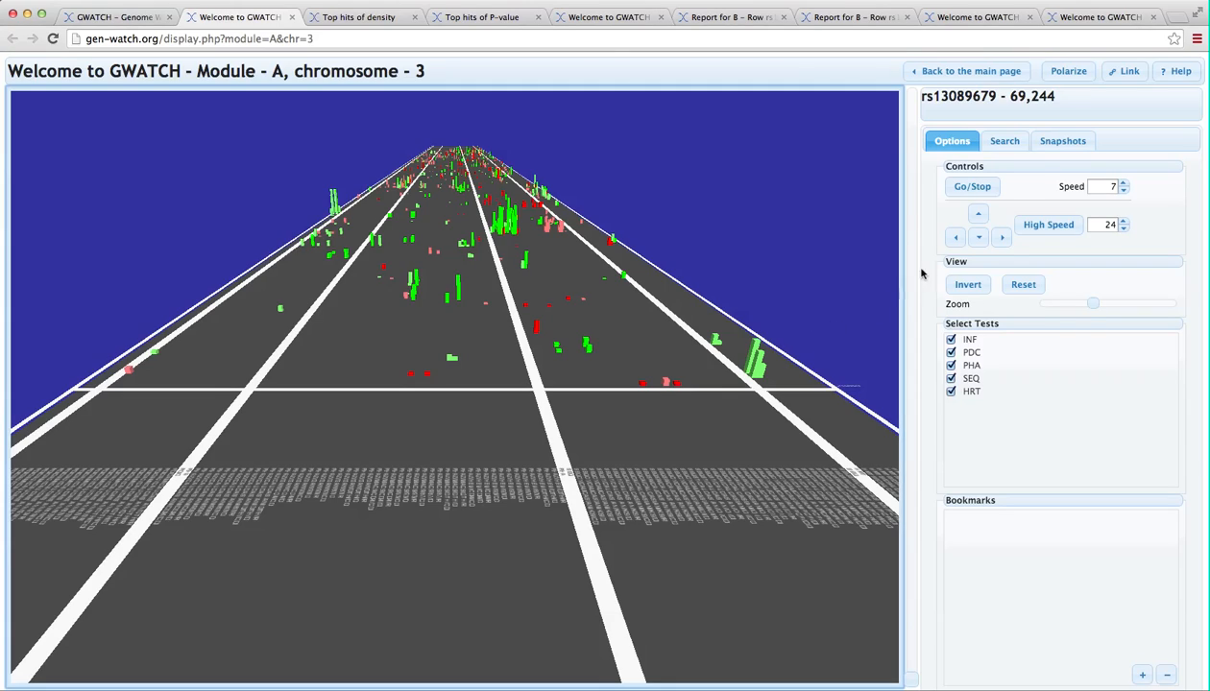
# Fly along chromosome 3 past CNTN4, ITPR1 and GRM7 and stop at rs1873035 in C3orf32.
pyautogui.click(971, 186)
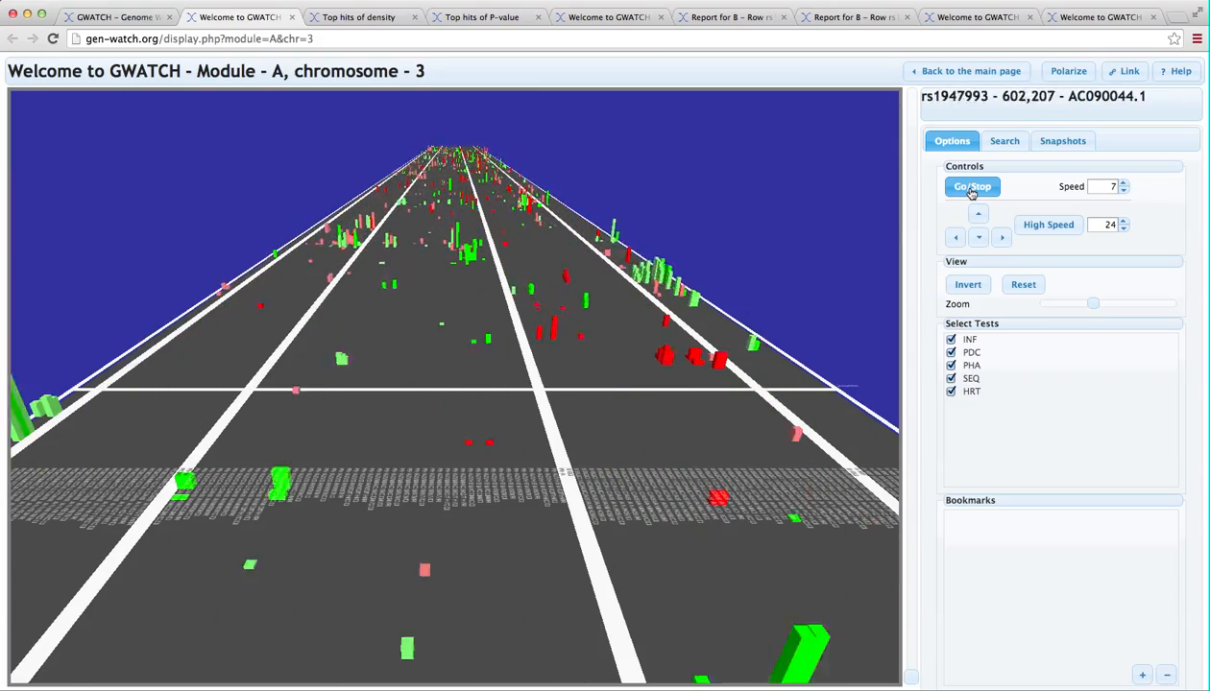
pyautogui.click(971, 186)
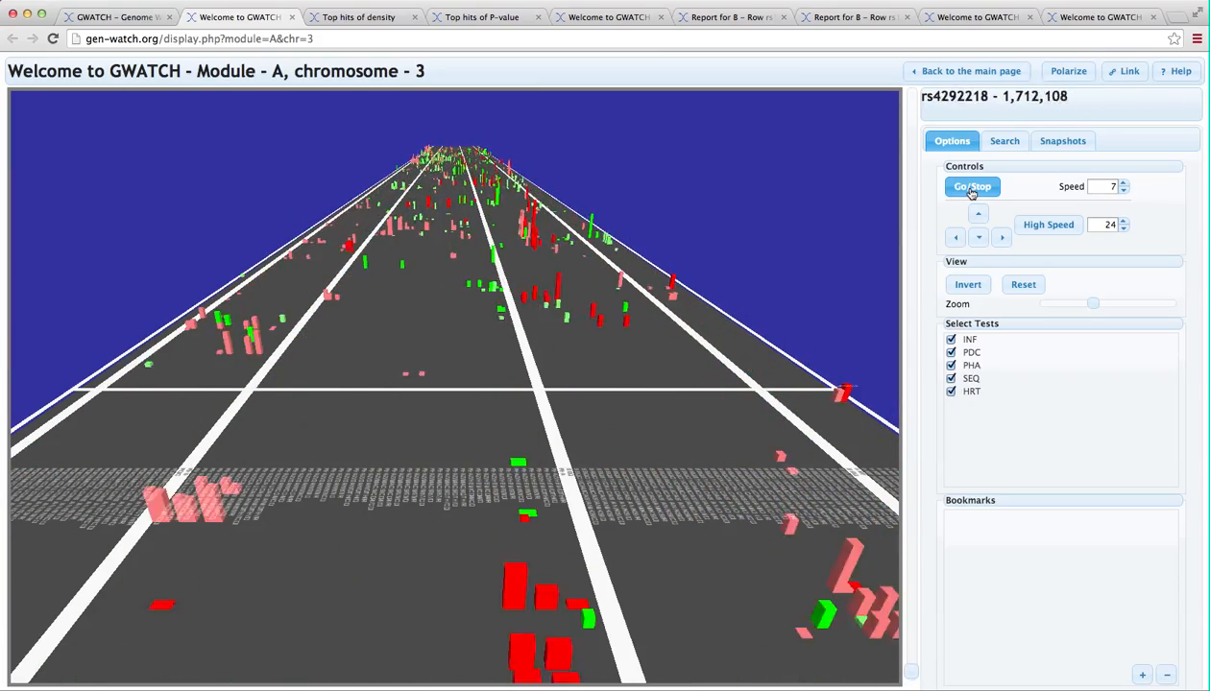
pyautogui.click(971, 186)
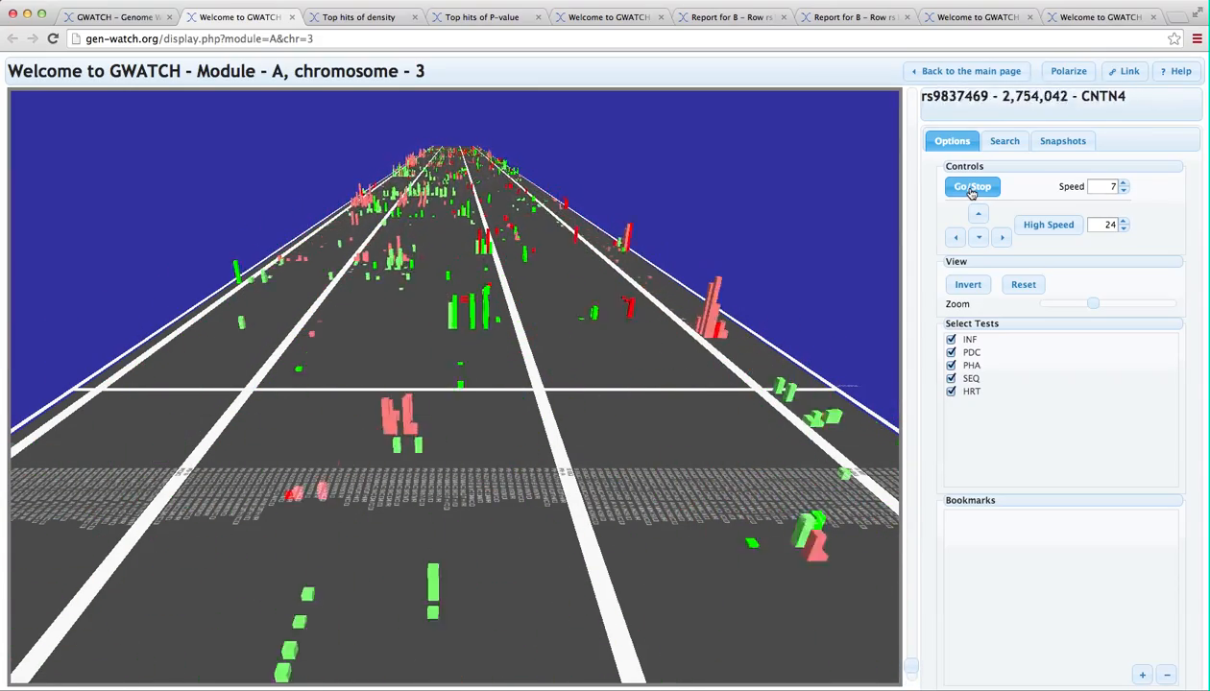
pyautogui.click(971, 187)
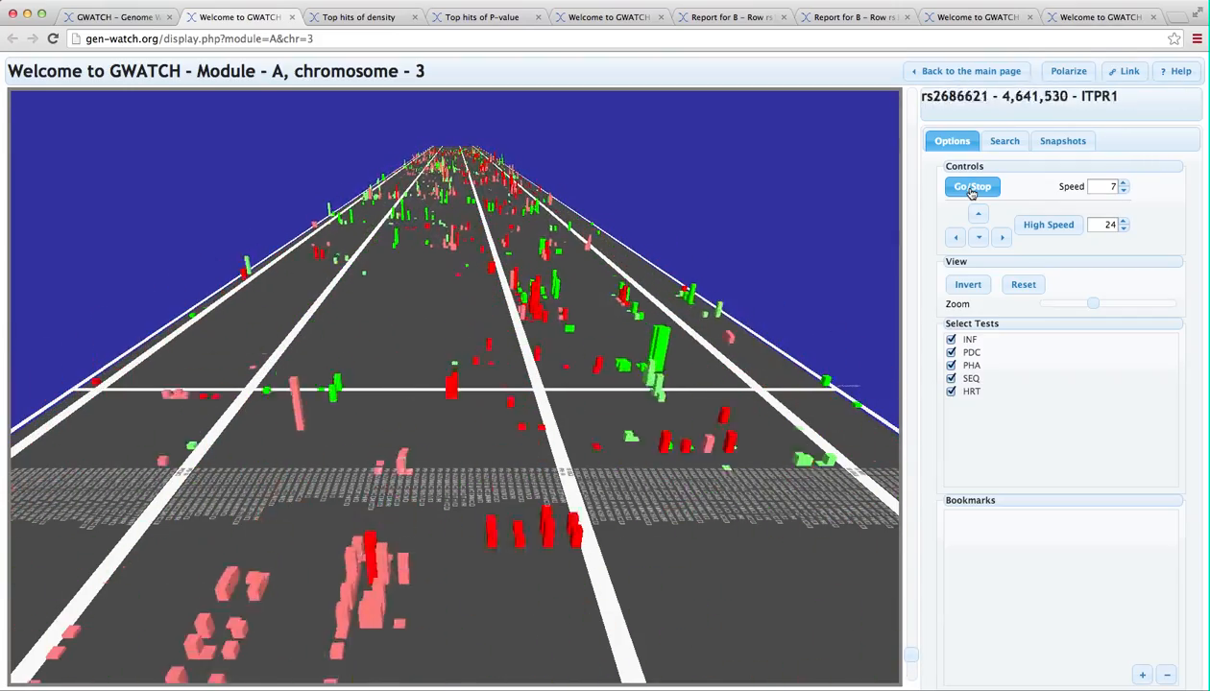
pyautogui.click(972, 186)
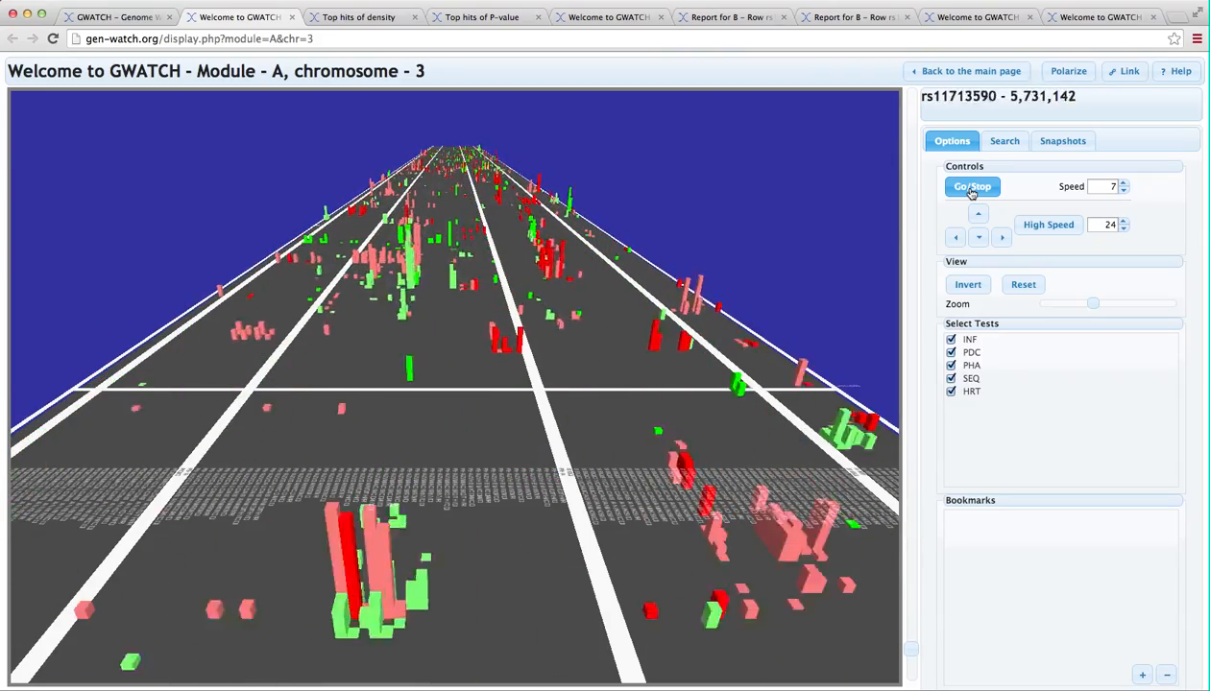
pyautogui.click(972, 186)
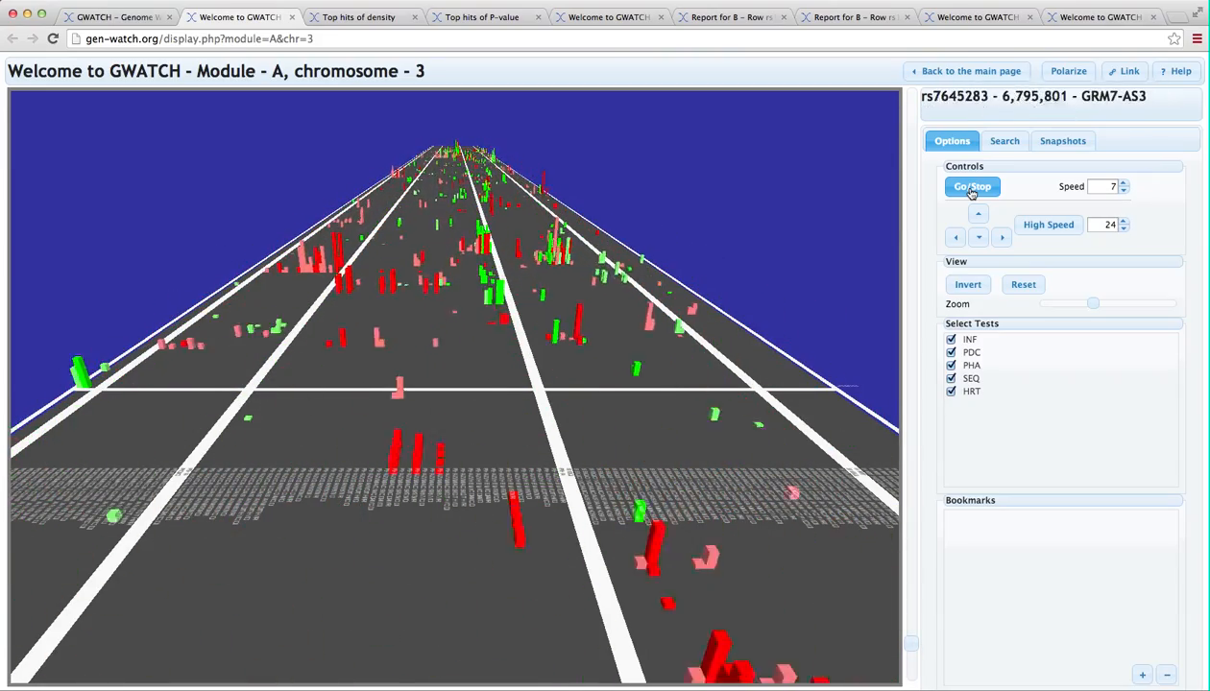
pyautogui.click(972, 186)
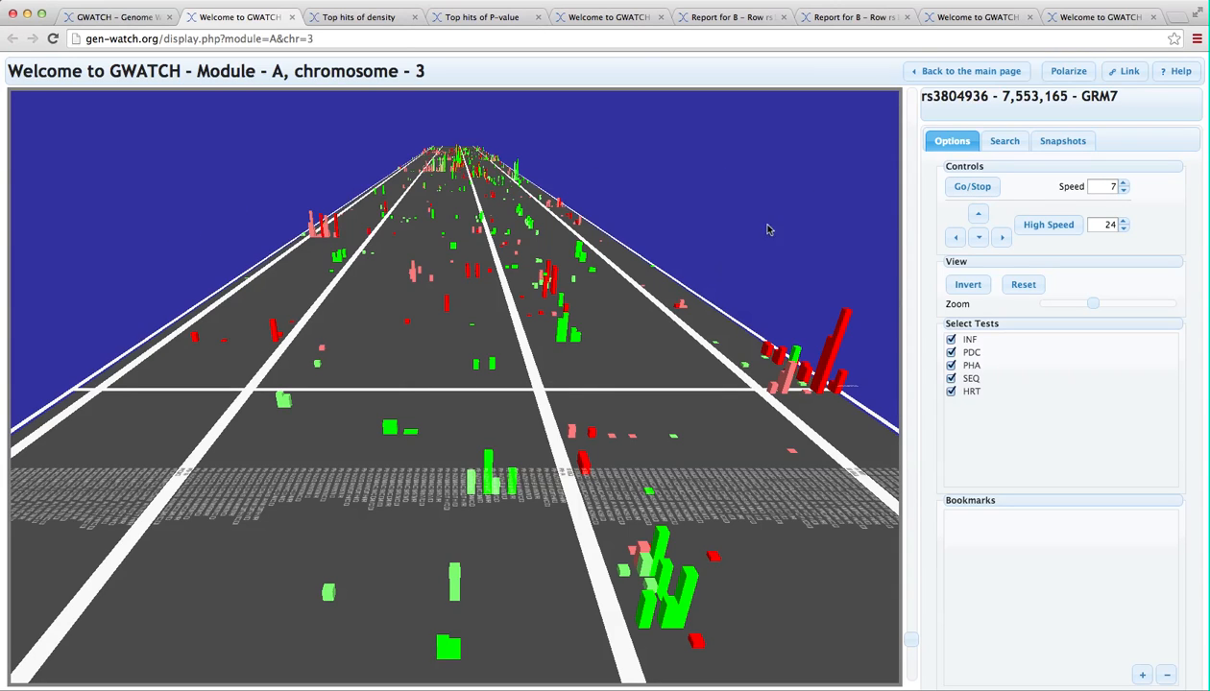
pyautogui.click(972, 186)
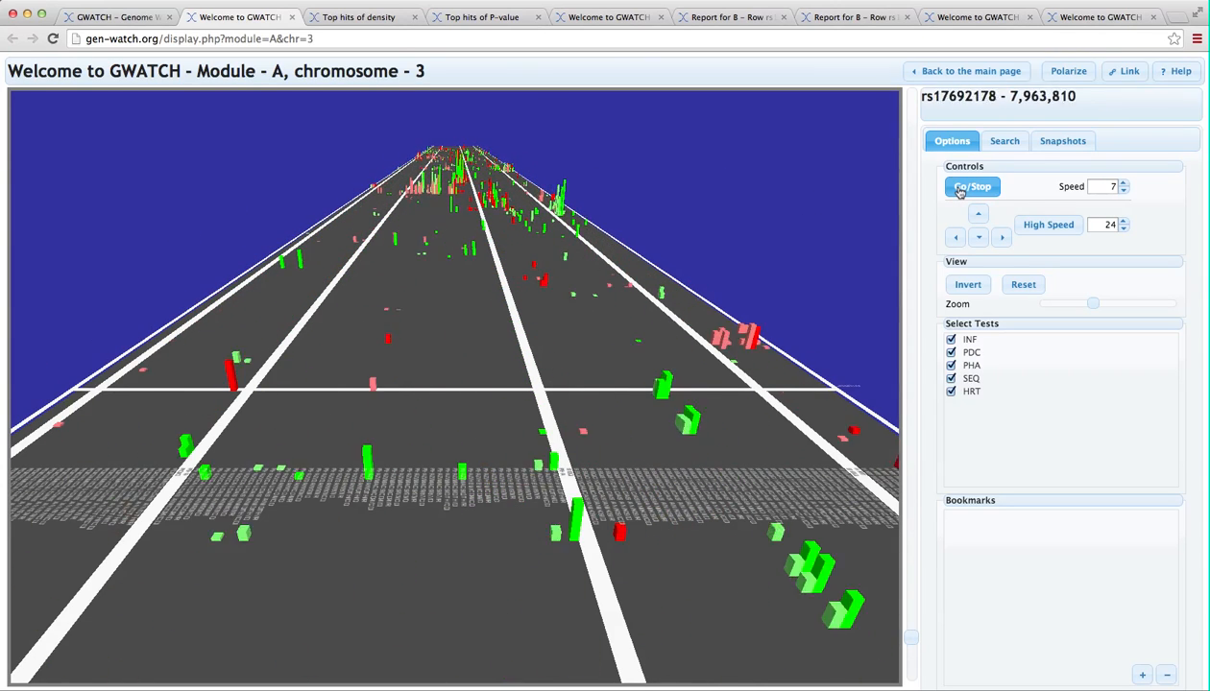
pyautogui.click(971, 186)
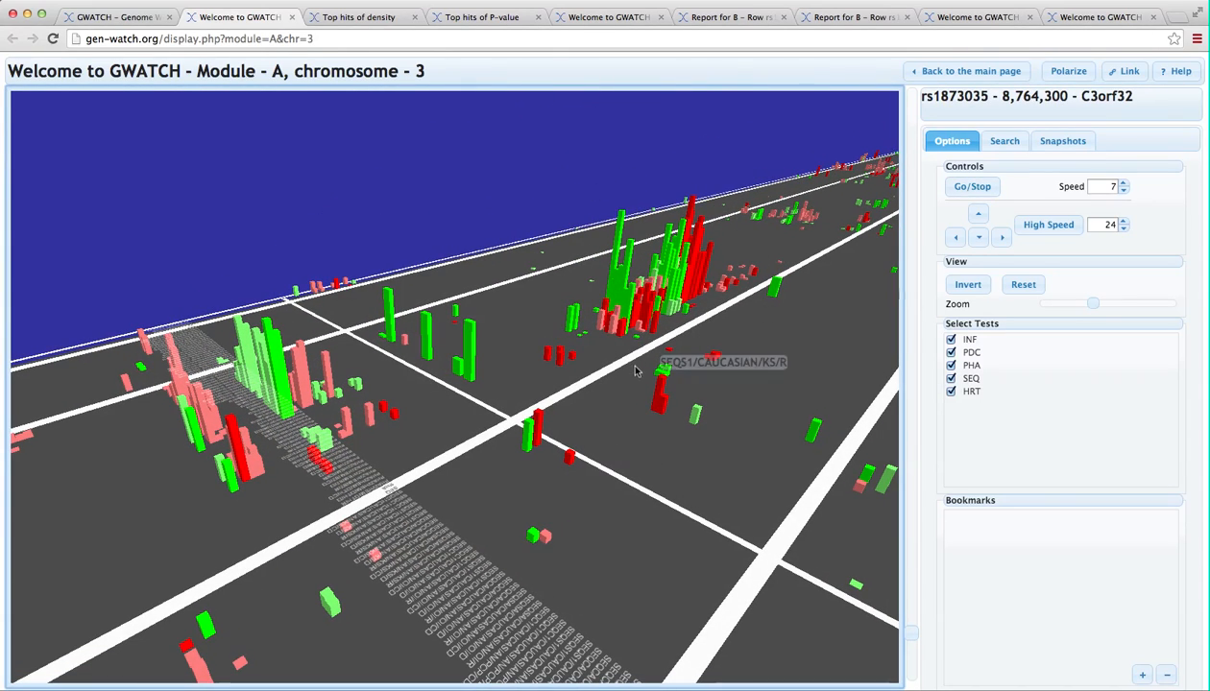
# Search chromosome 3 by SNP ID for rs333 and jump to it in CCR5.
pyautogui.click(1004, 140)
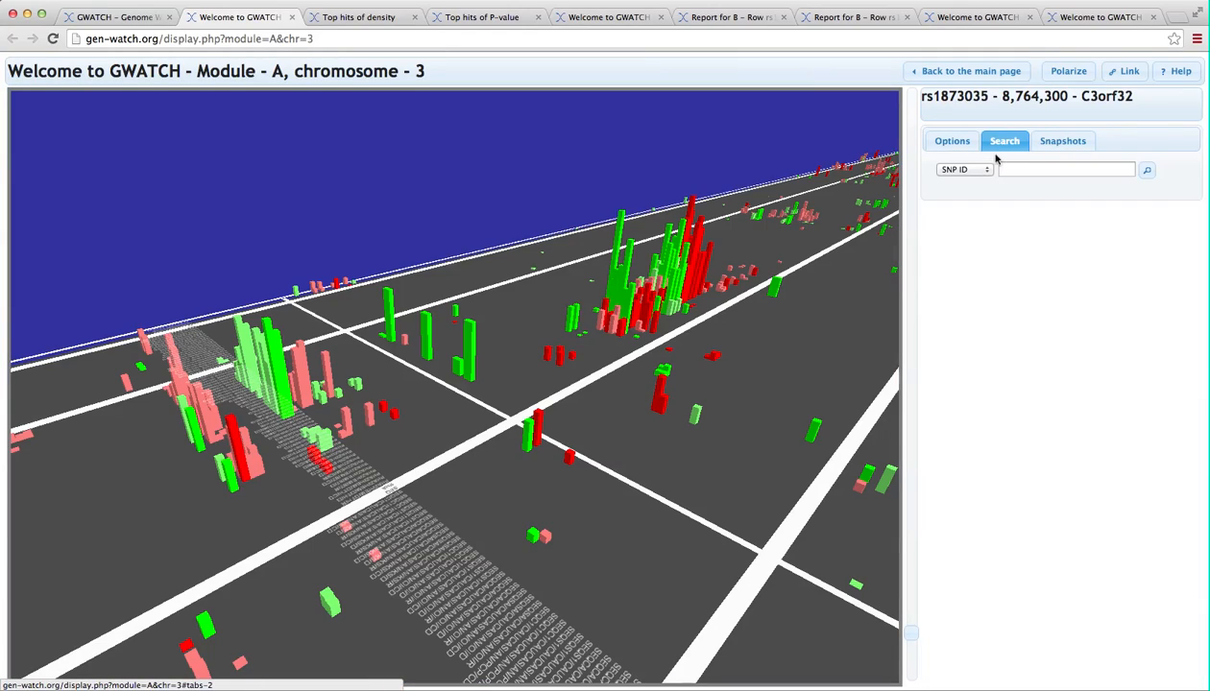
pyautogui.click(962, 169)
pyautogui.write('rs')
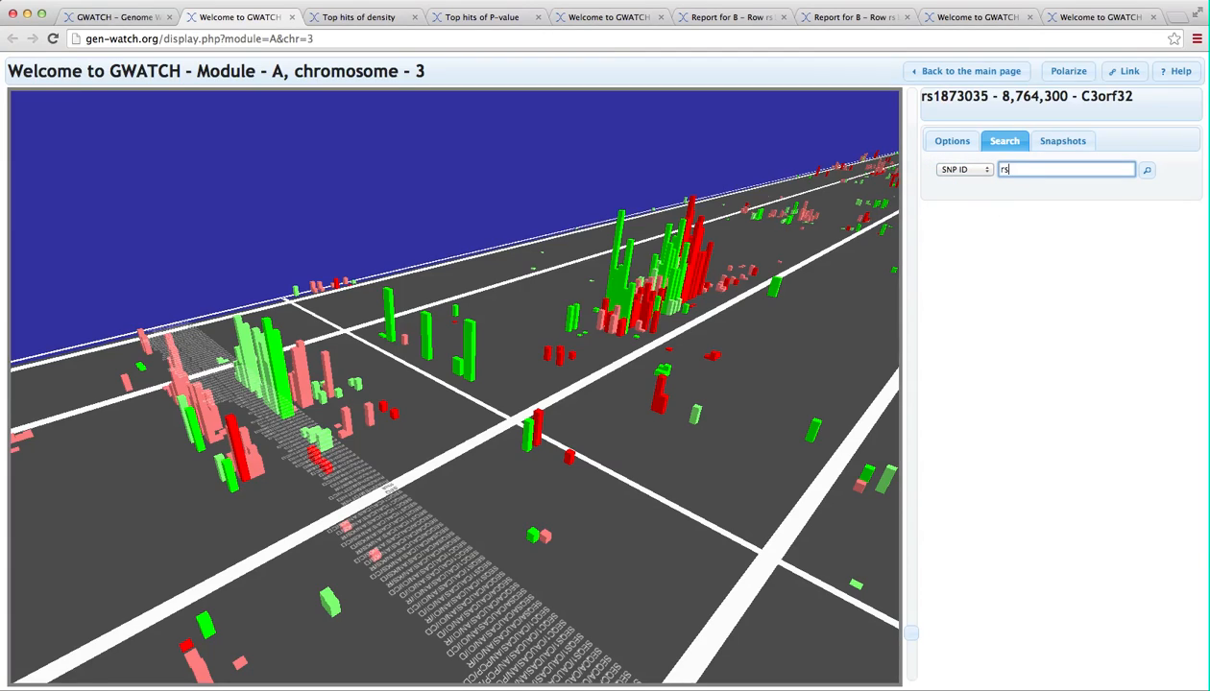
pyautogui.write('333')
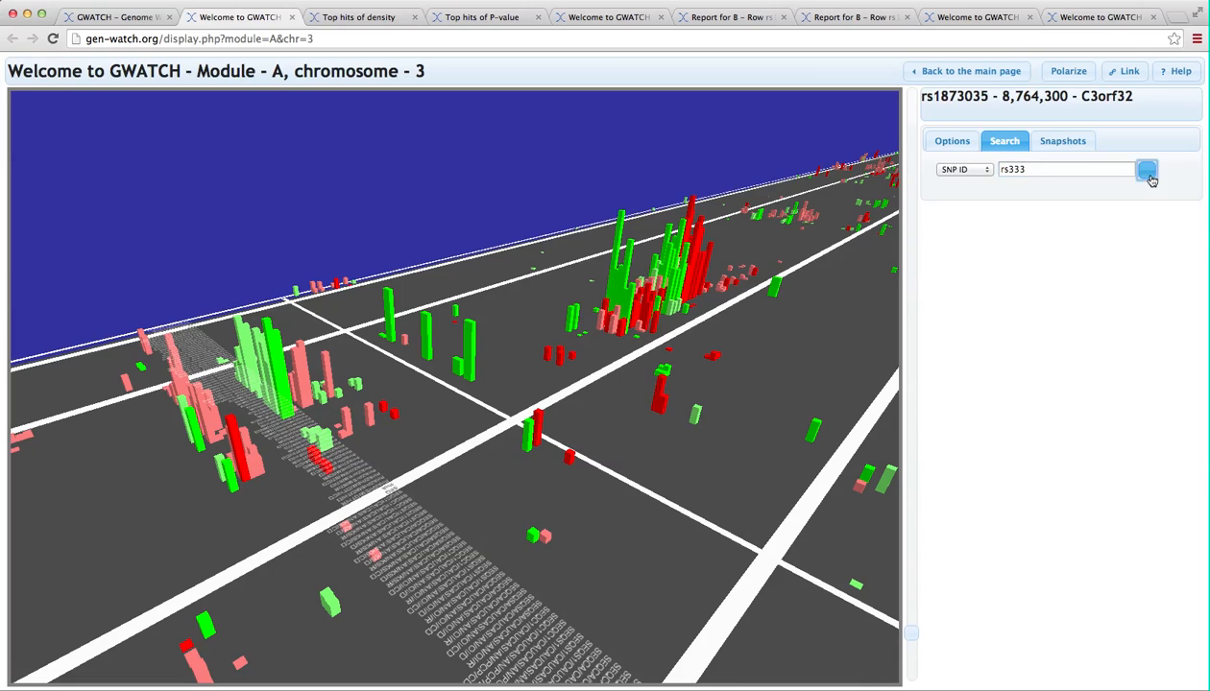
pyautogui.click(1147, 169)
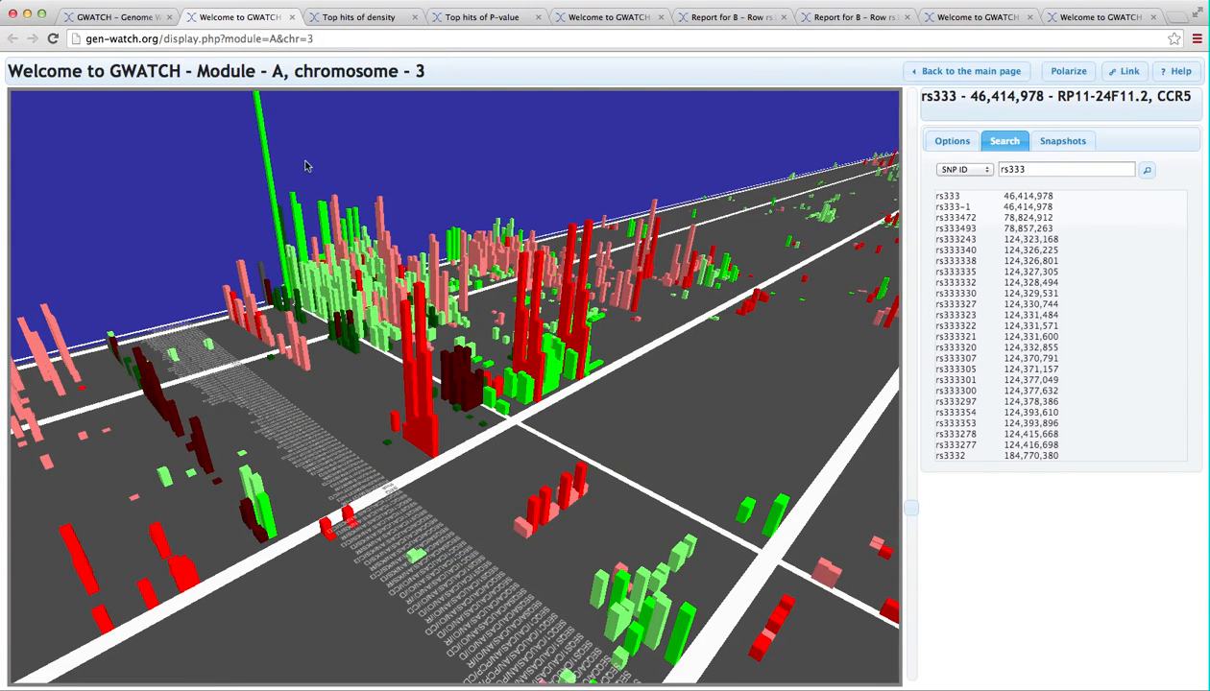
pyautogui.moveTo(384, 155)
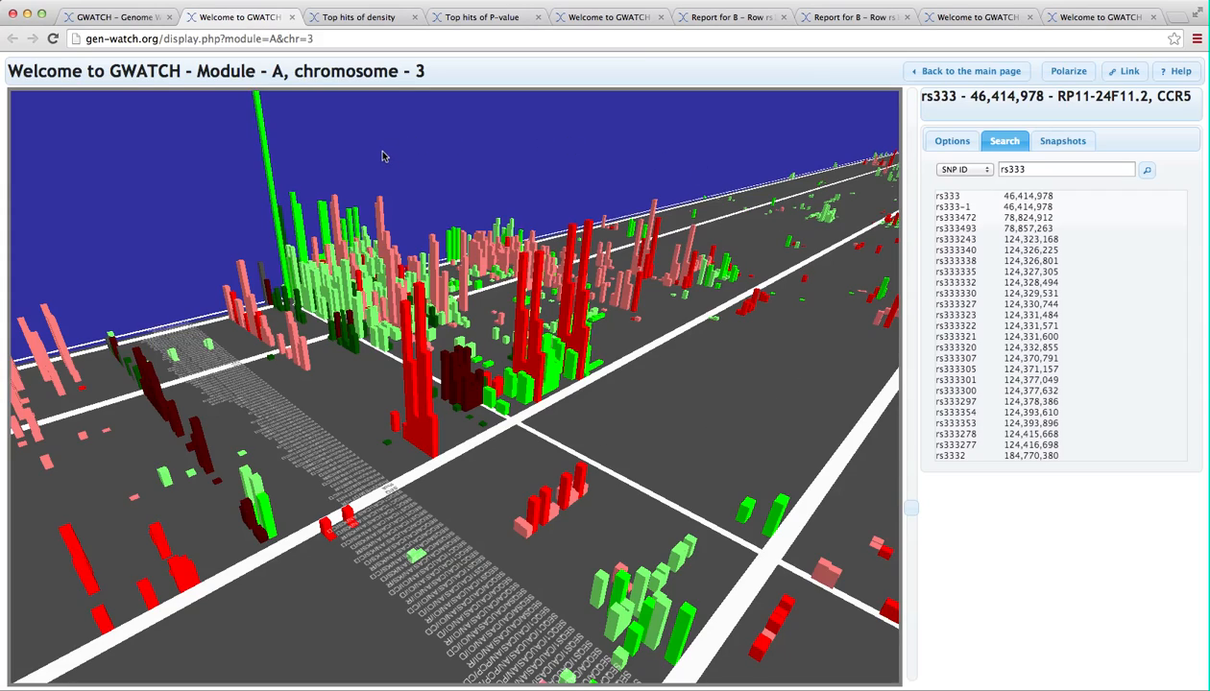
pyautogui.moveTo(377, 157)
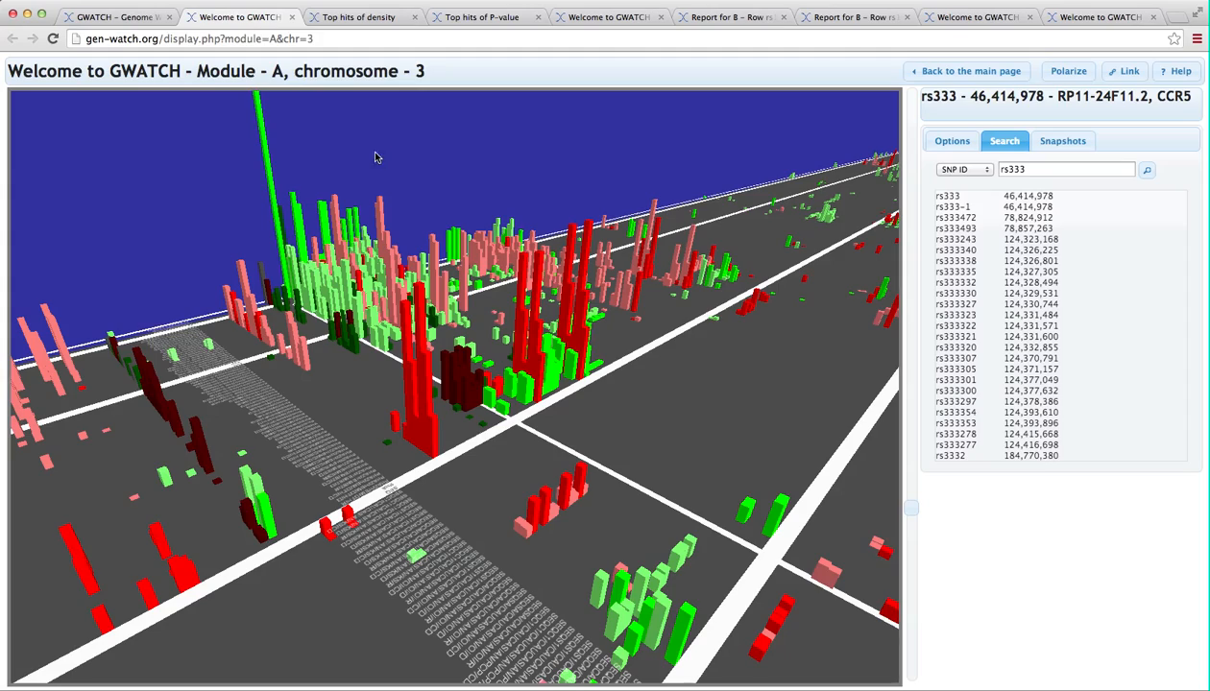
pyautogui.moveTo(288, 177)
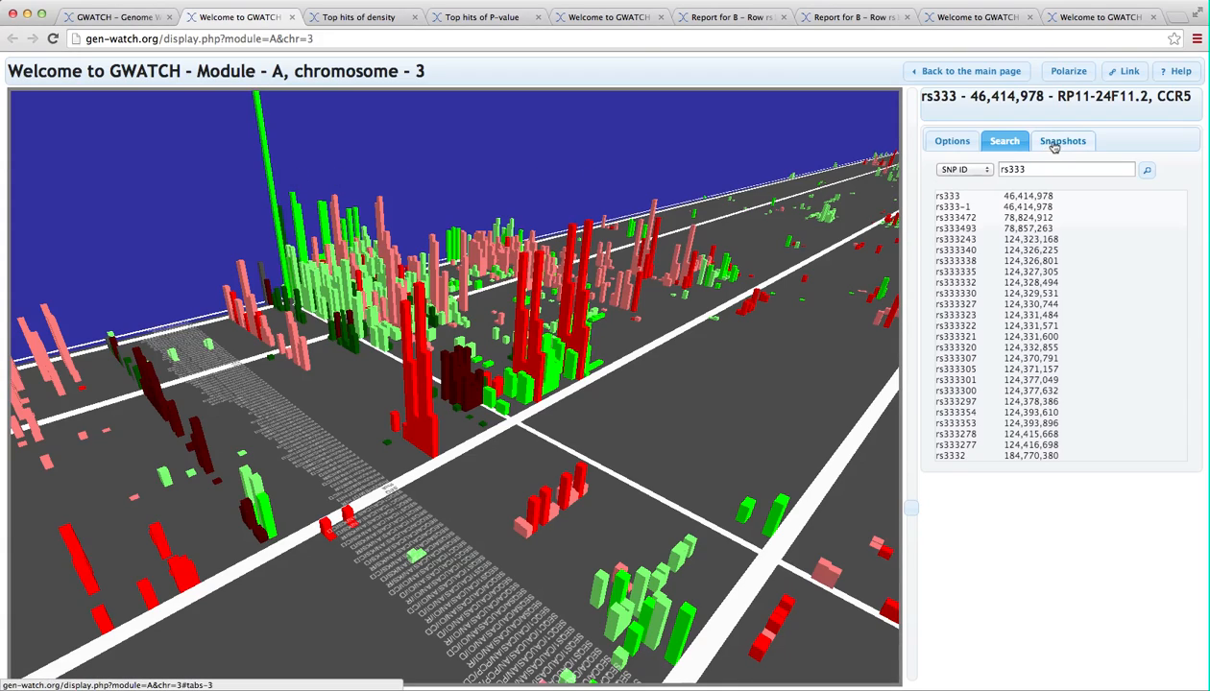
# Bring up the TRAX report for SNP rs2856758 near CCR5 from its highway bar.
pyautogui.click(1061, 140)
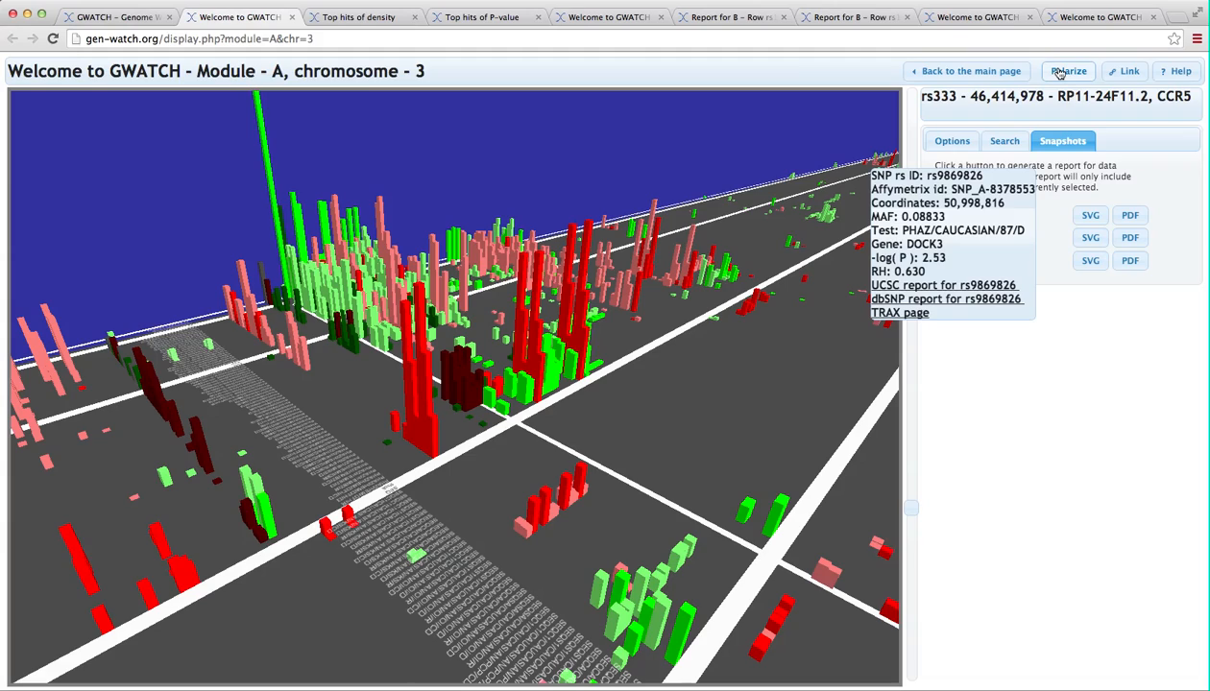
pyautogui.moveTo(983, 81)
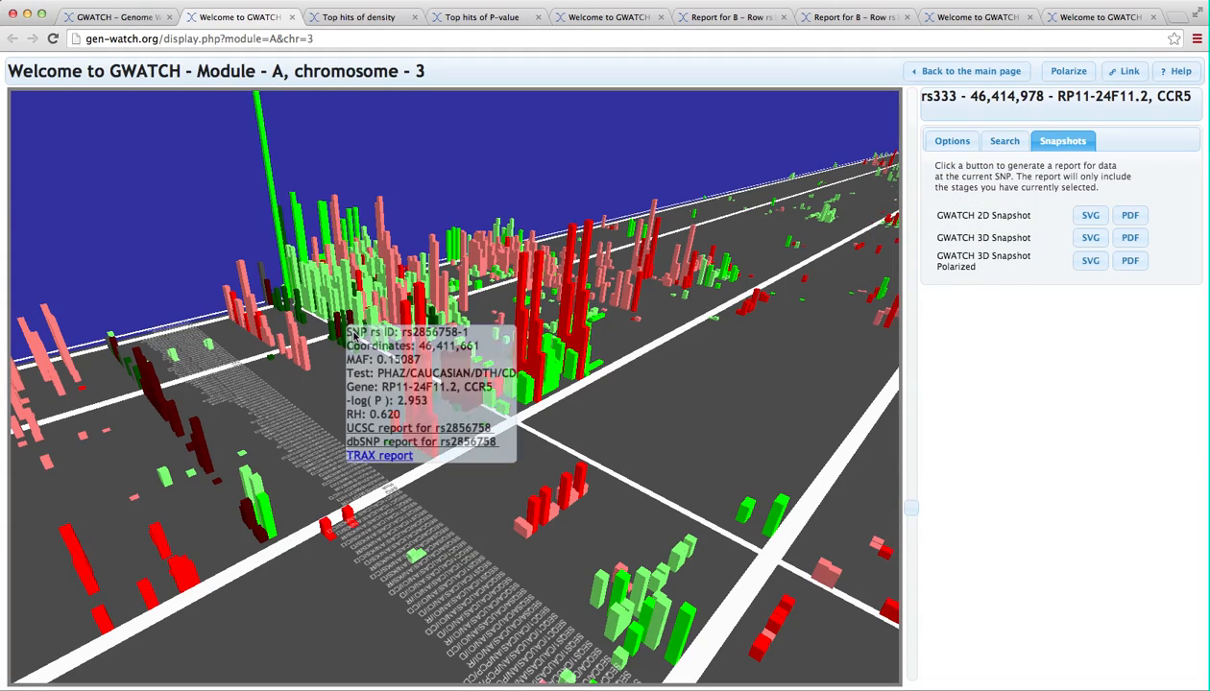
pyautogui.click(379, 455)
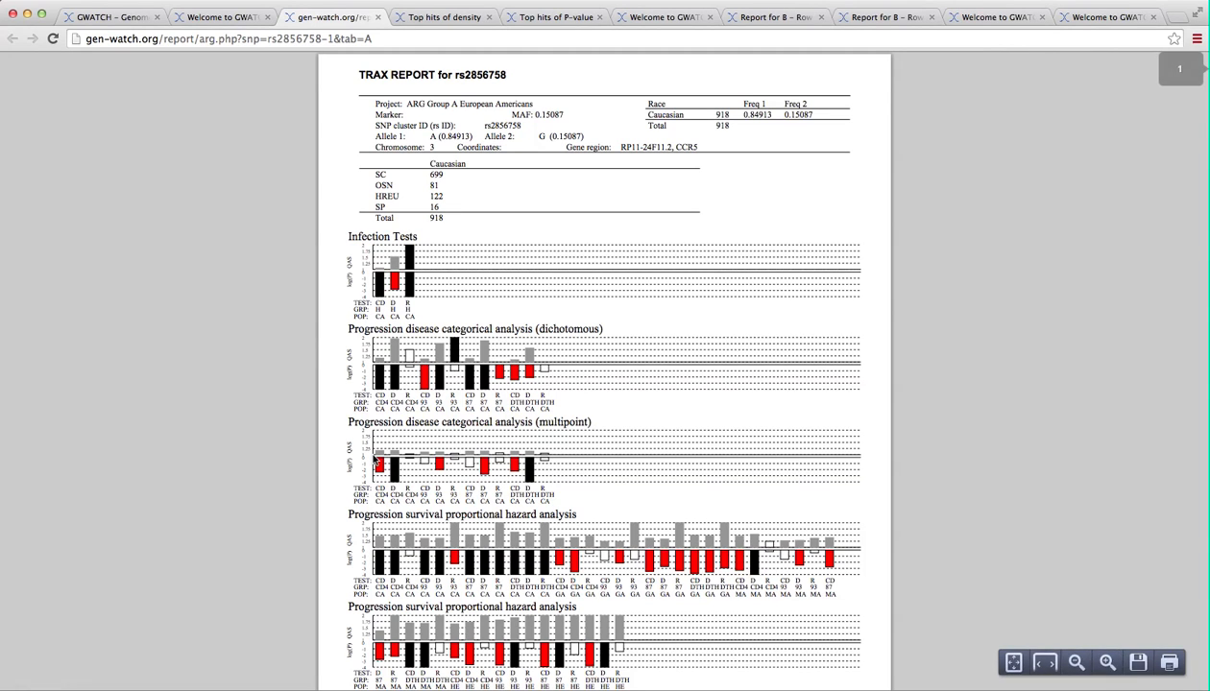
# Review the rs2856758 TRAX report's survival curve pages, then return to Patient Group A's chromosome list.
pyautogui.scroll(-3)
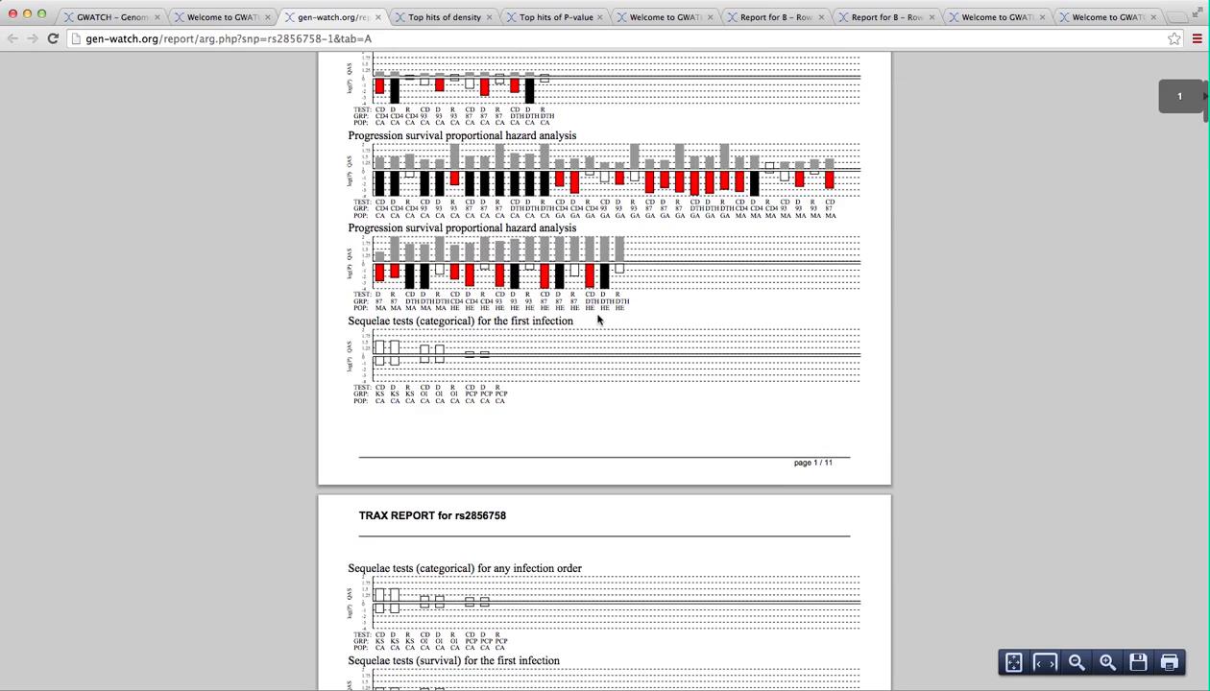
pyautogui.scroll(-3)
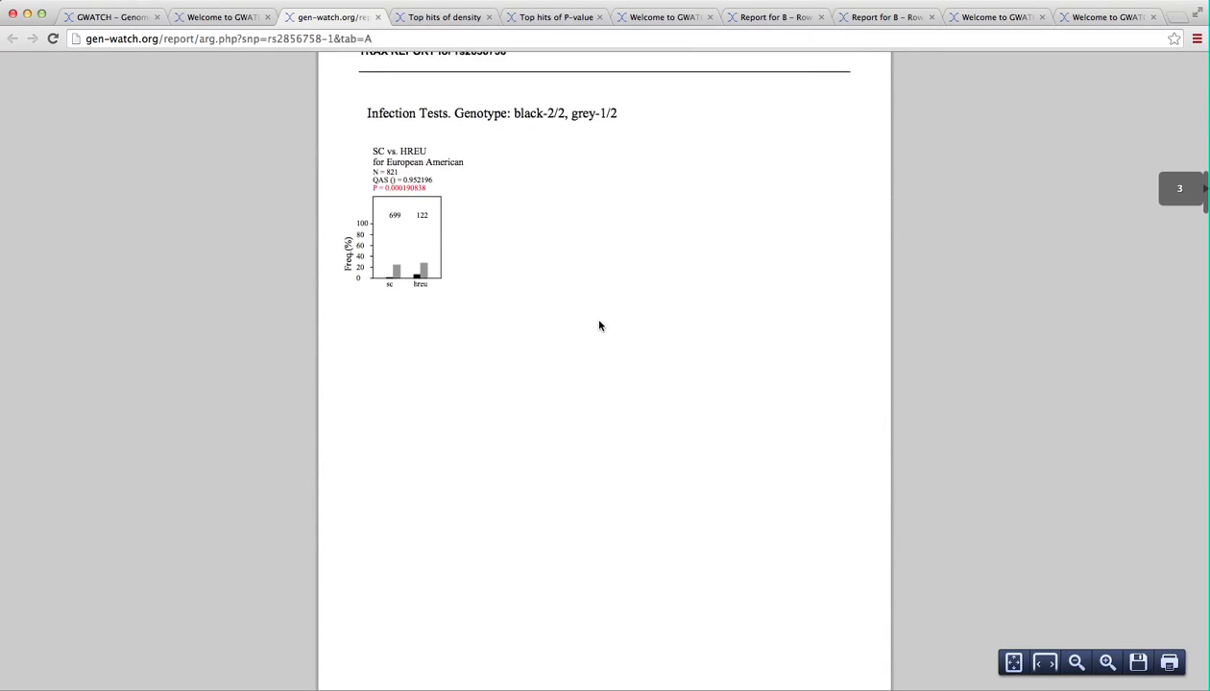
pyautogui.scroll(-3)
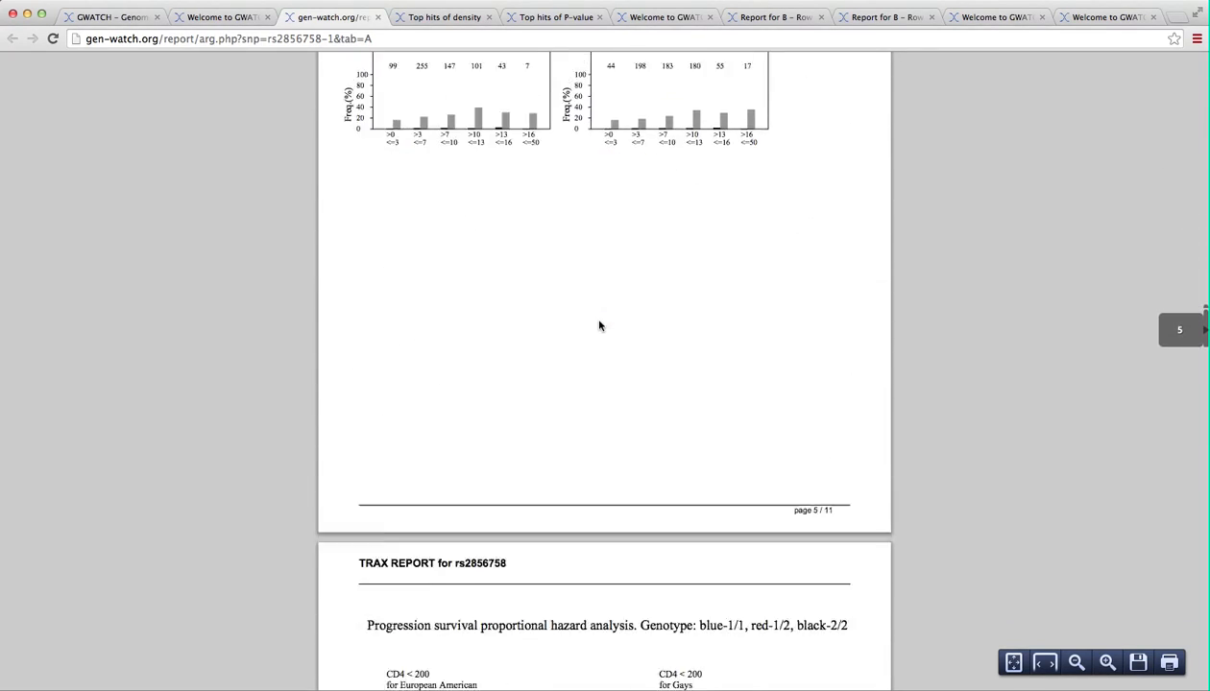
pyautogui.scroll(-3)
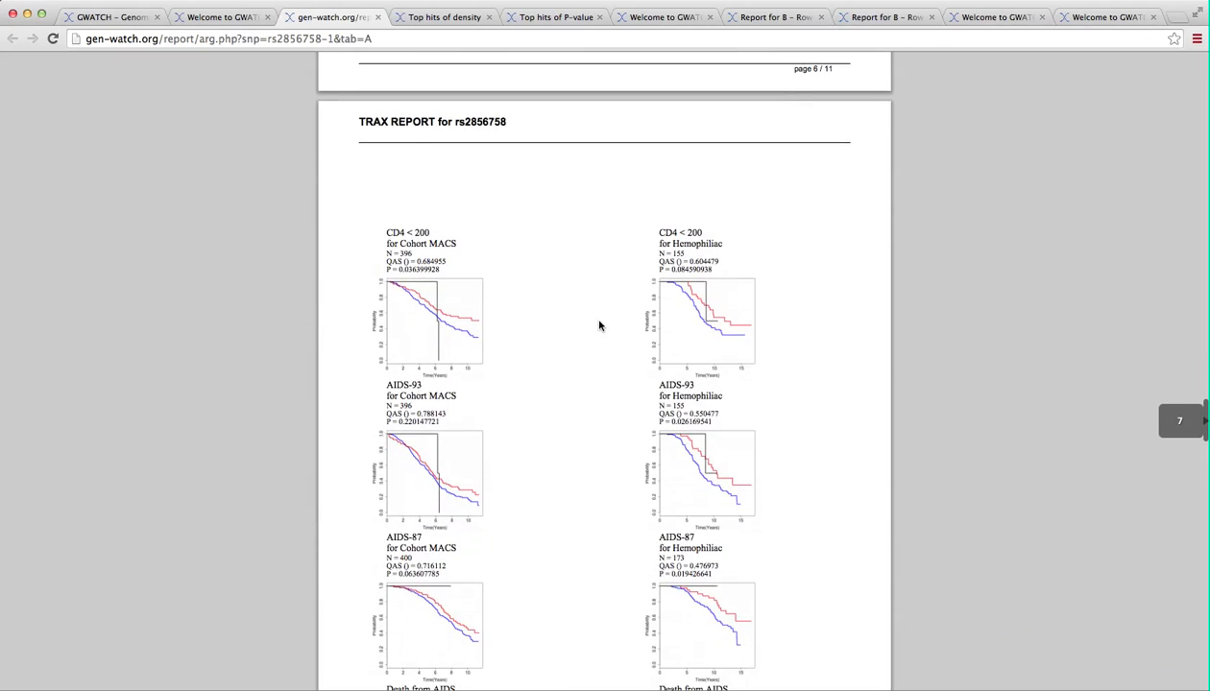
pyautogui.scroll(-3)
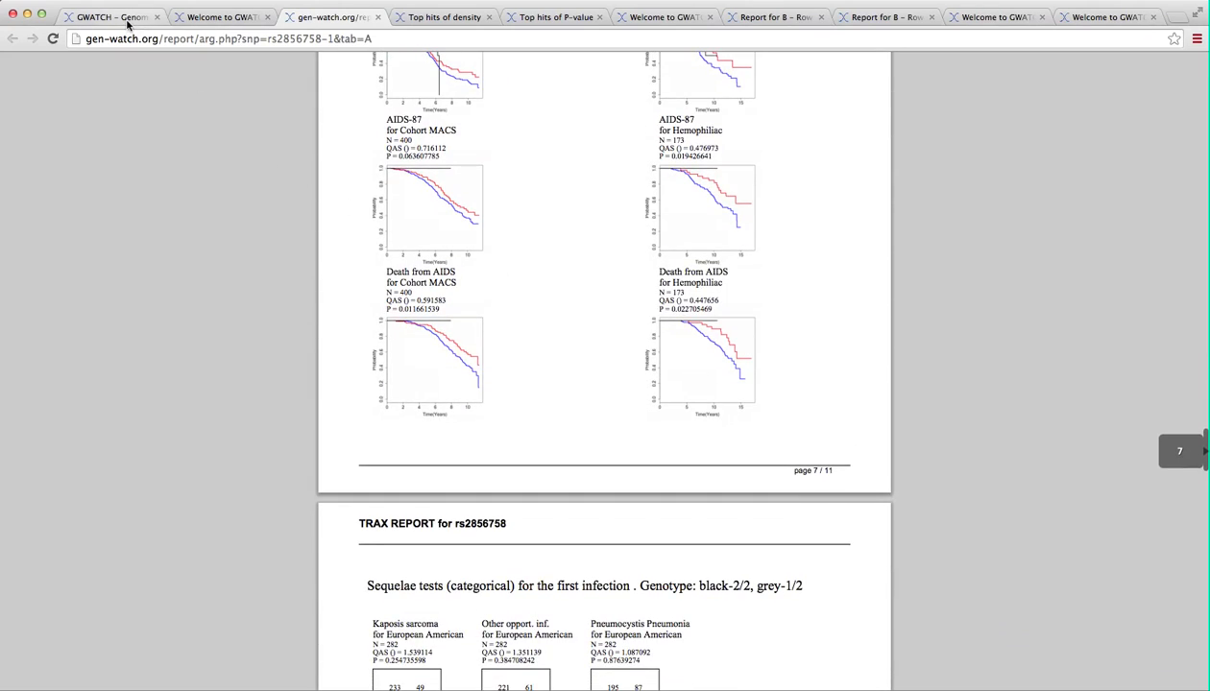
pyautogui.click(108, 15)
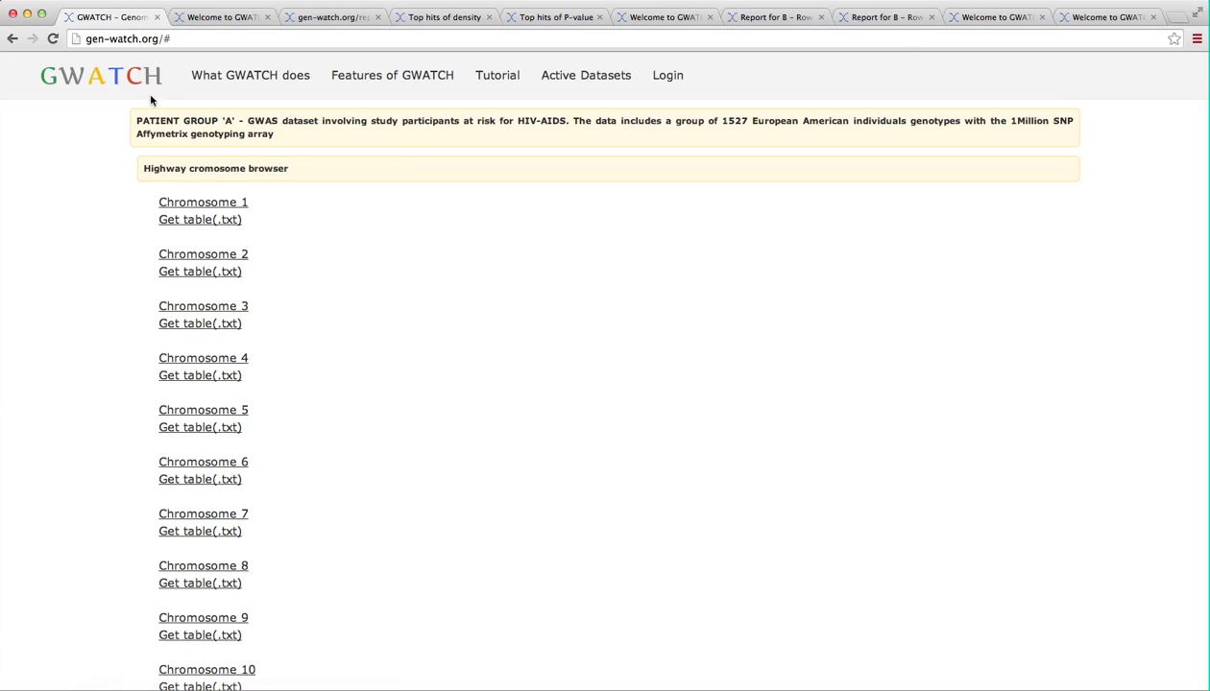
pyautogui.moveTo(268, 211)
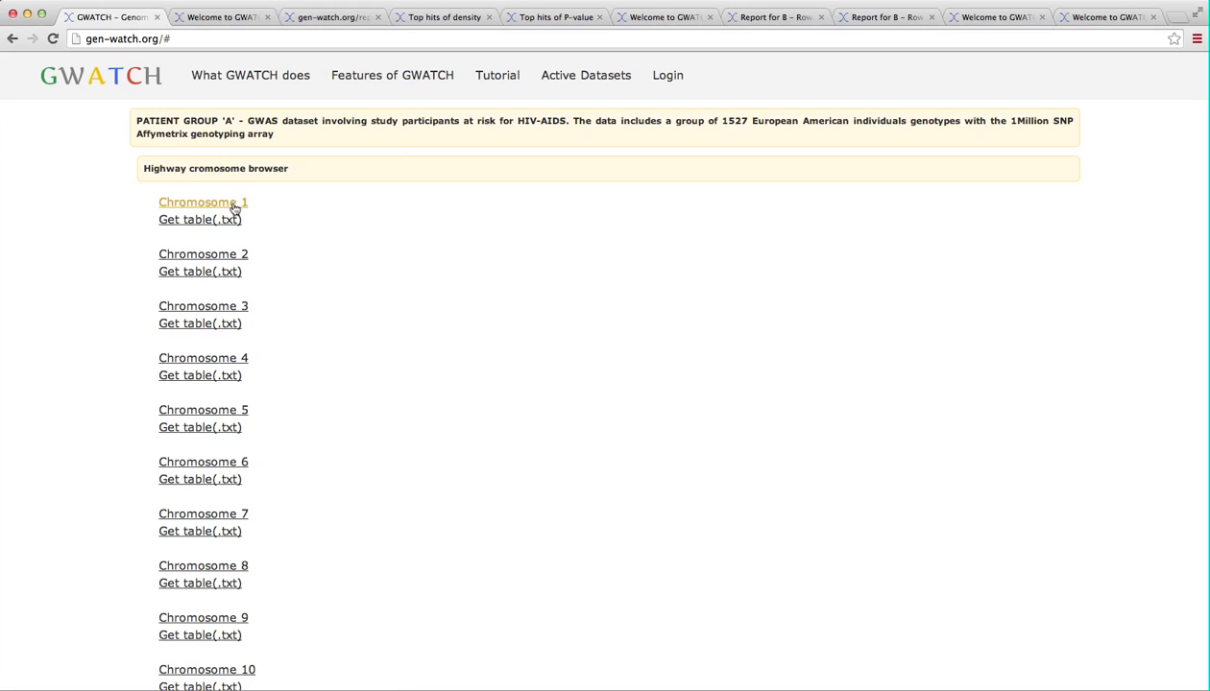
# Open the Module A chromosome 1 highway from the chromosome browser list.
pyautogui.click(201, 201)
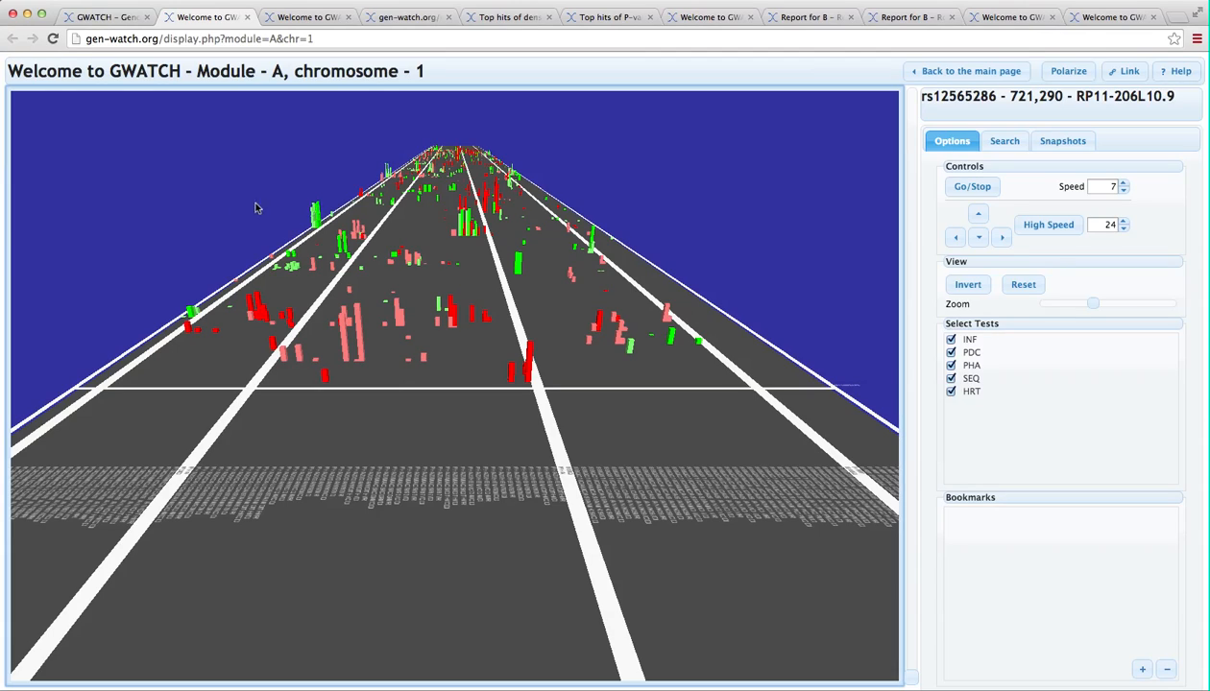
# Switch the search type to Gene and search 'prox' to list the PROX1-AS1 SNPs.
pyautogui.click(1004, 140)
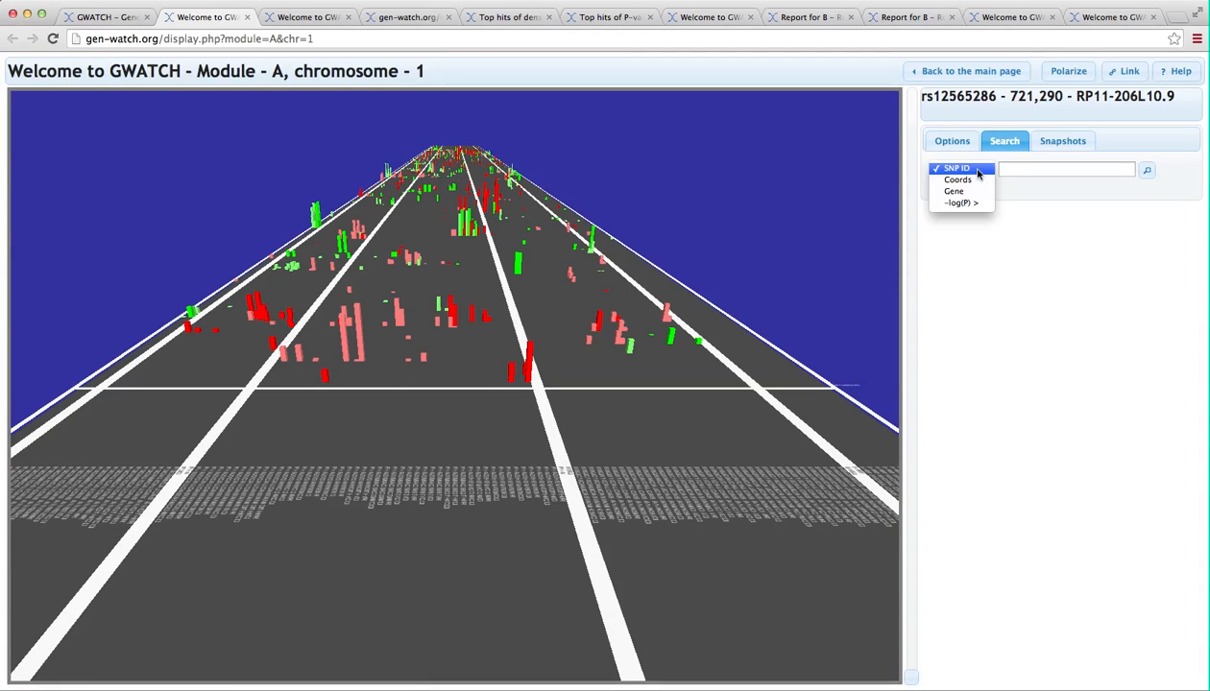
pyautogui.click(953, 192)
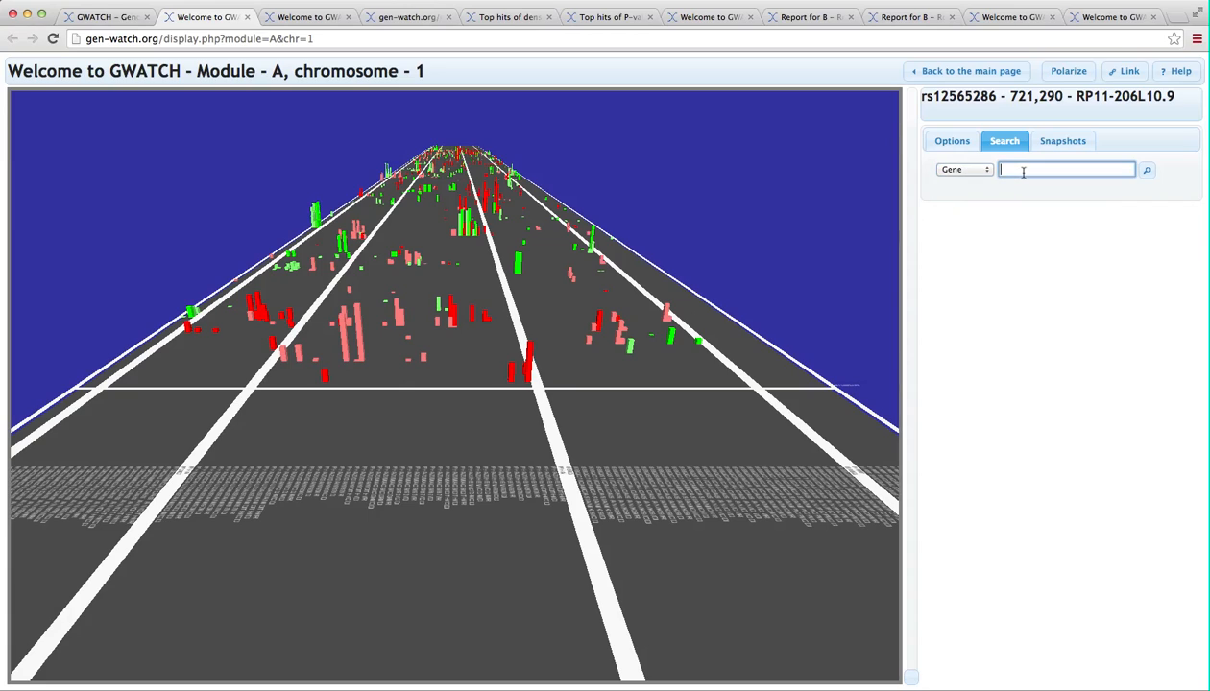
pyautogui.write('prox1')
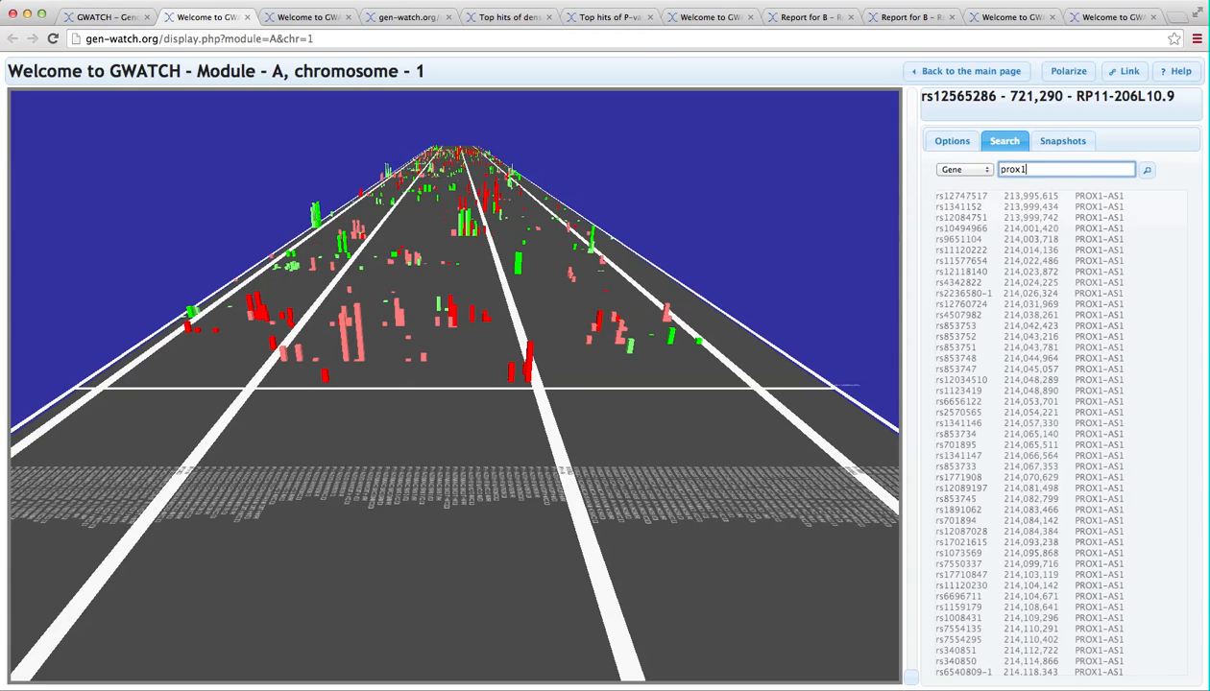
pyautogui.scroll(-3)
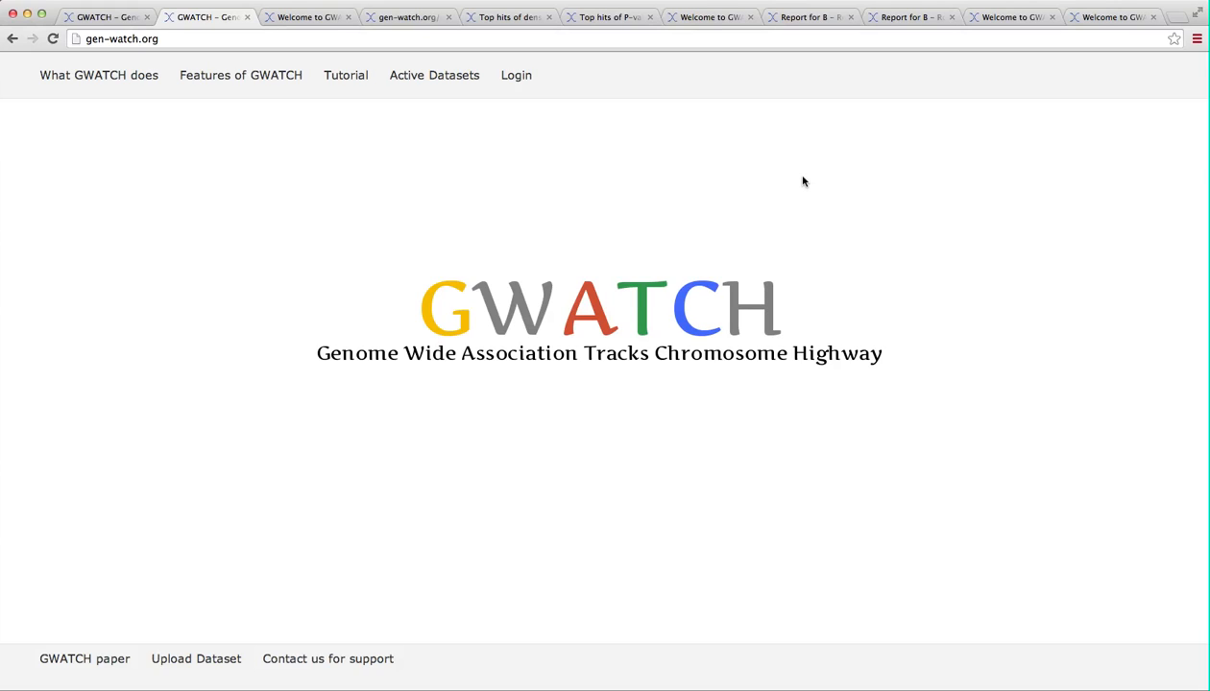
pyautogui.moveTo(799, 180)
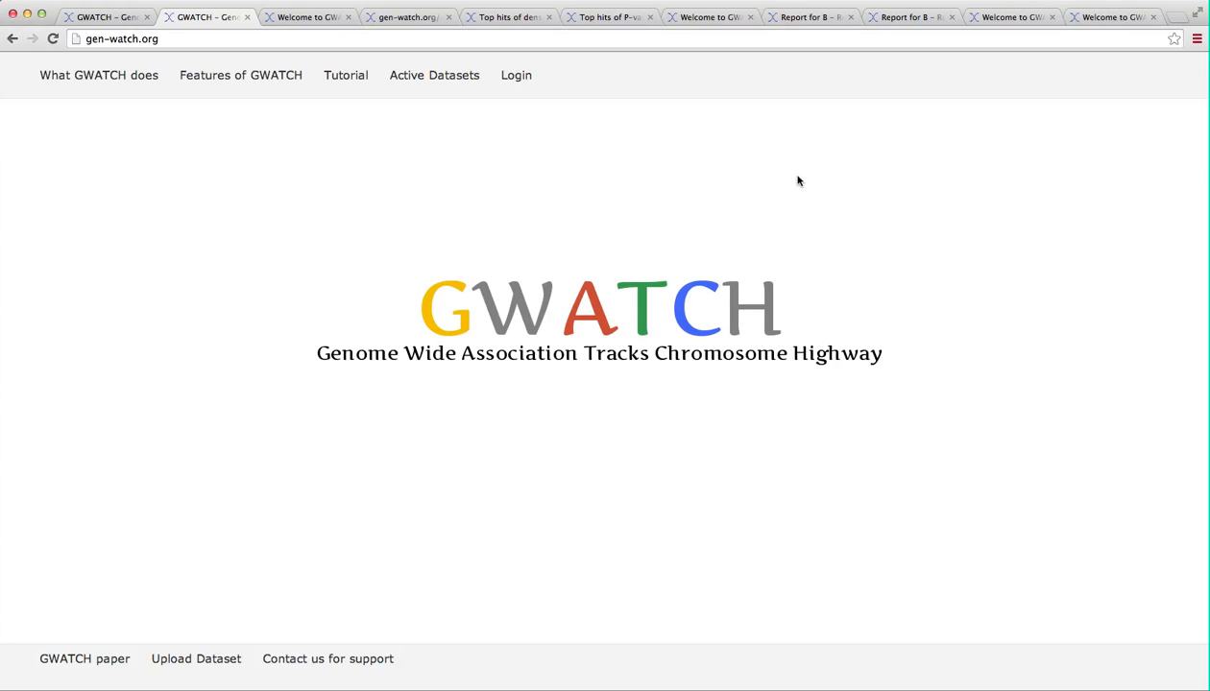
pyautogui.moveTo(327, 658)
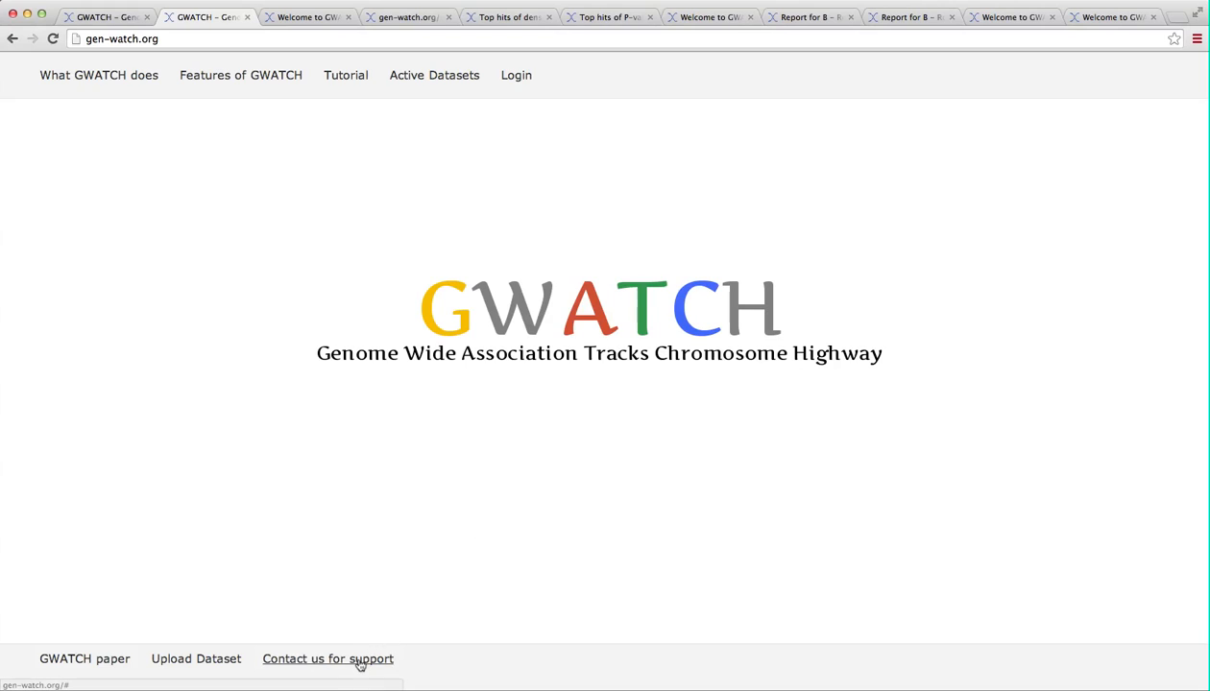
pyautogui.moveTo(383, 676)
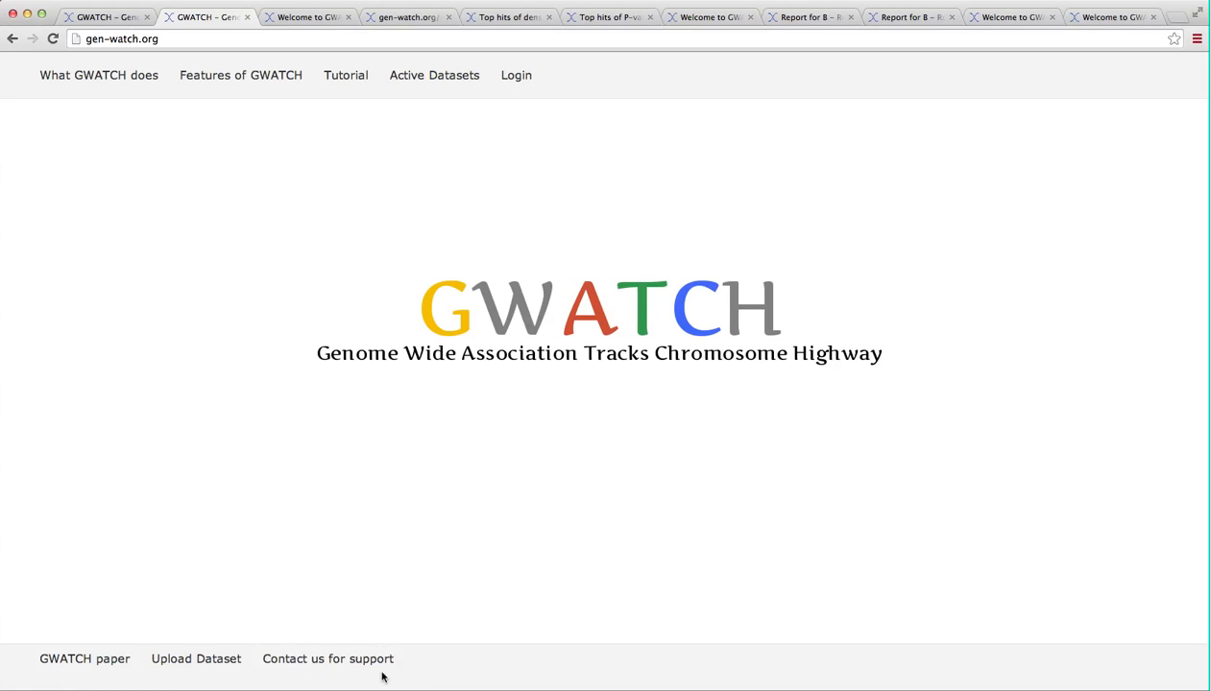
pyautogui.moveTo(329, 649)
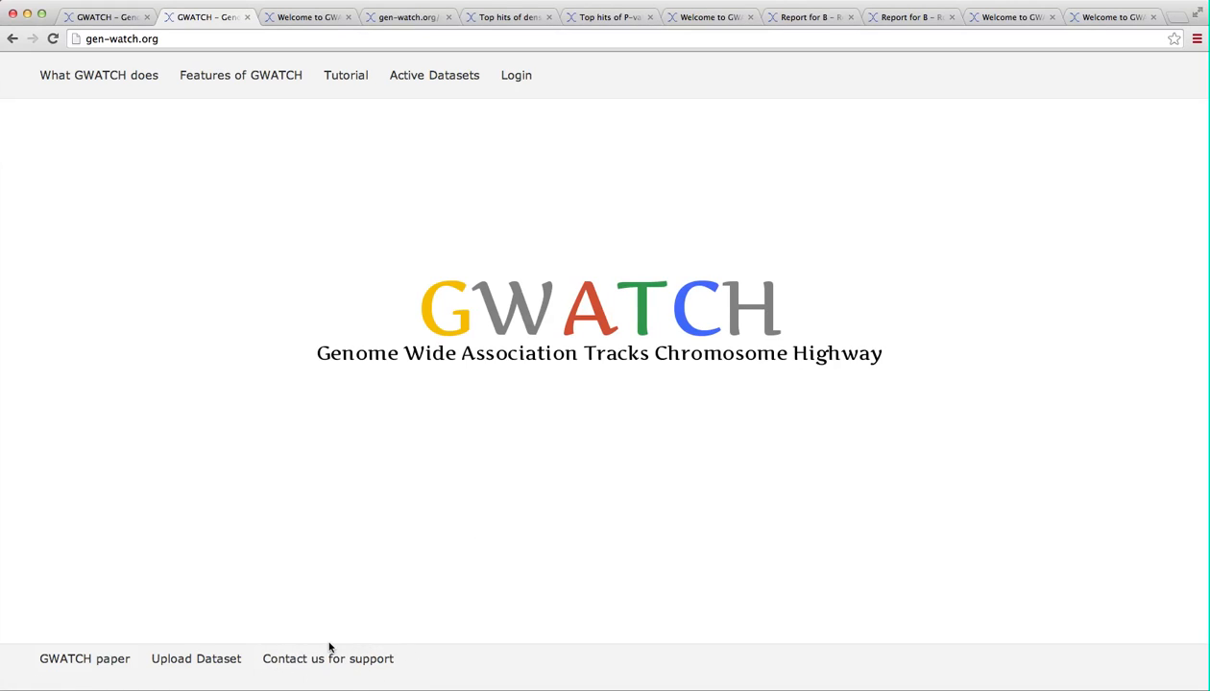